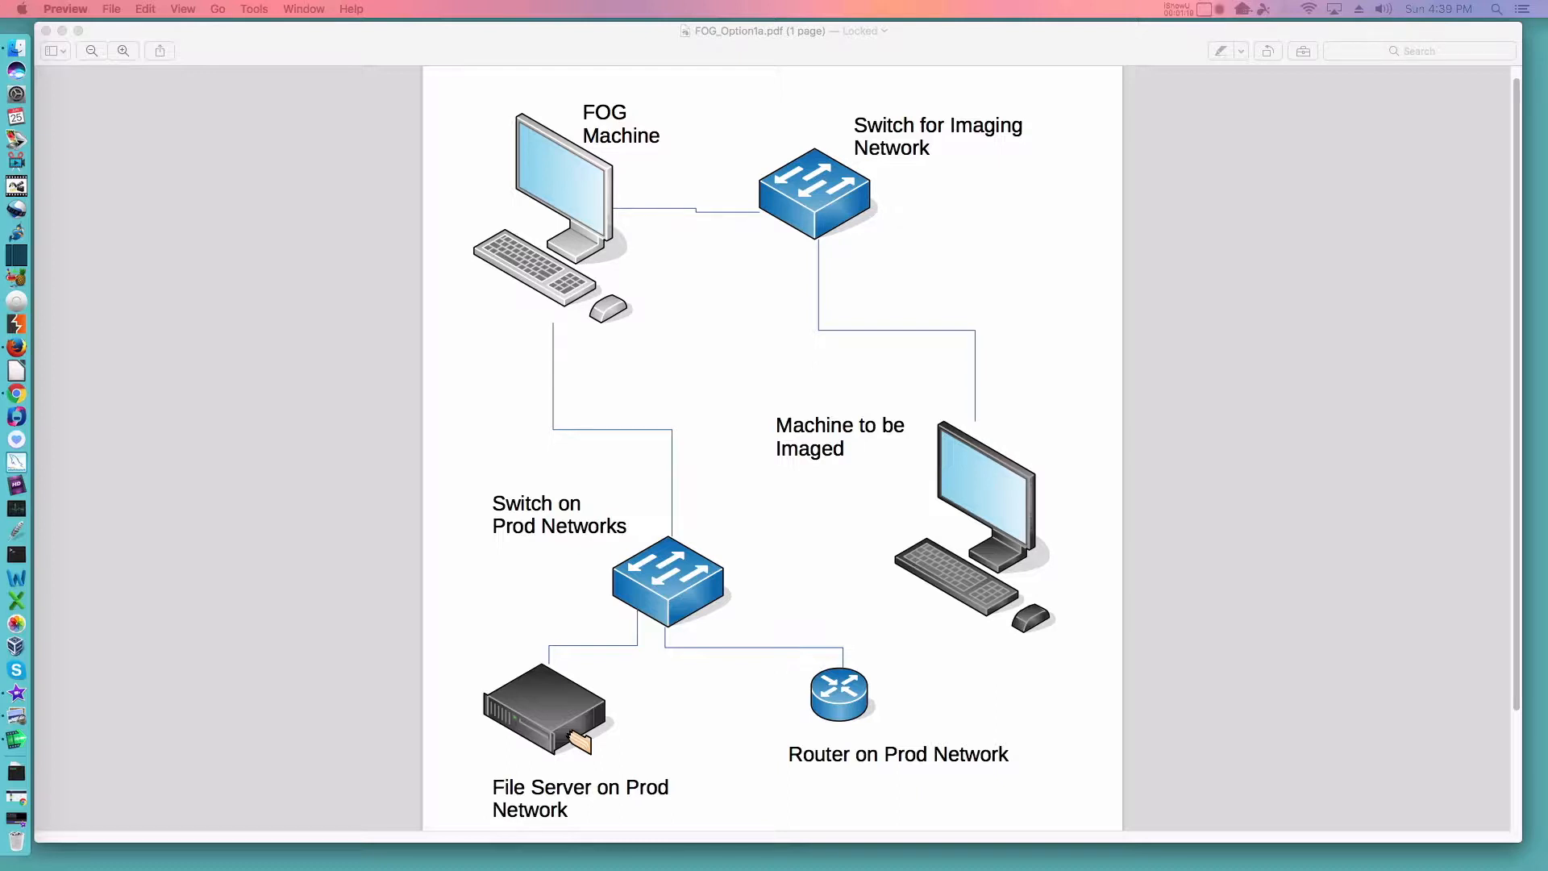
mouse_move(870, 704)
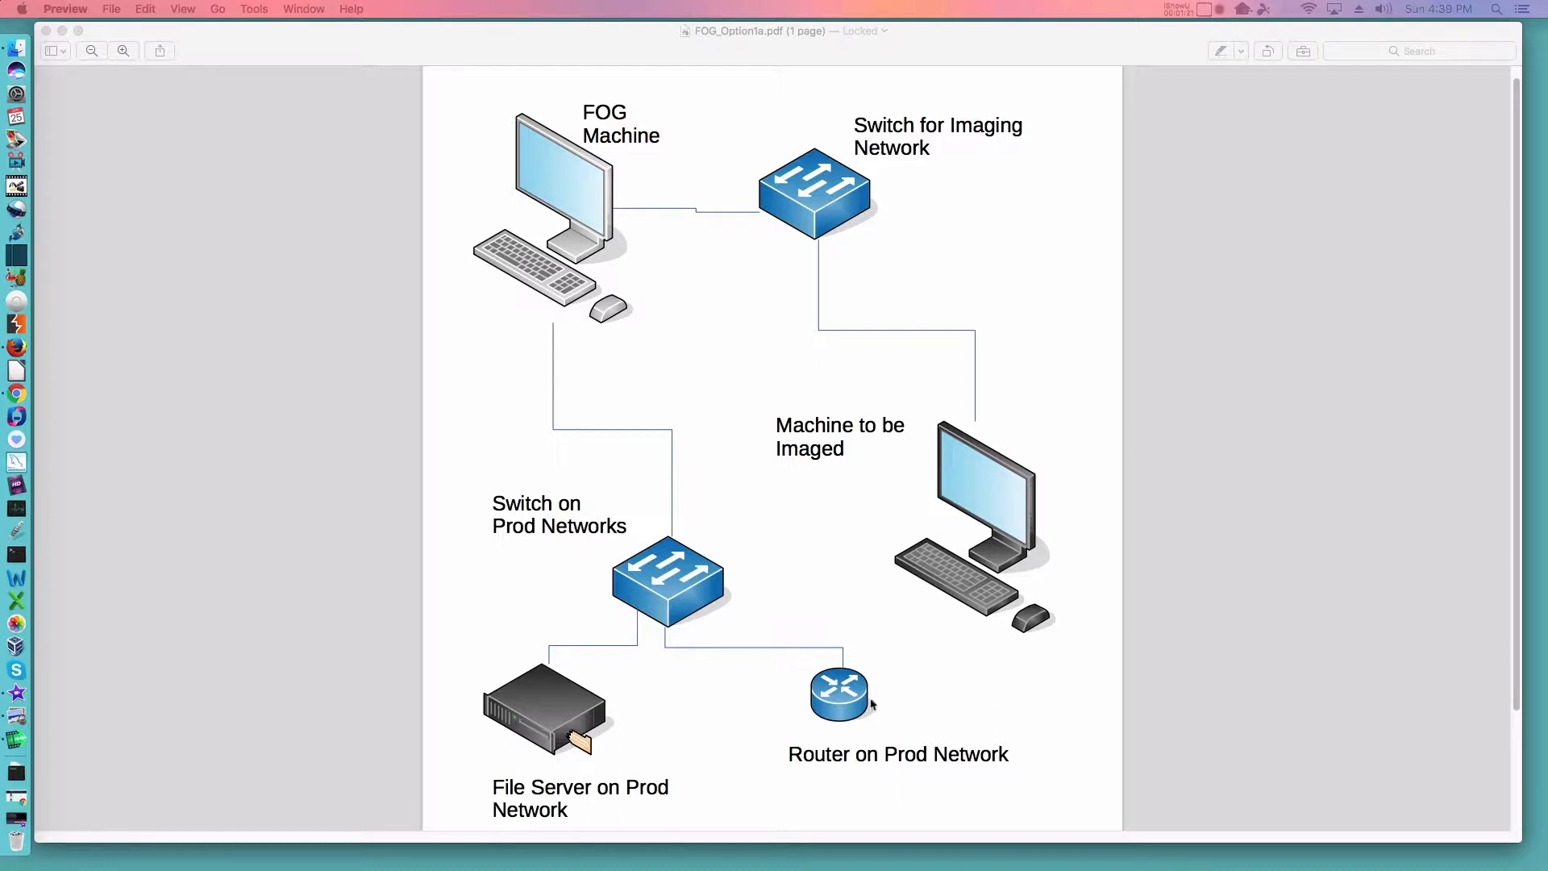
mouse_move(962, 742)
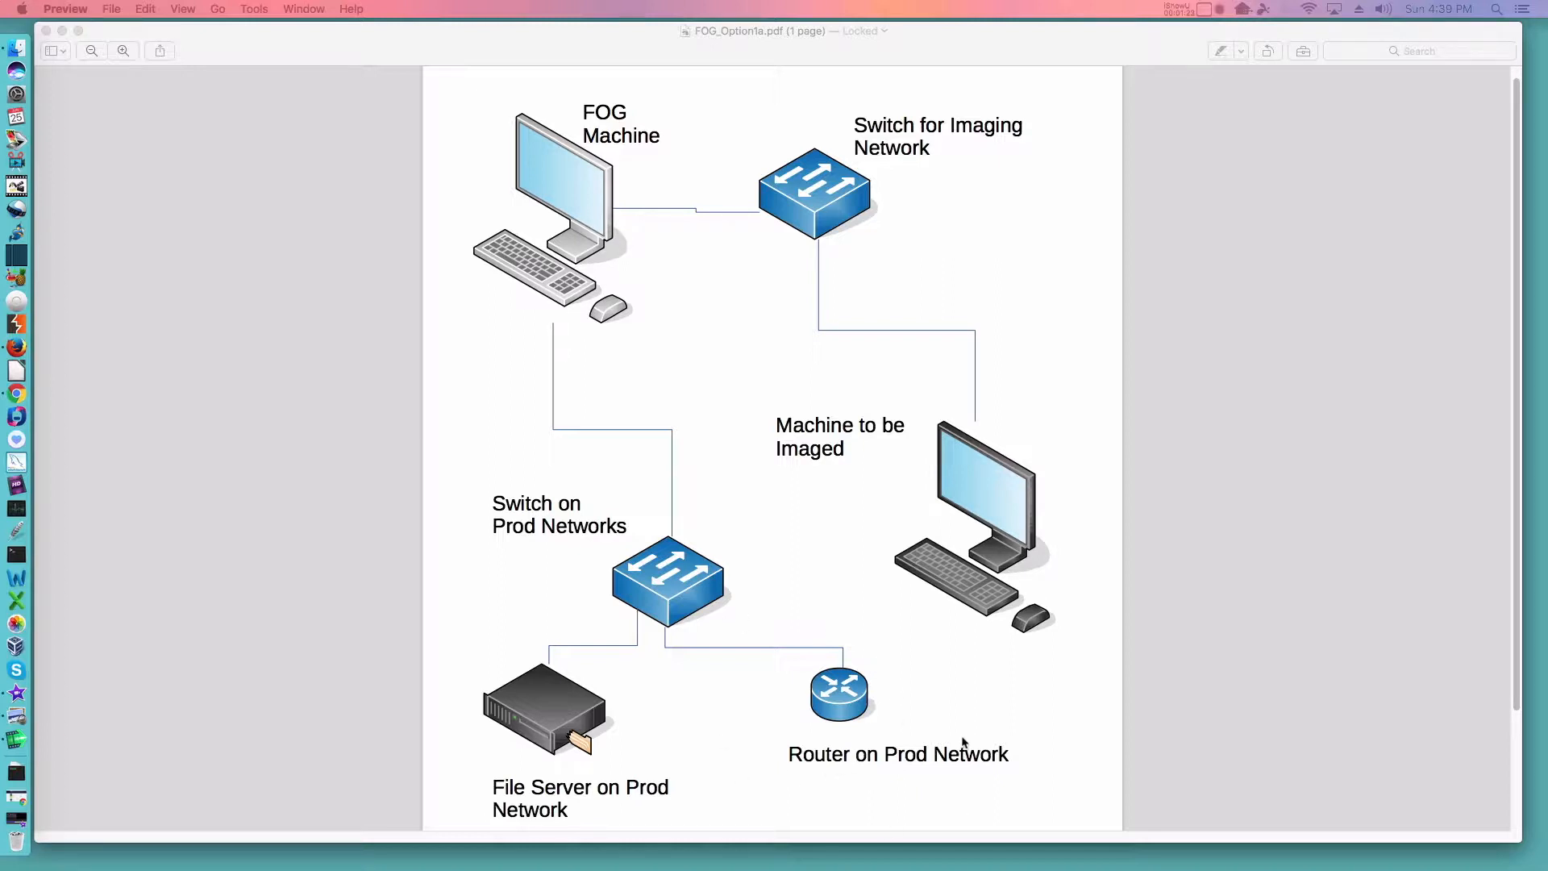
mouse_move(613, 606)
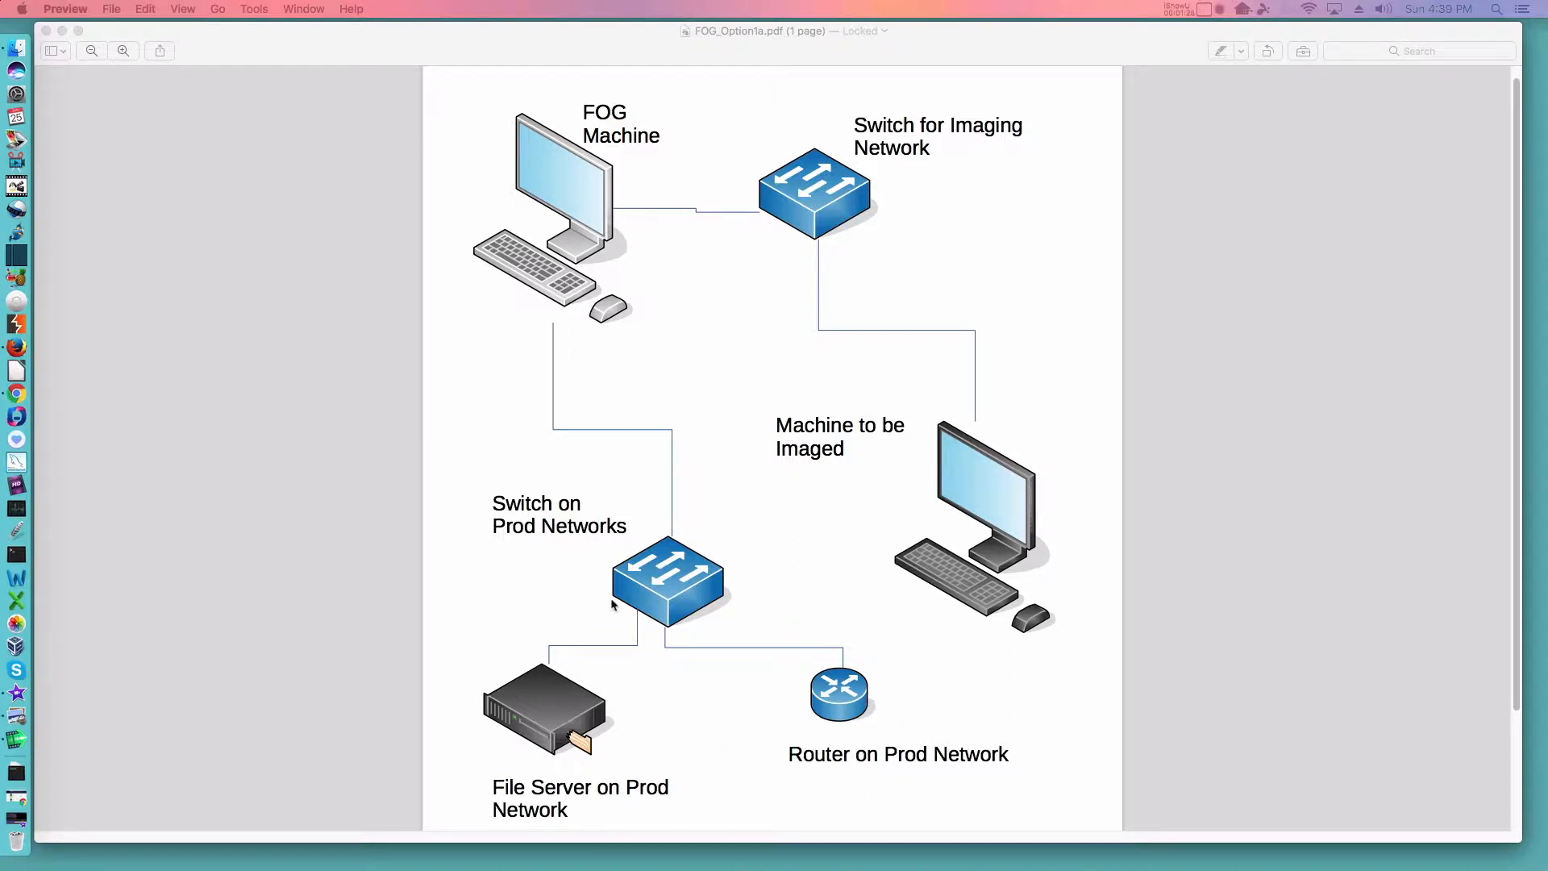
mouse_move(505, 750)
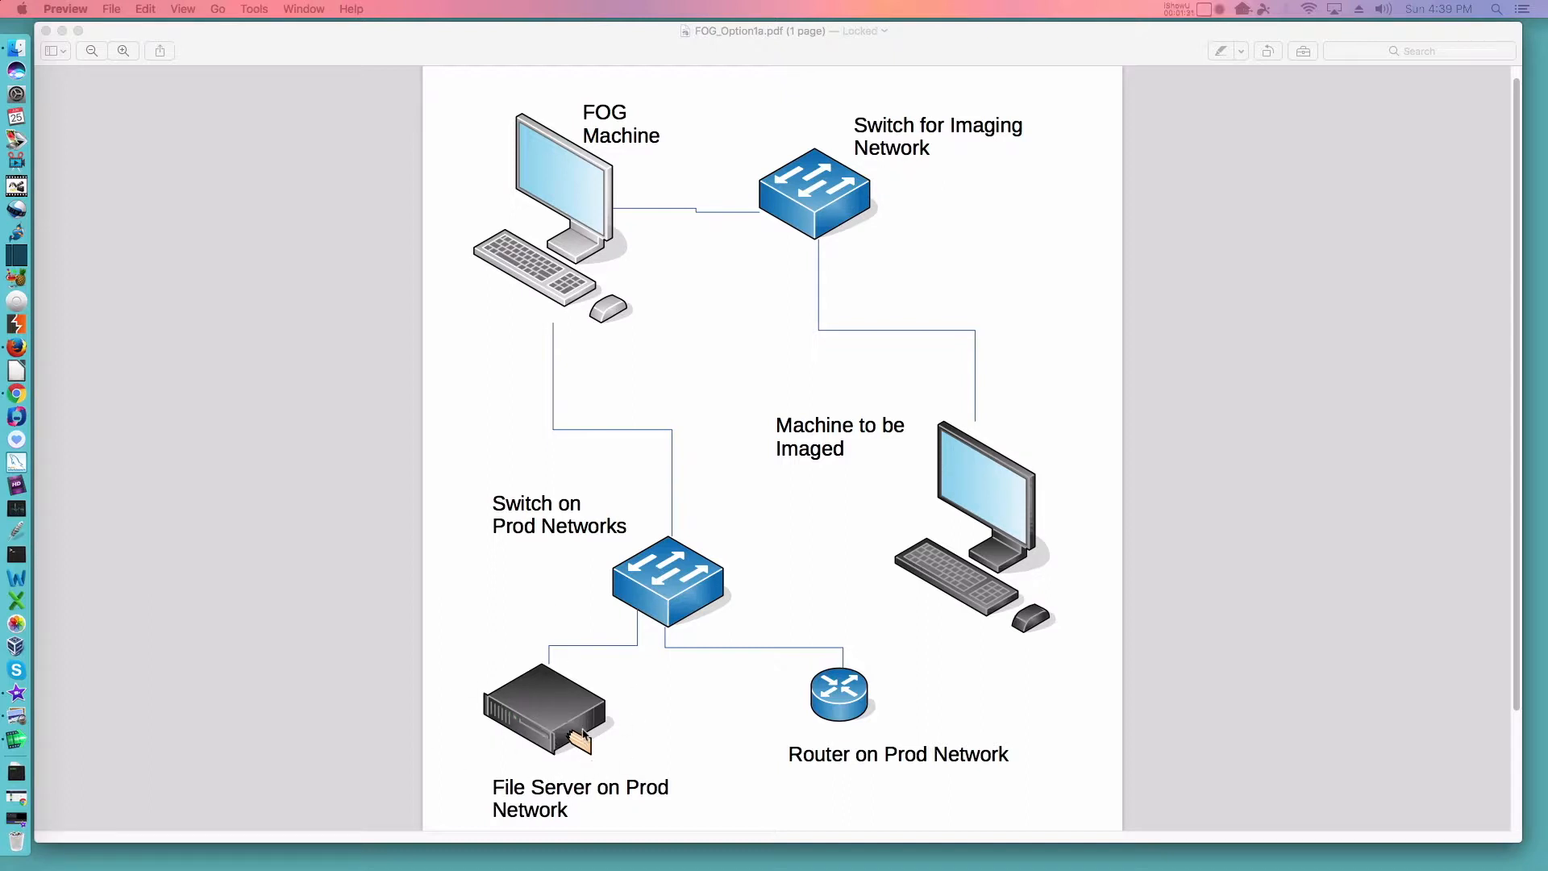
mouse_move(571, 135)
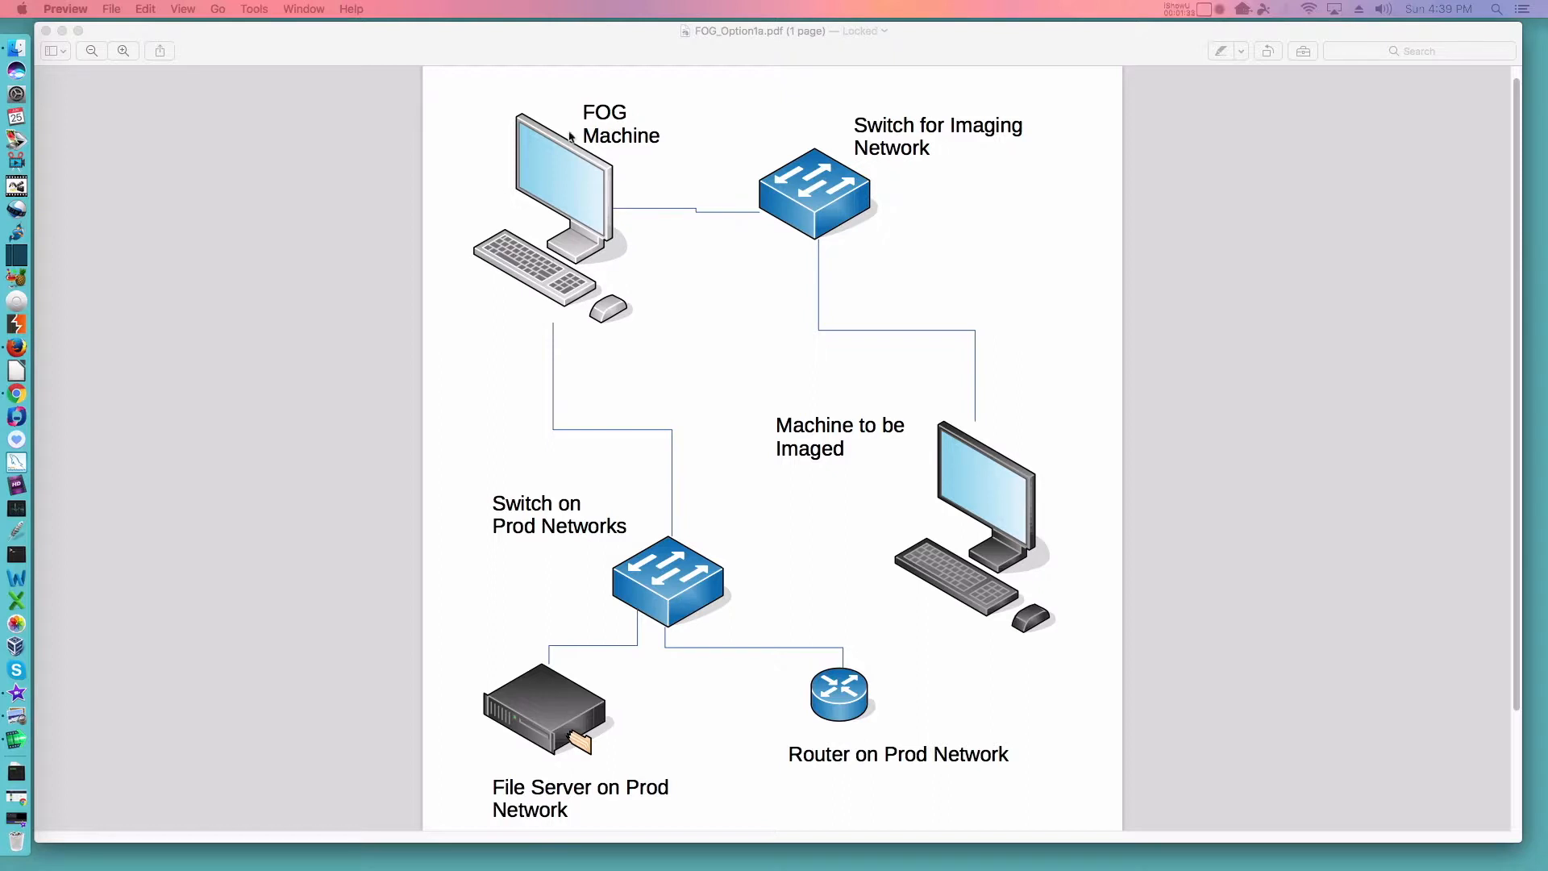
mouse_move(553, 332)
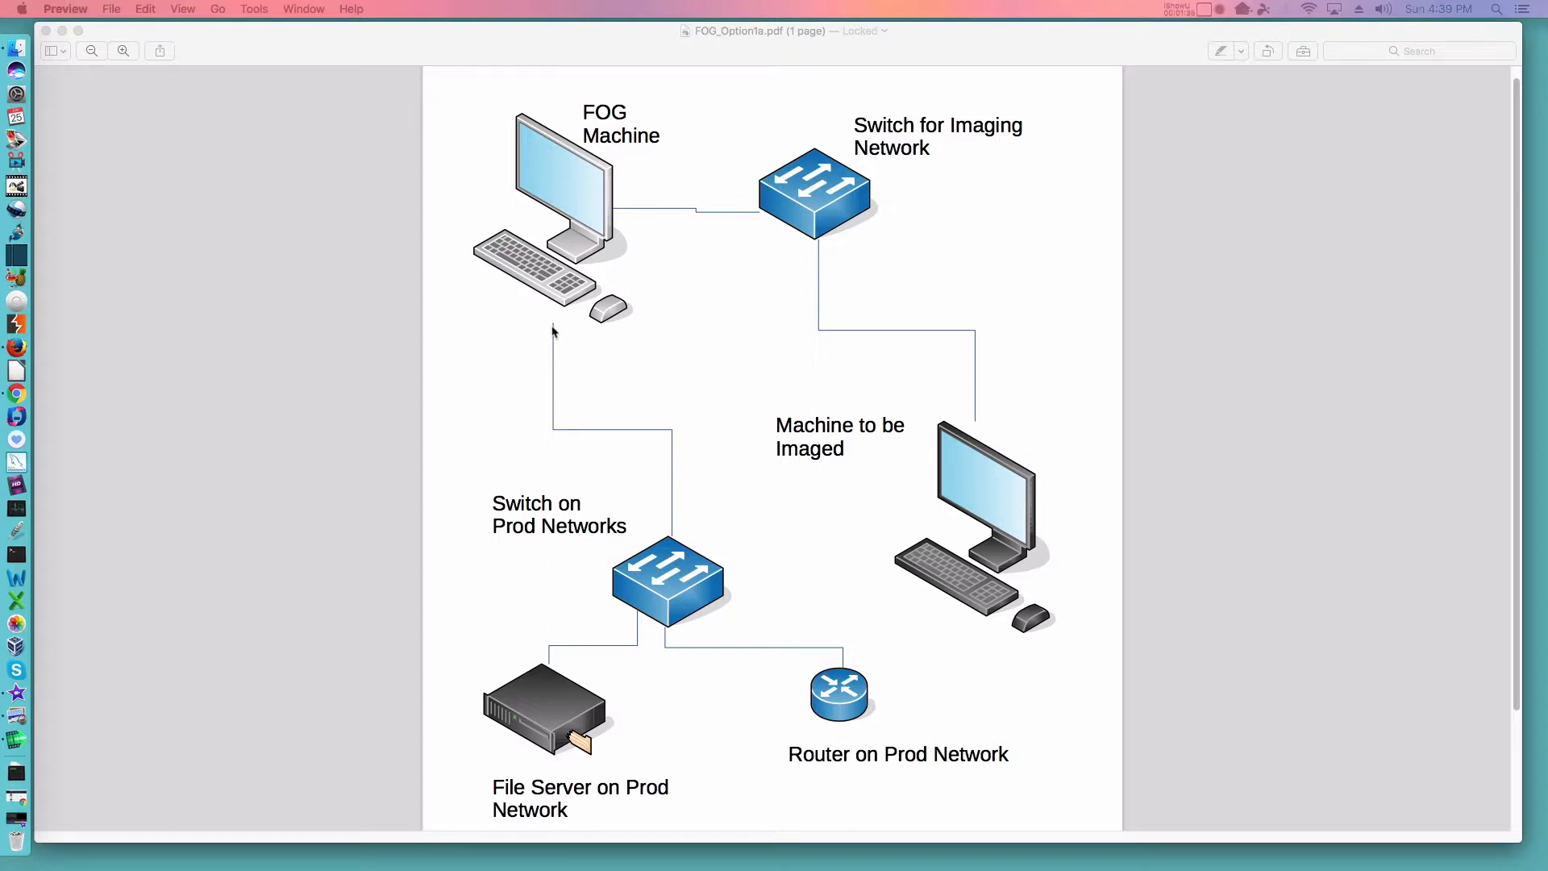
mouse_move(679, 215)
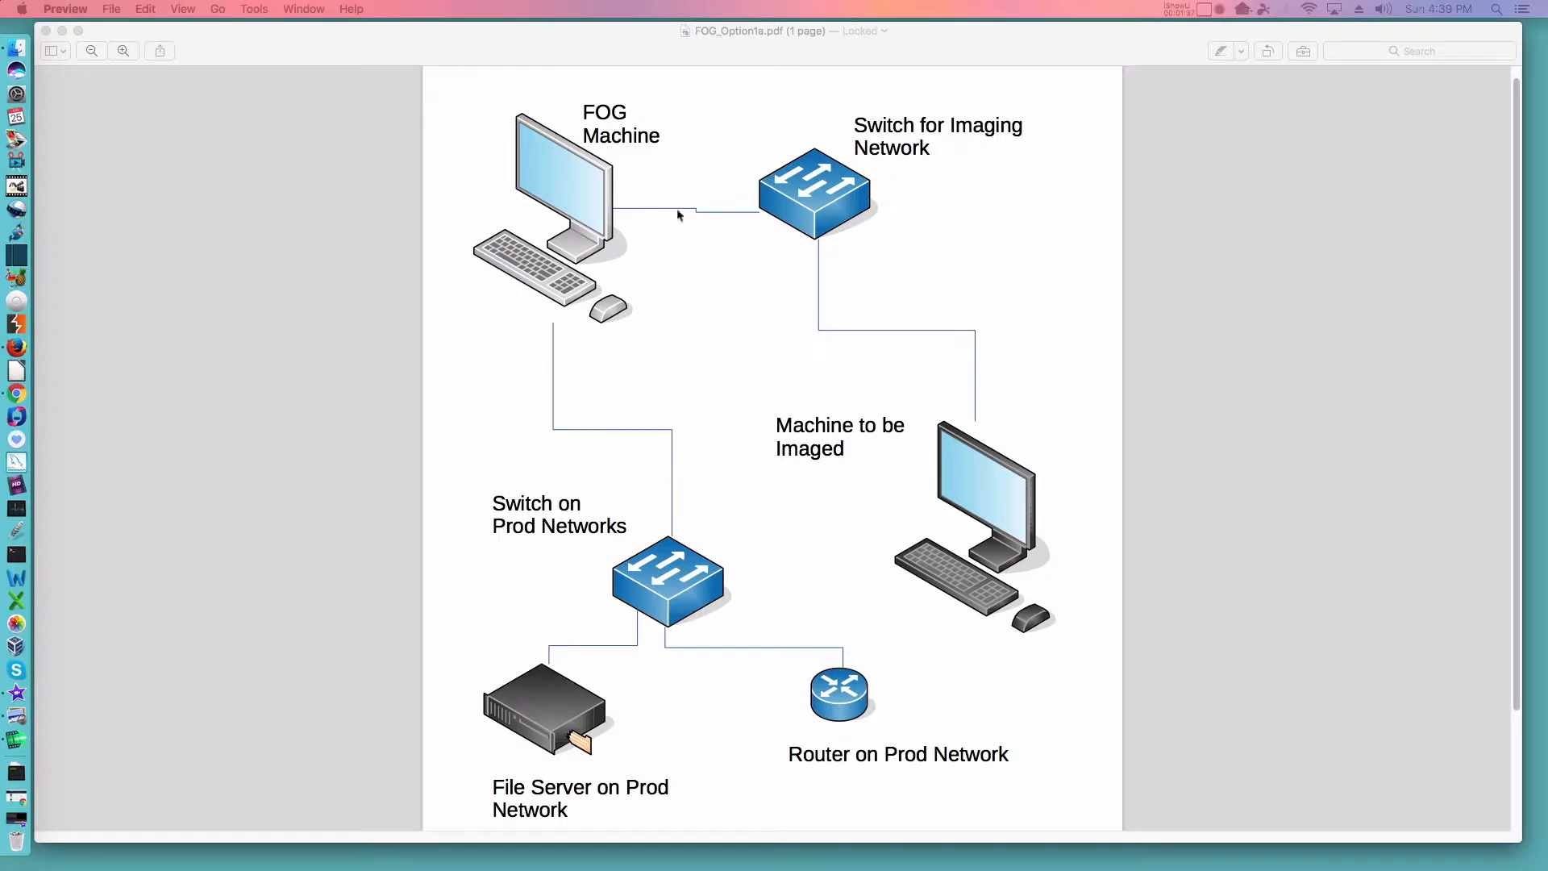
mouse_move(643, 615)
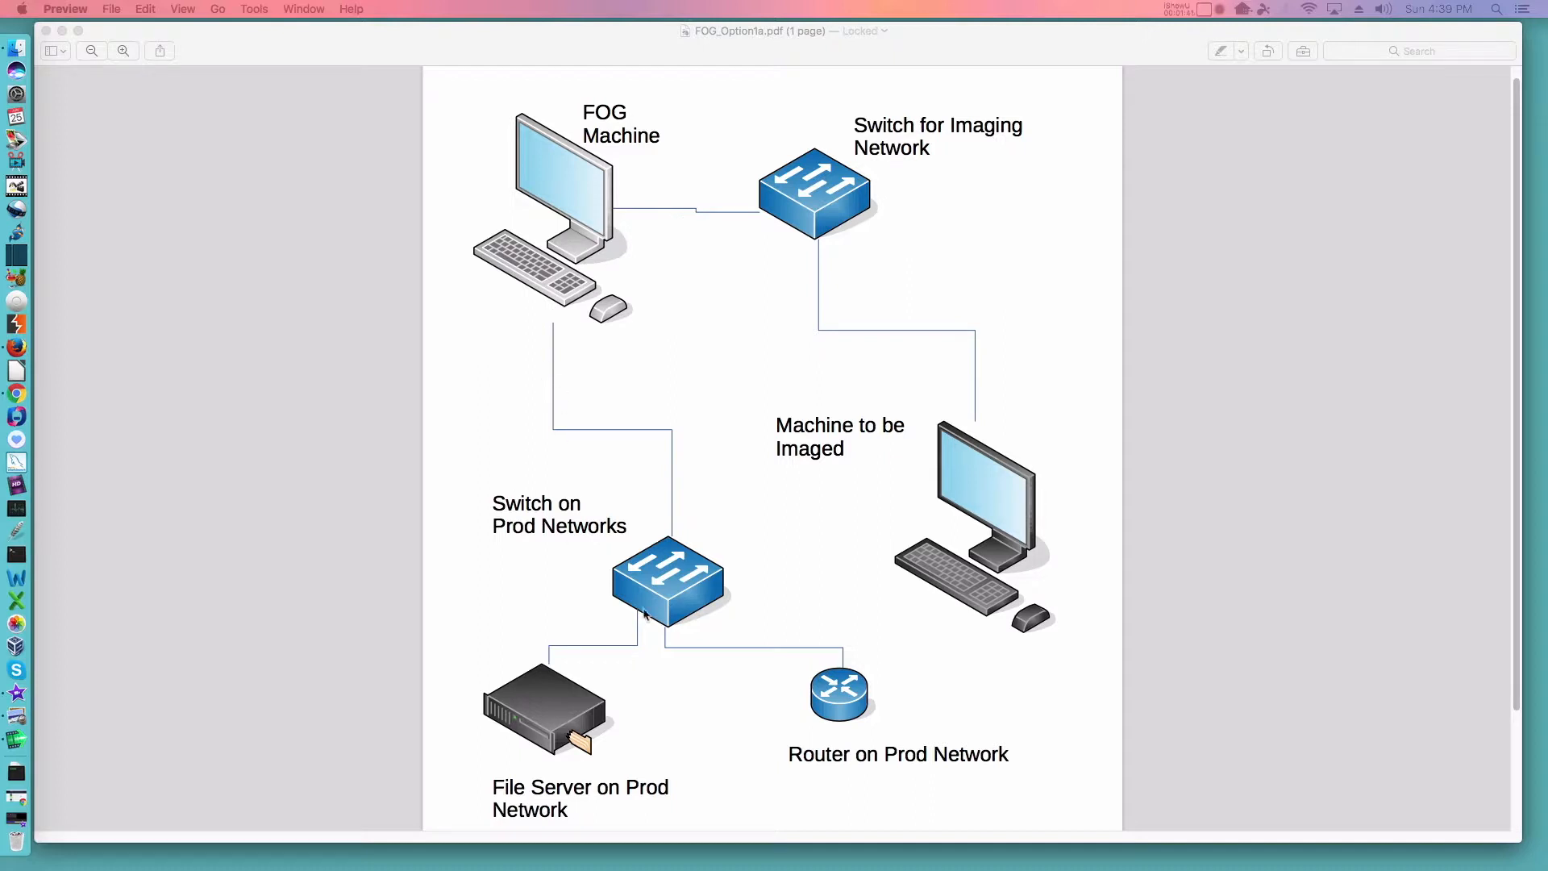
mouse_move(603, 342)
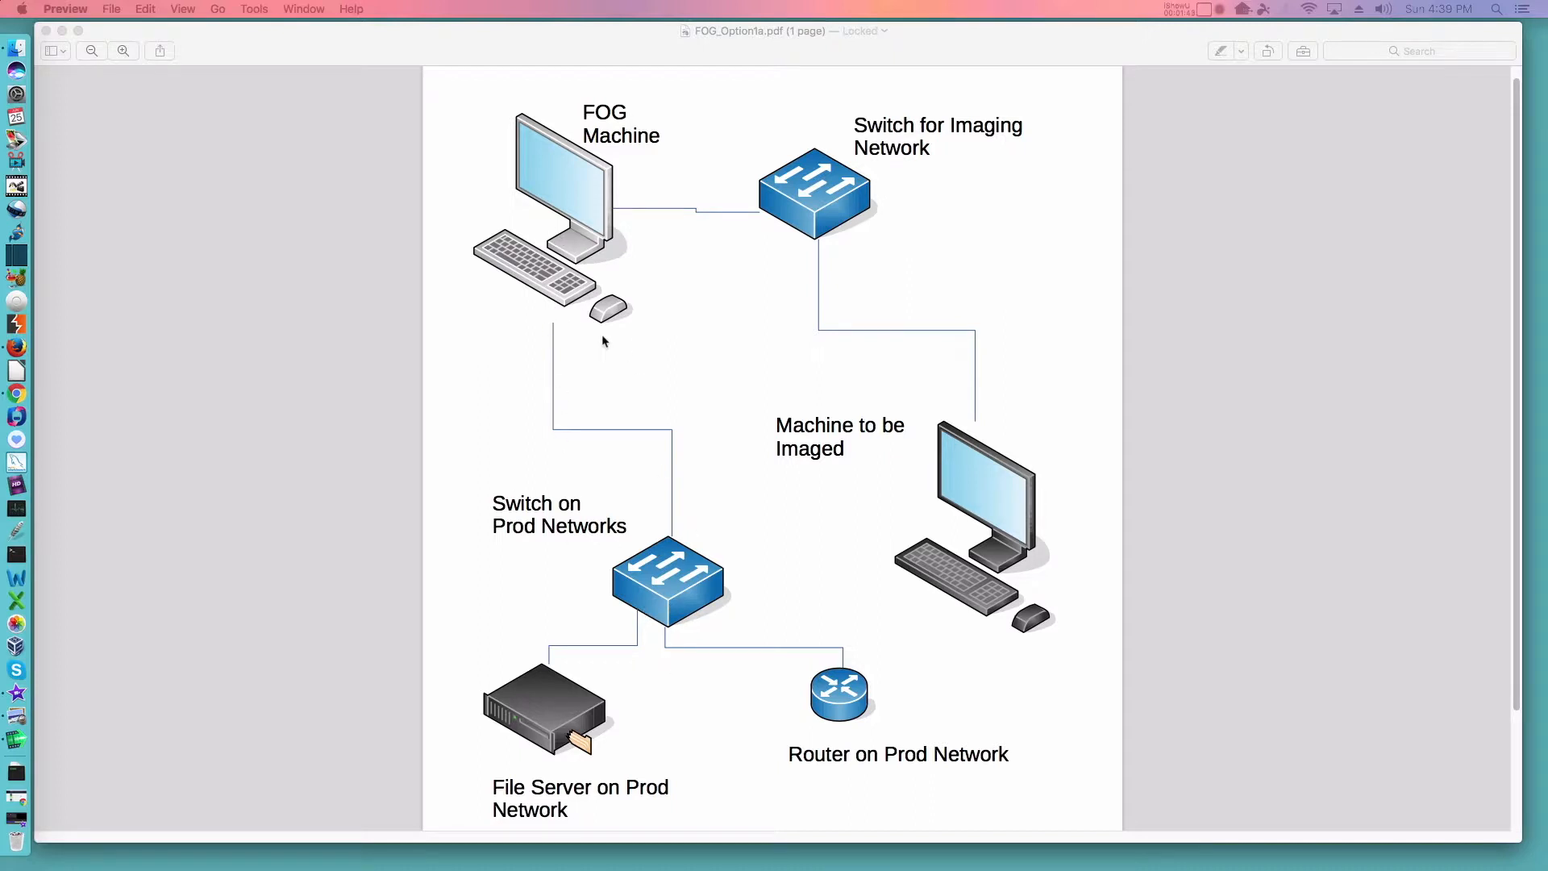
mouse_move(781, 217)
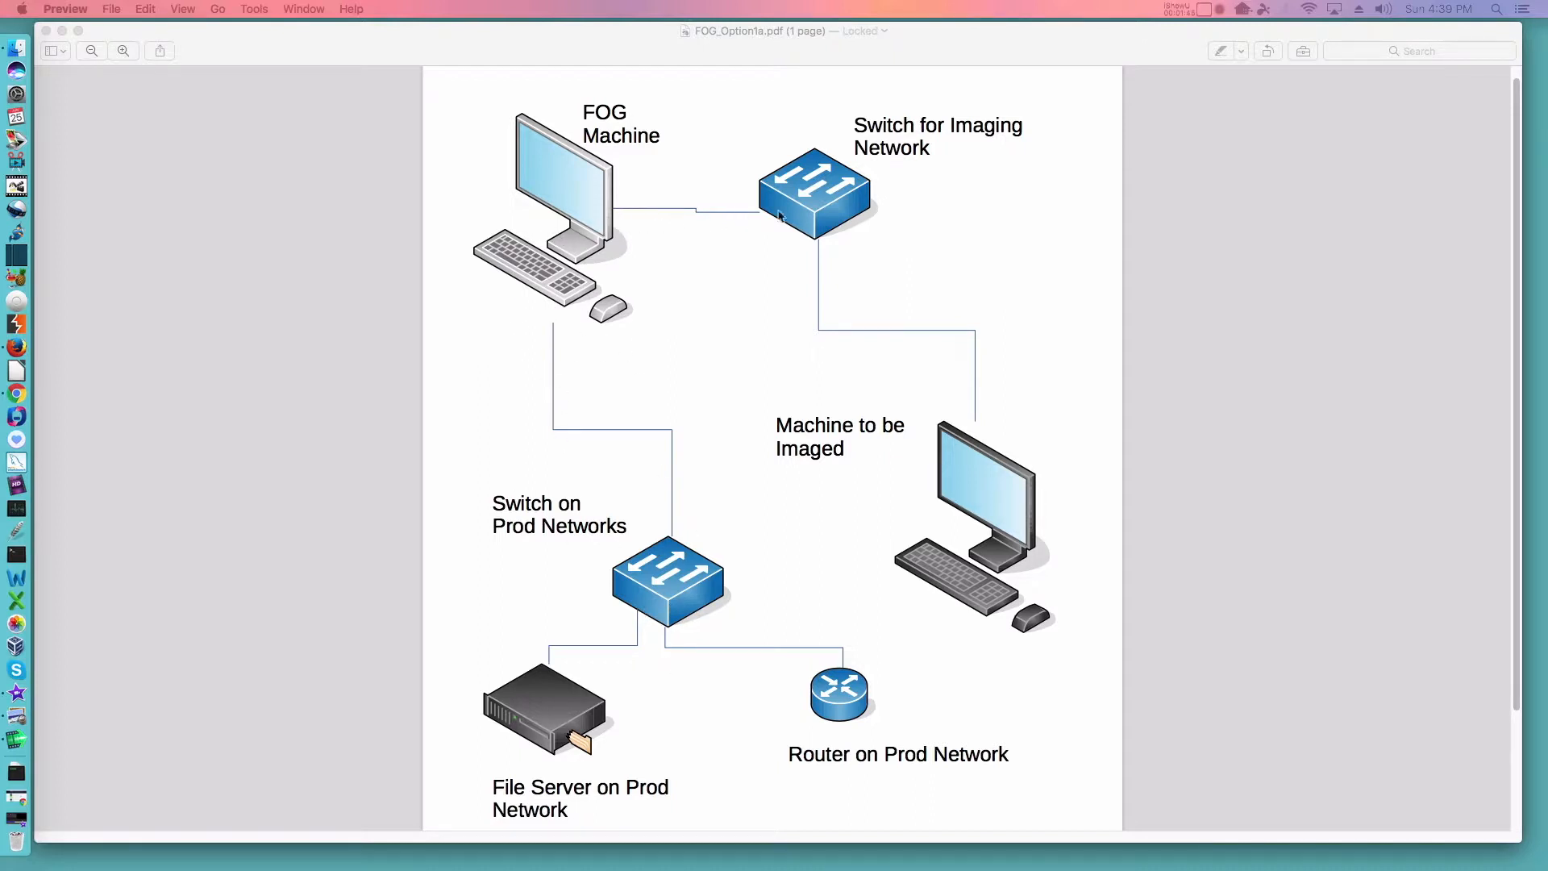
mouse_move(762, 229)
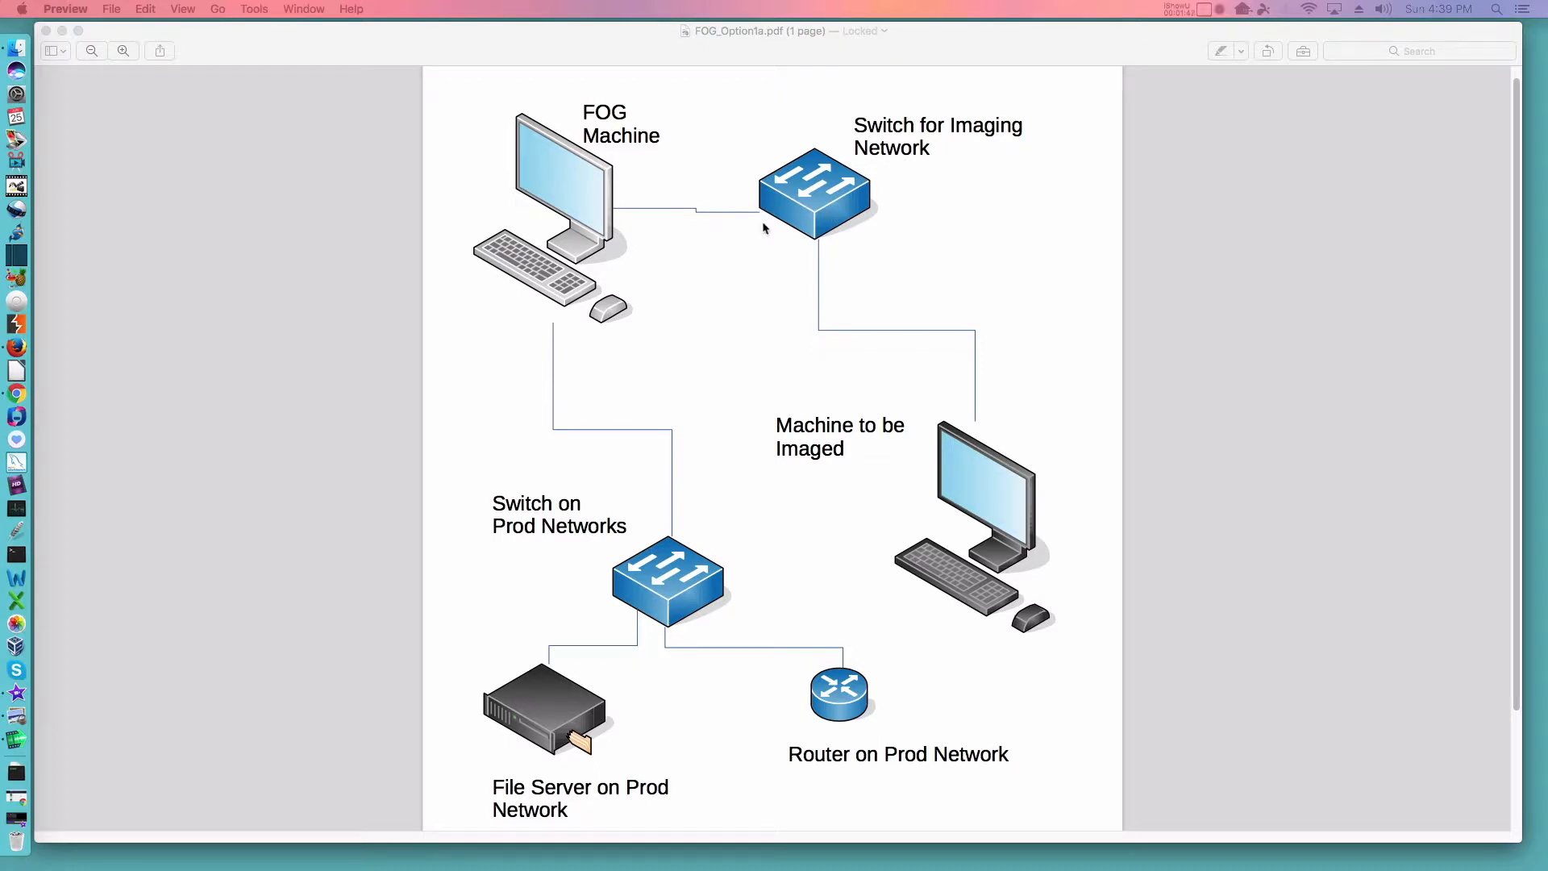
mouse_move(906, 521)
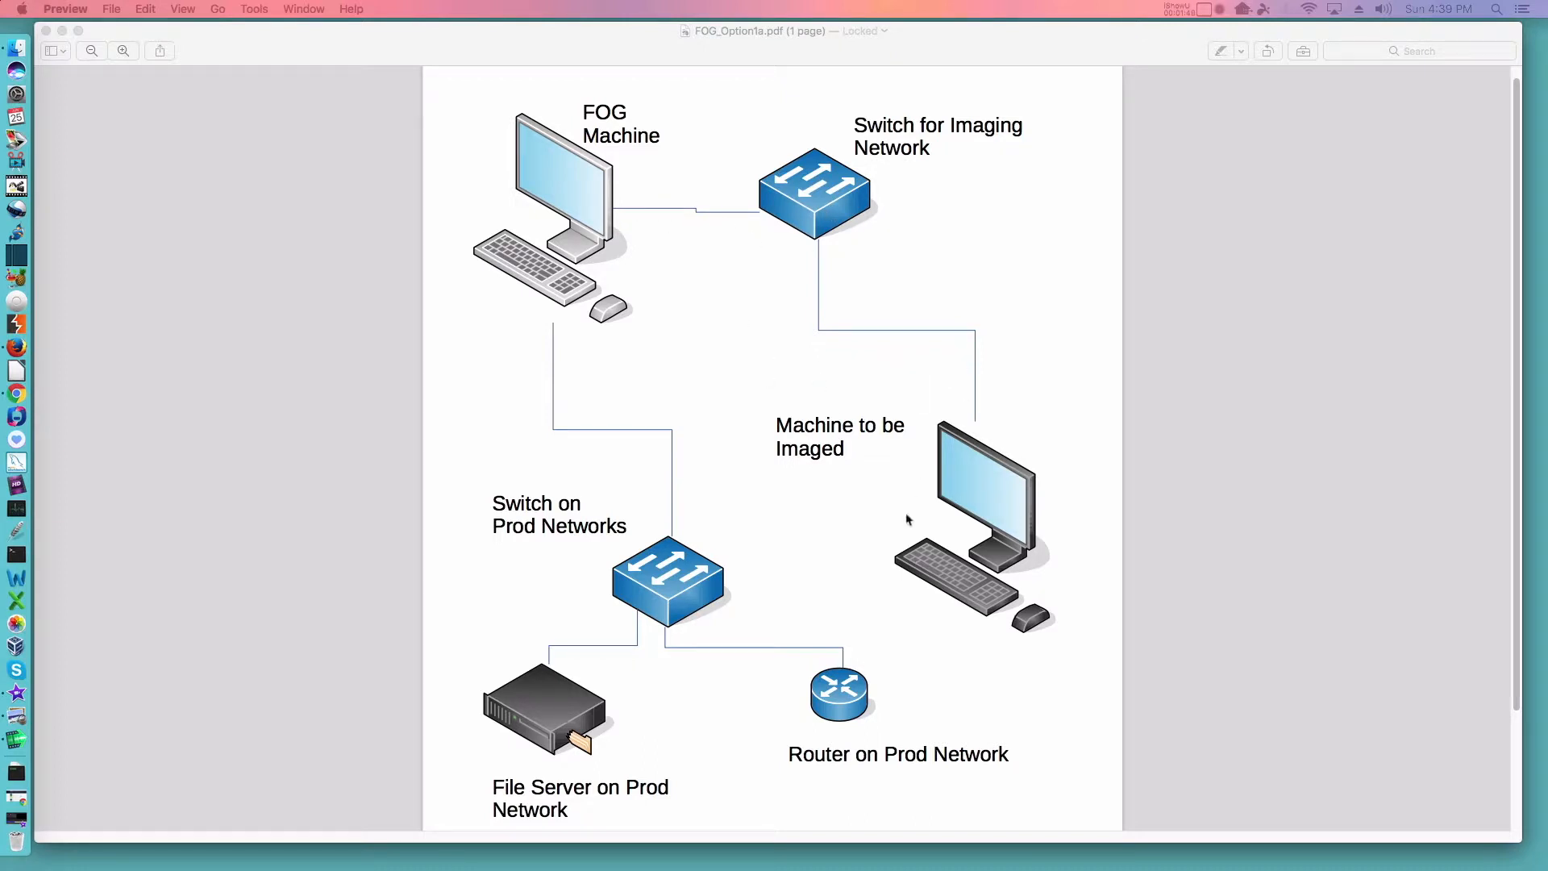
mouse_move(947, 398)
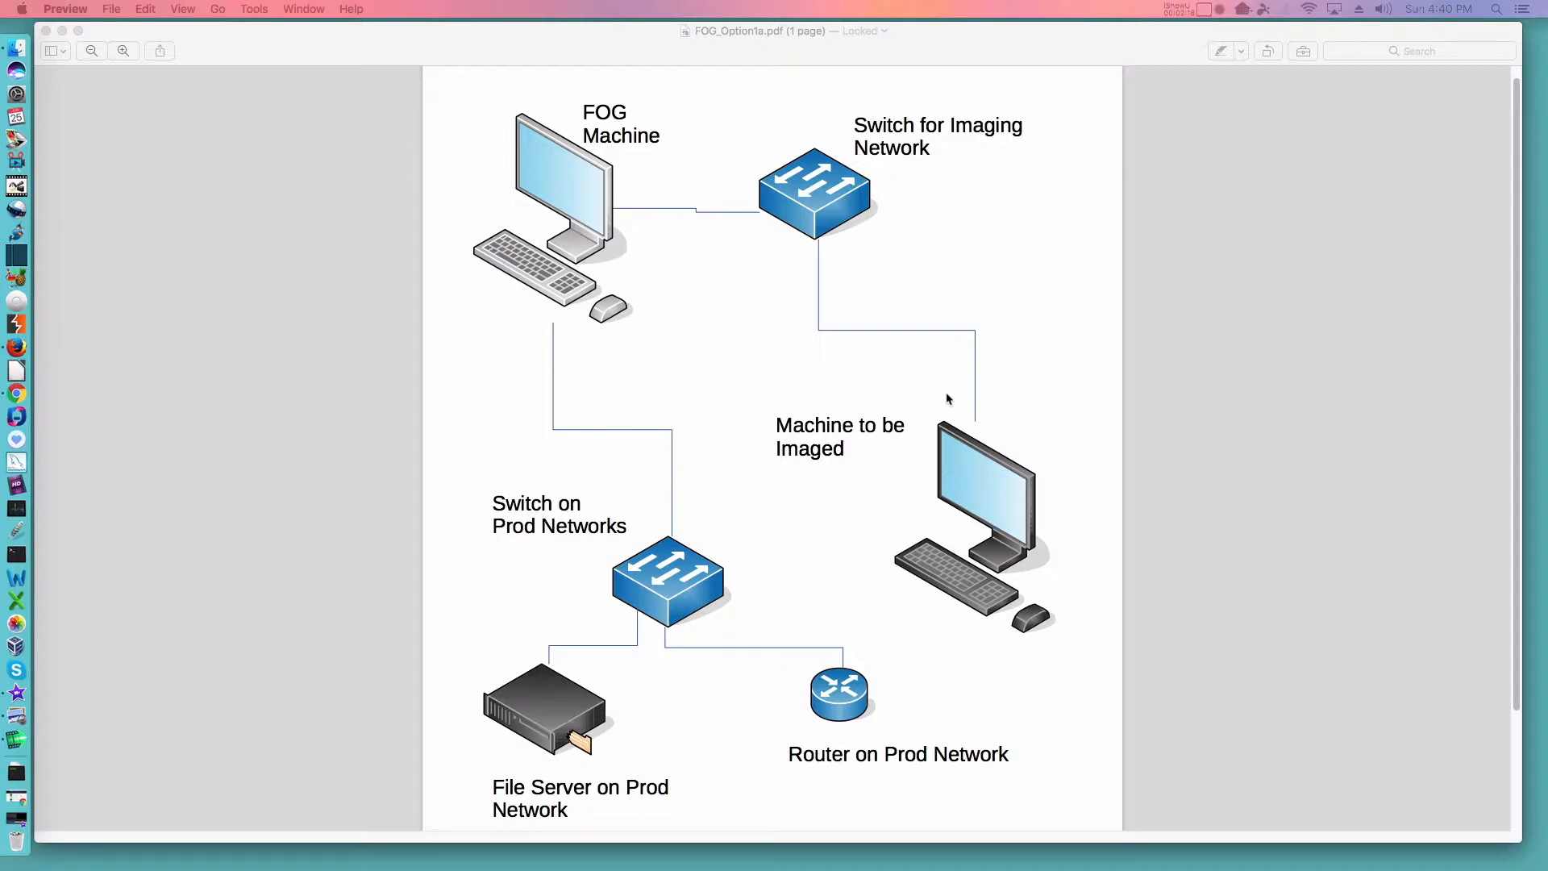
mouse_move(639, 246)
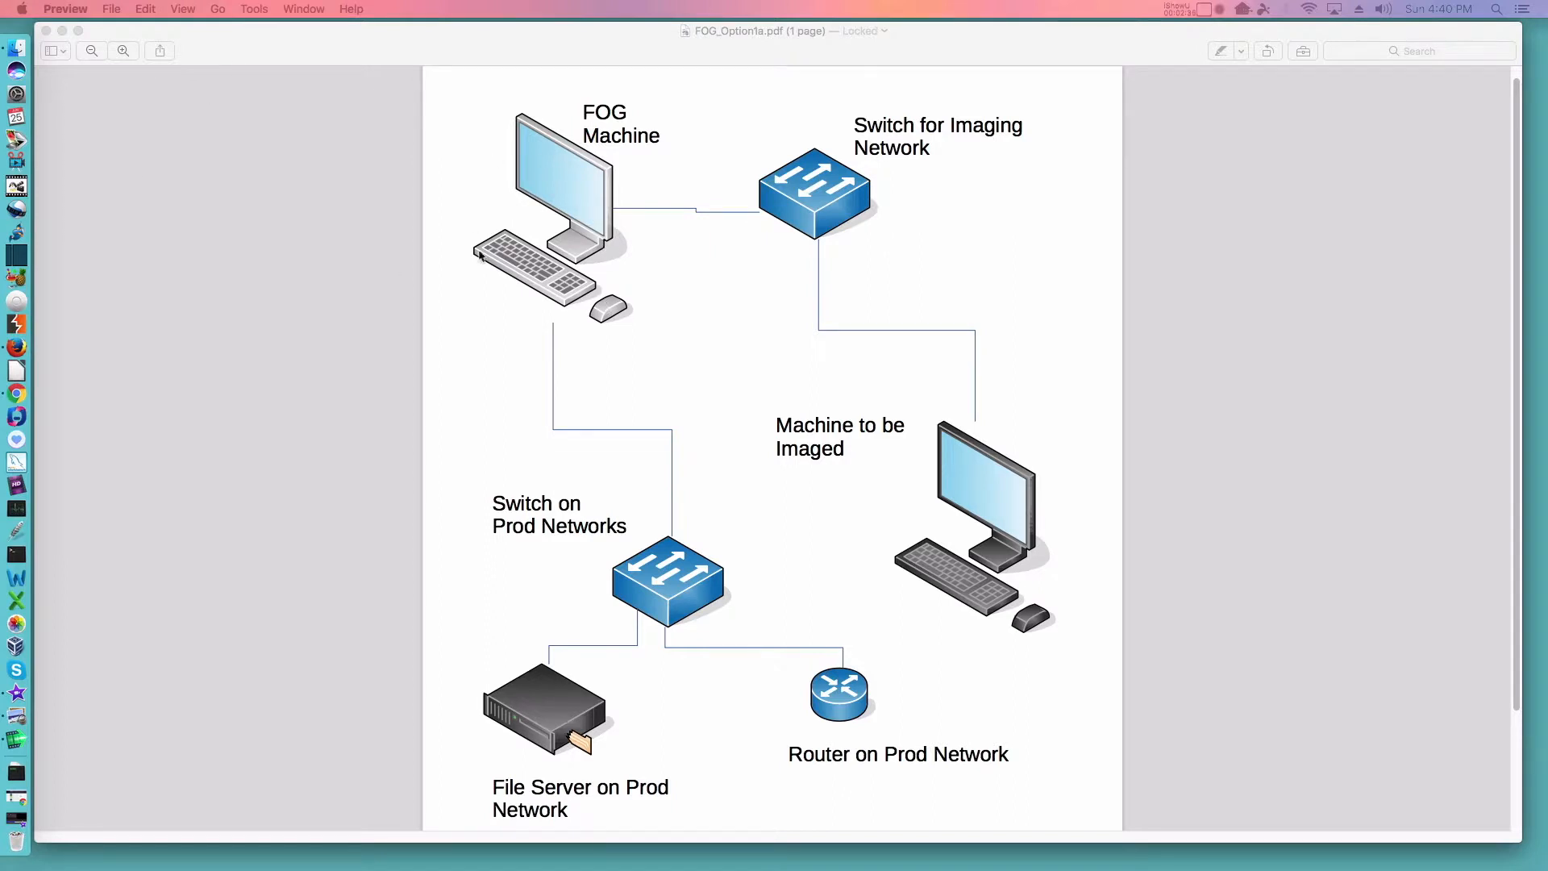
mouse_move(484, 303)
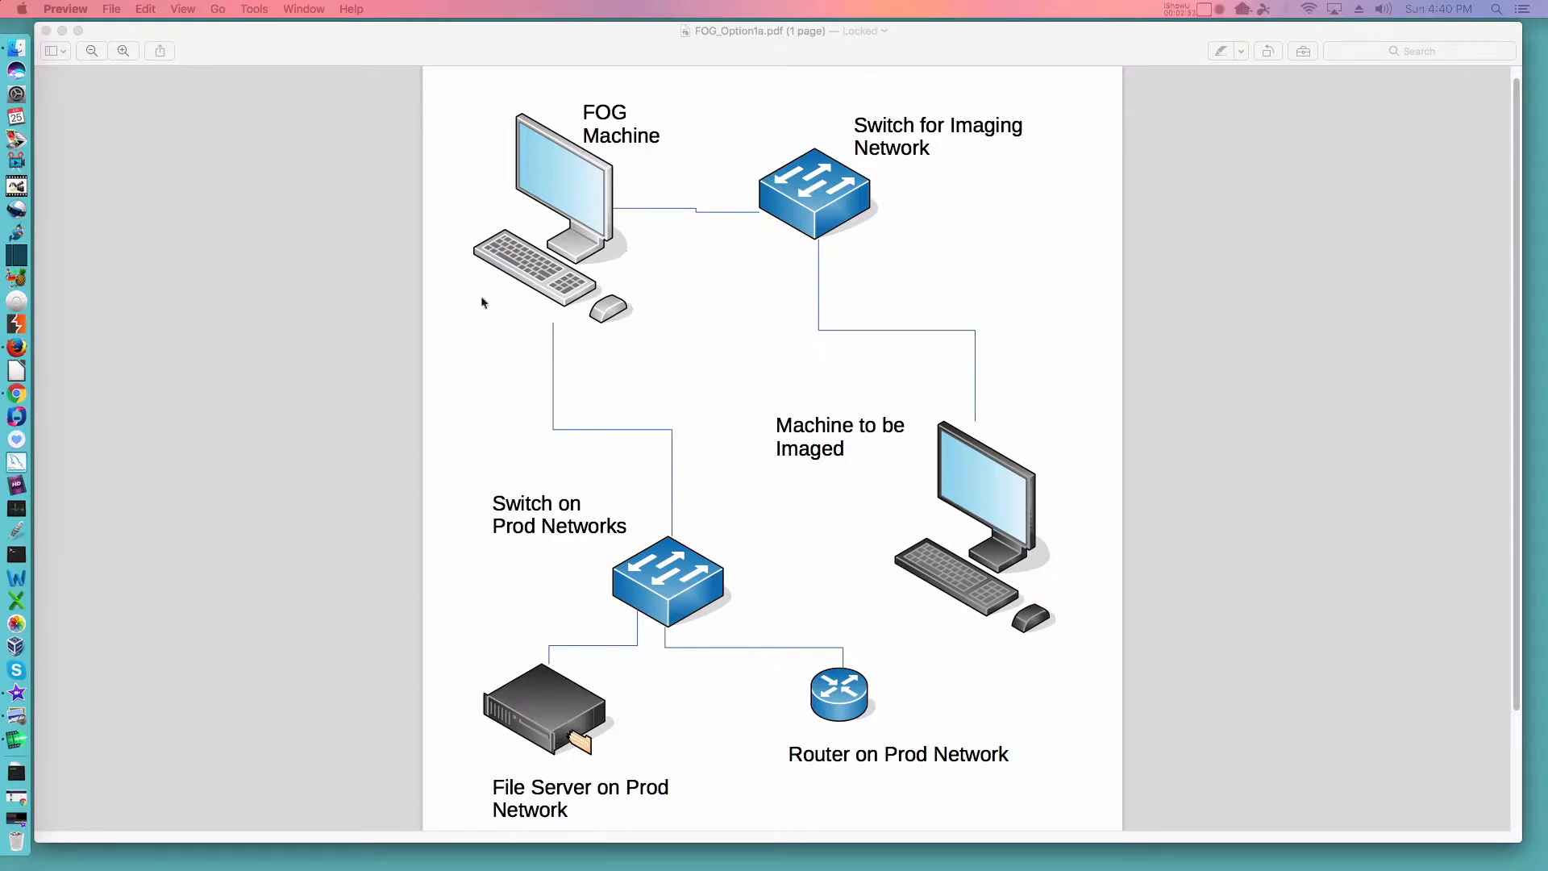
mouse_move(542, 329)
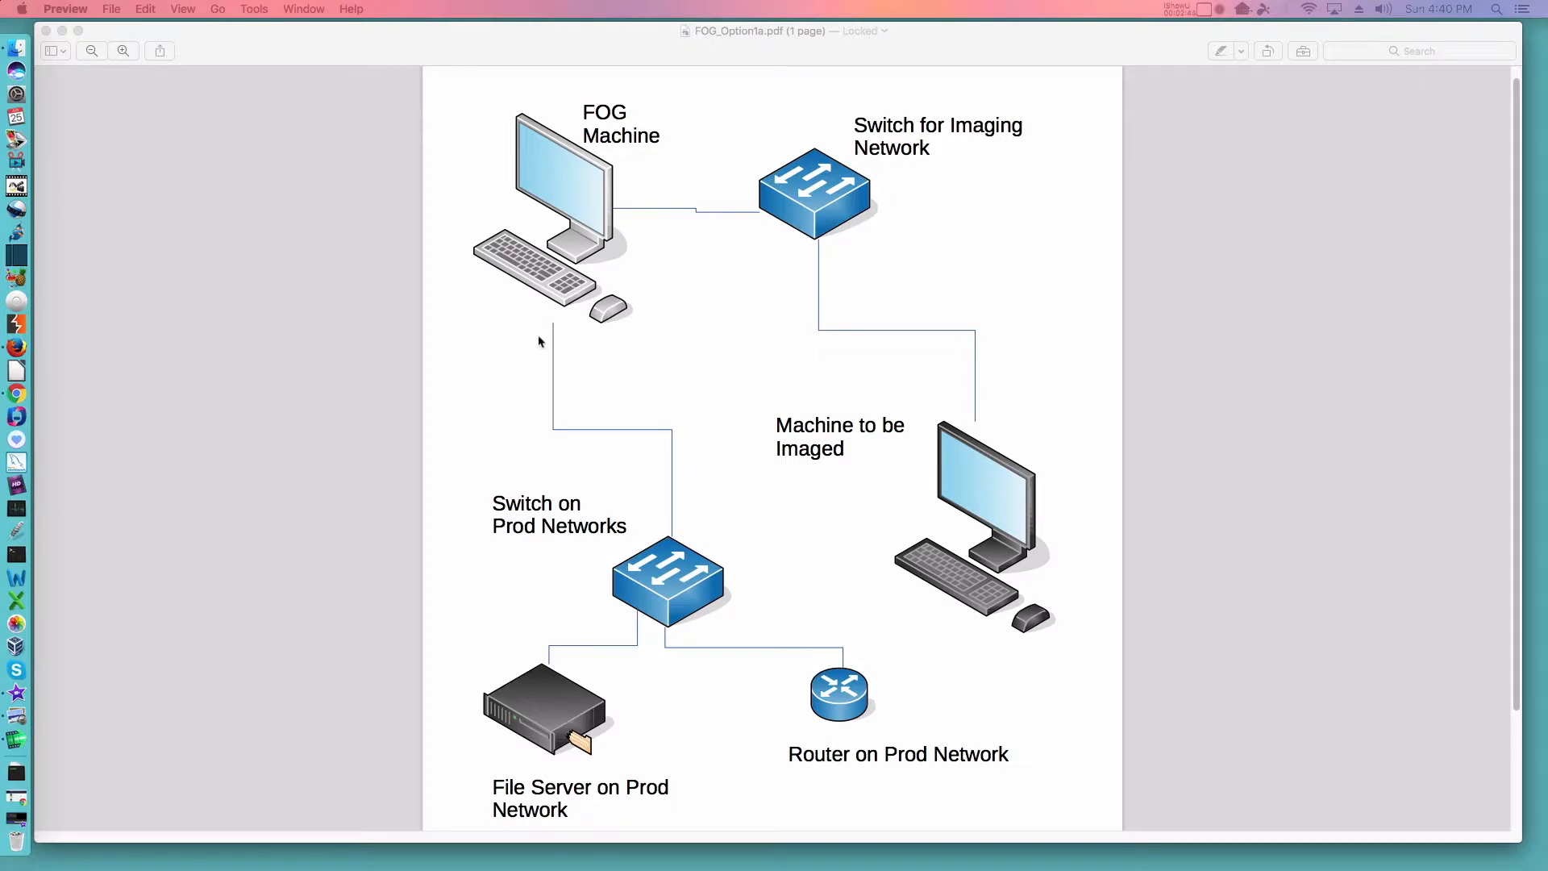
mouse_move(534, 386)
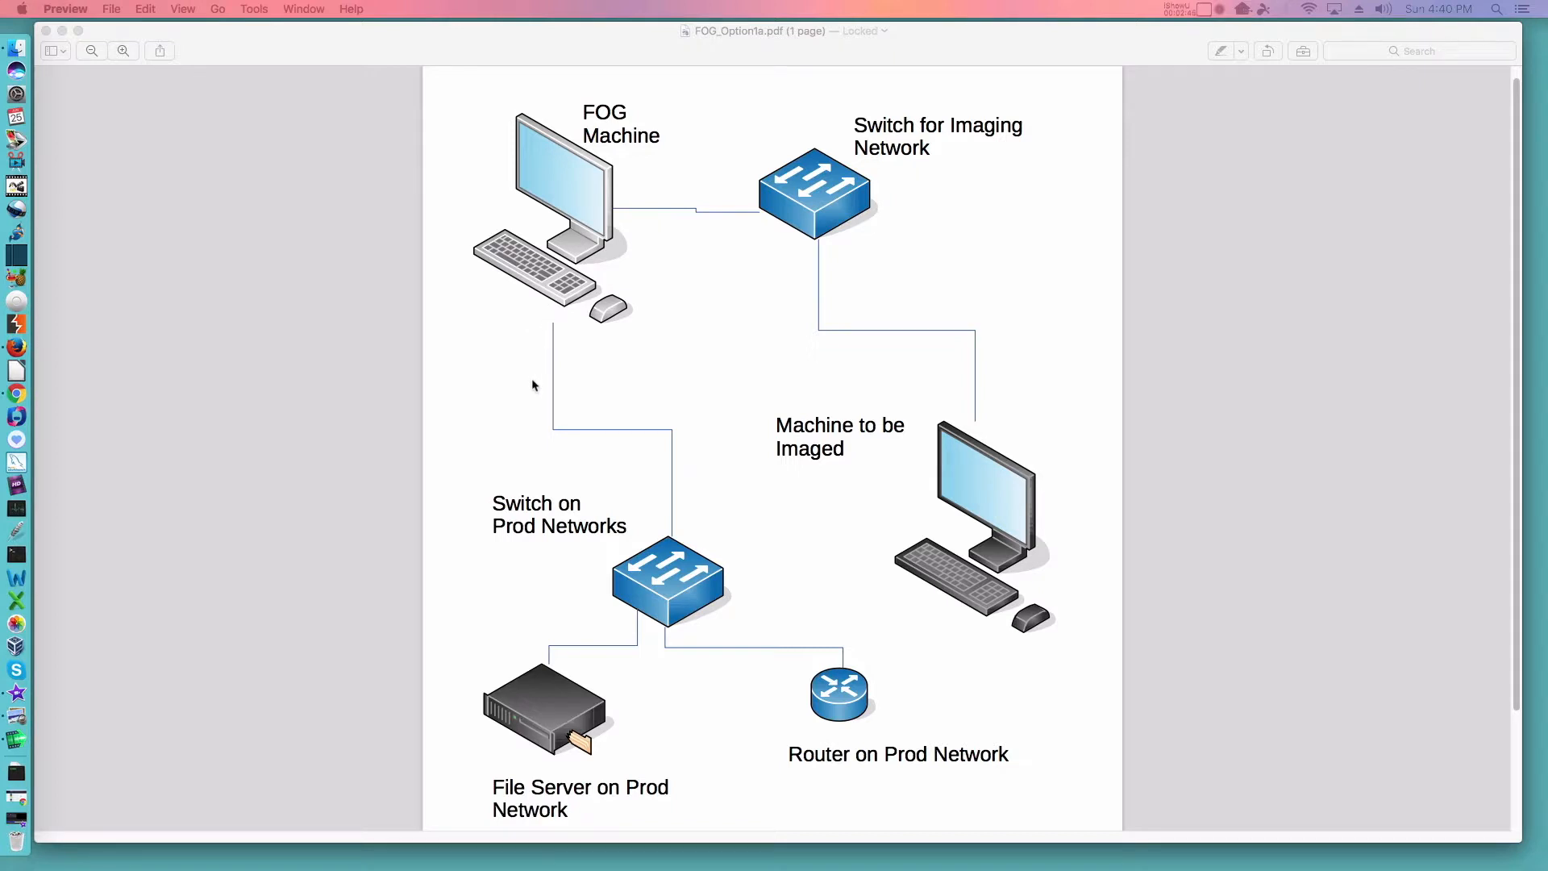
mouse_move(532, 324)
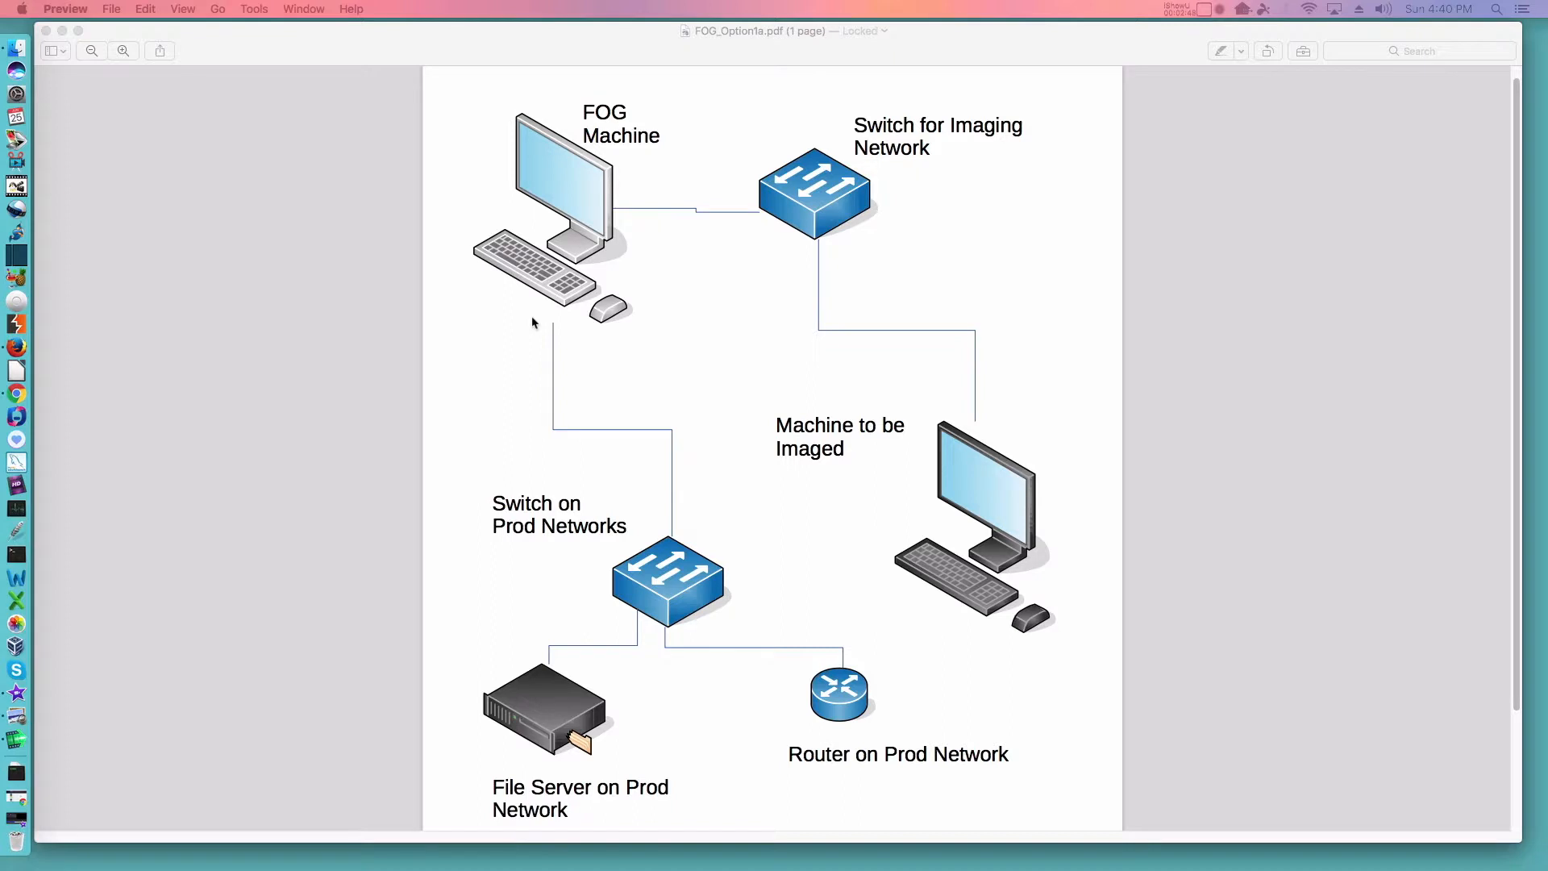
mouse_move(522, 259)
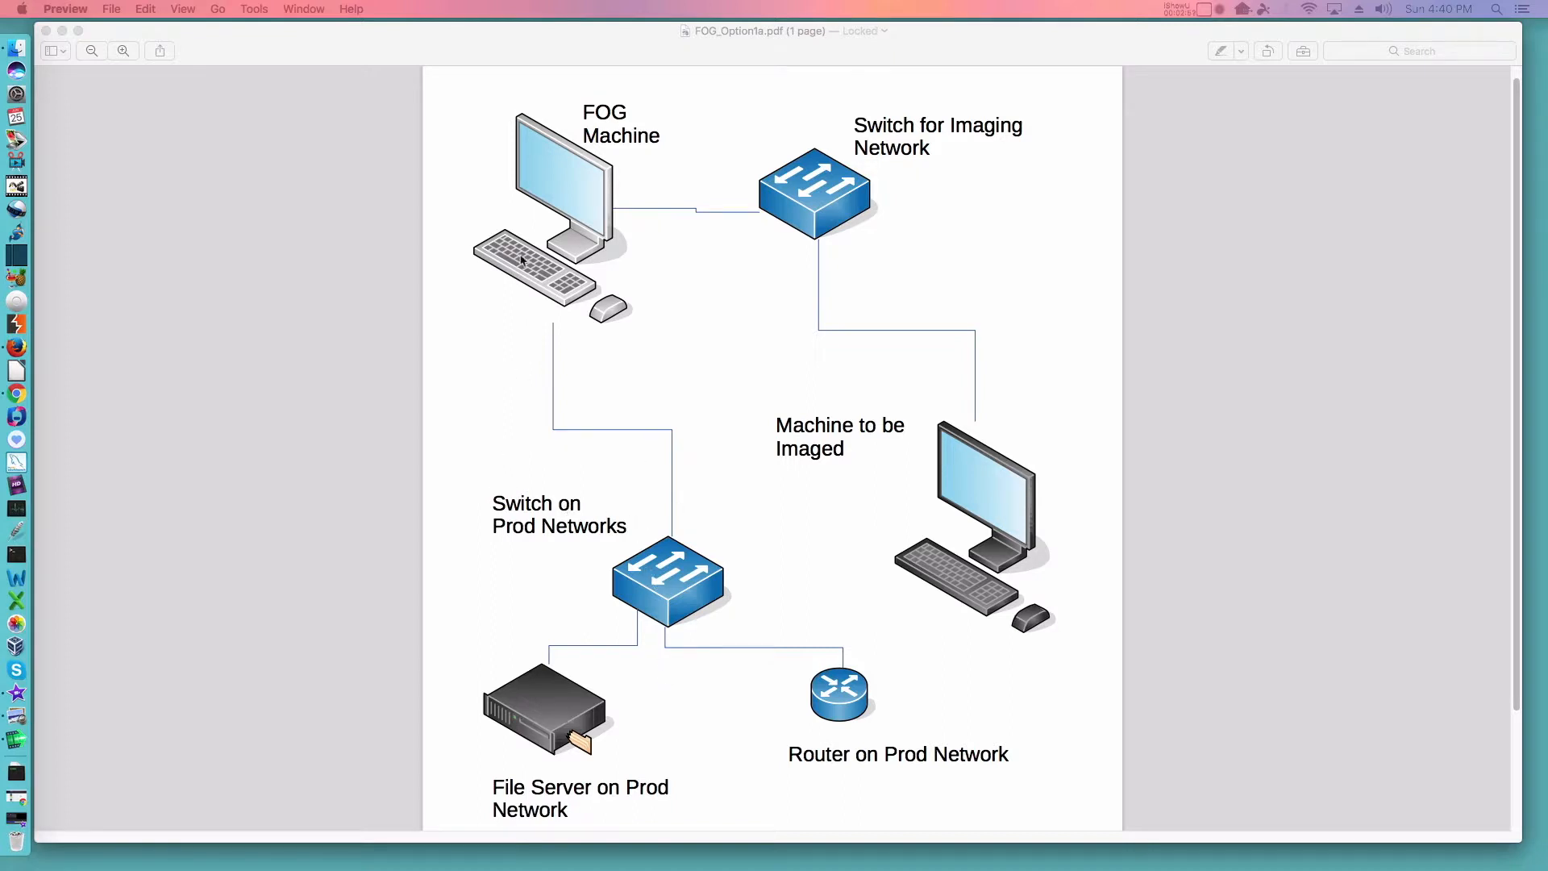
mouse_move(628, 221)
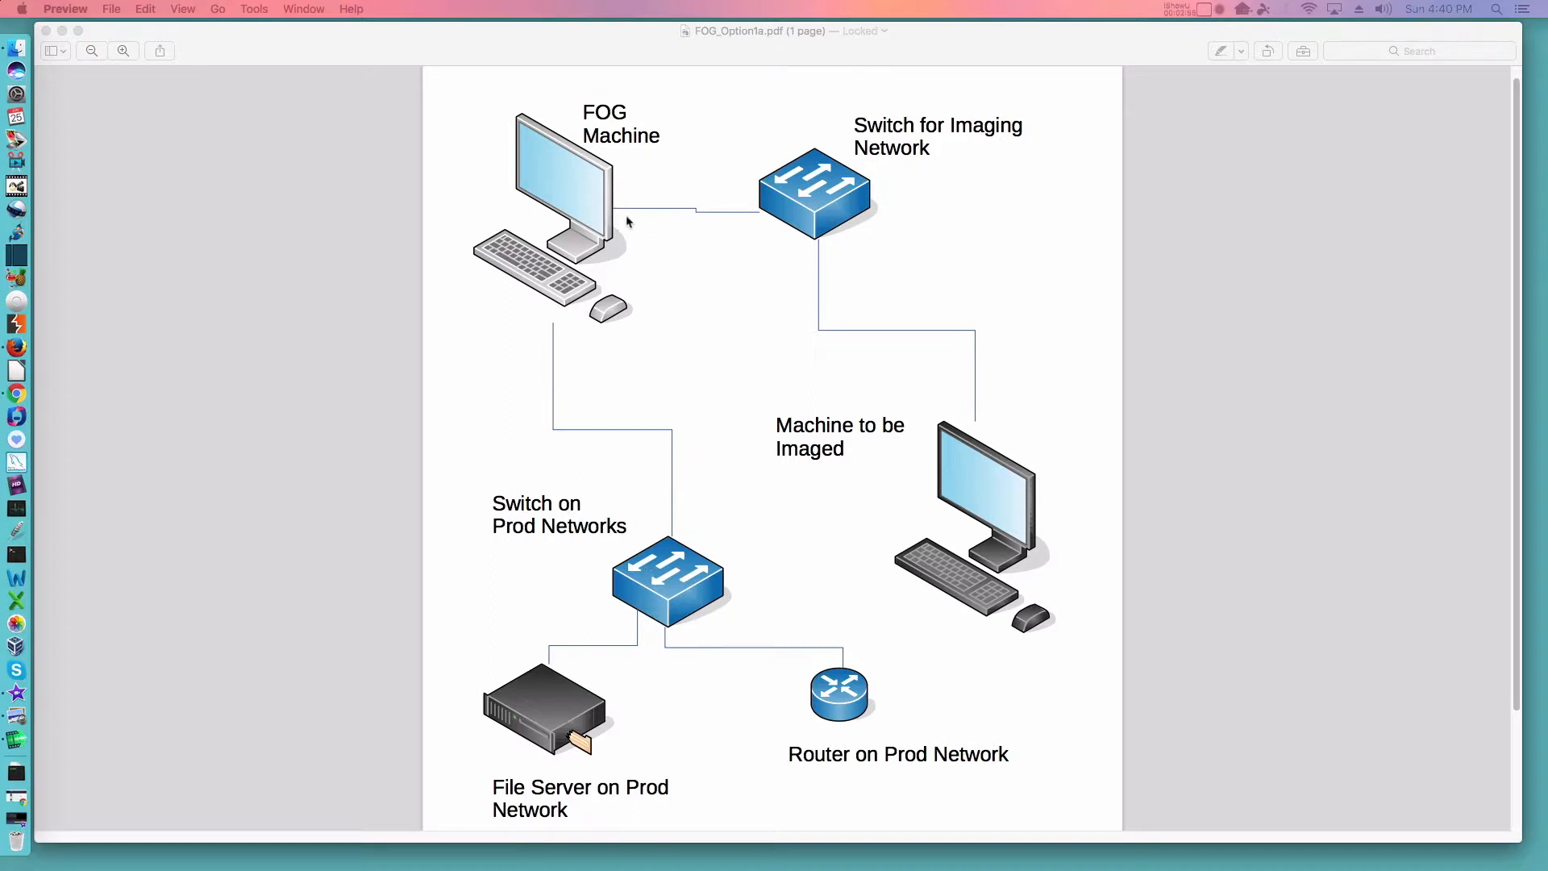
mouse_move(620, 217)
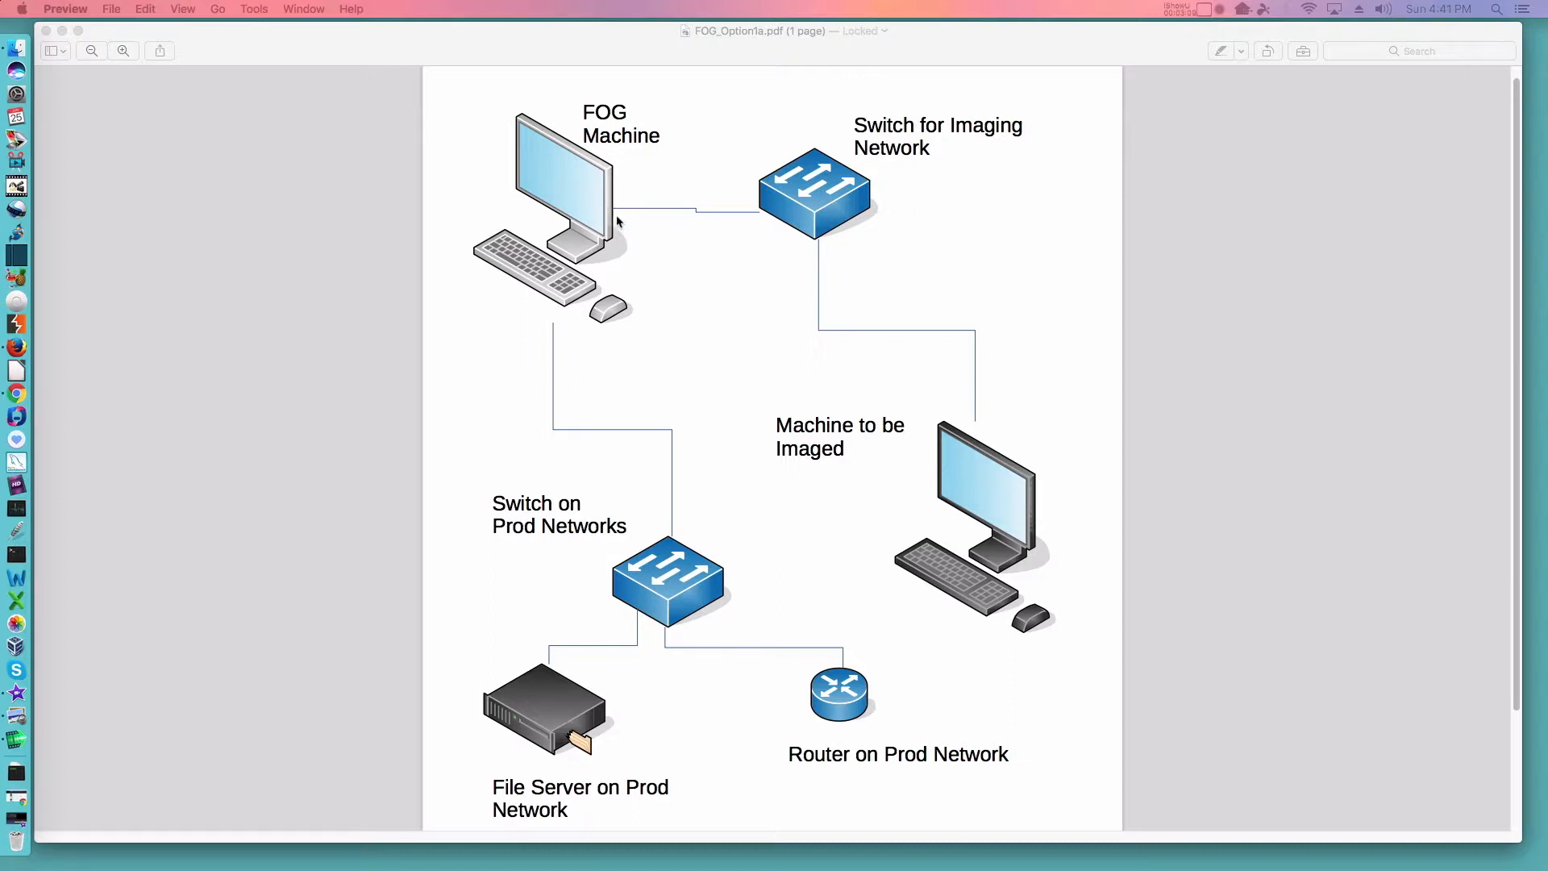
mouse_move(798, 178)
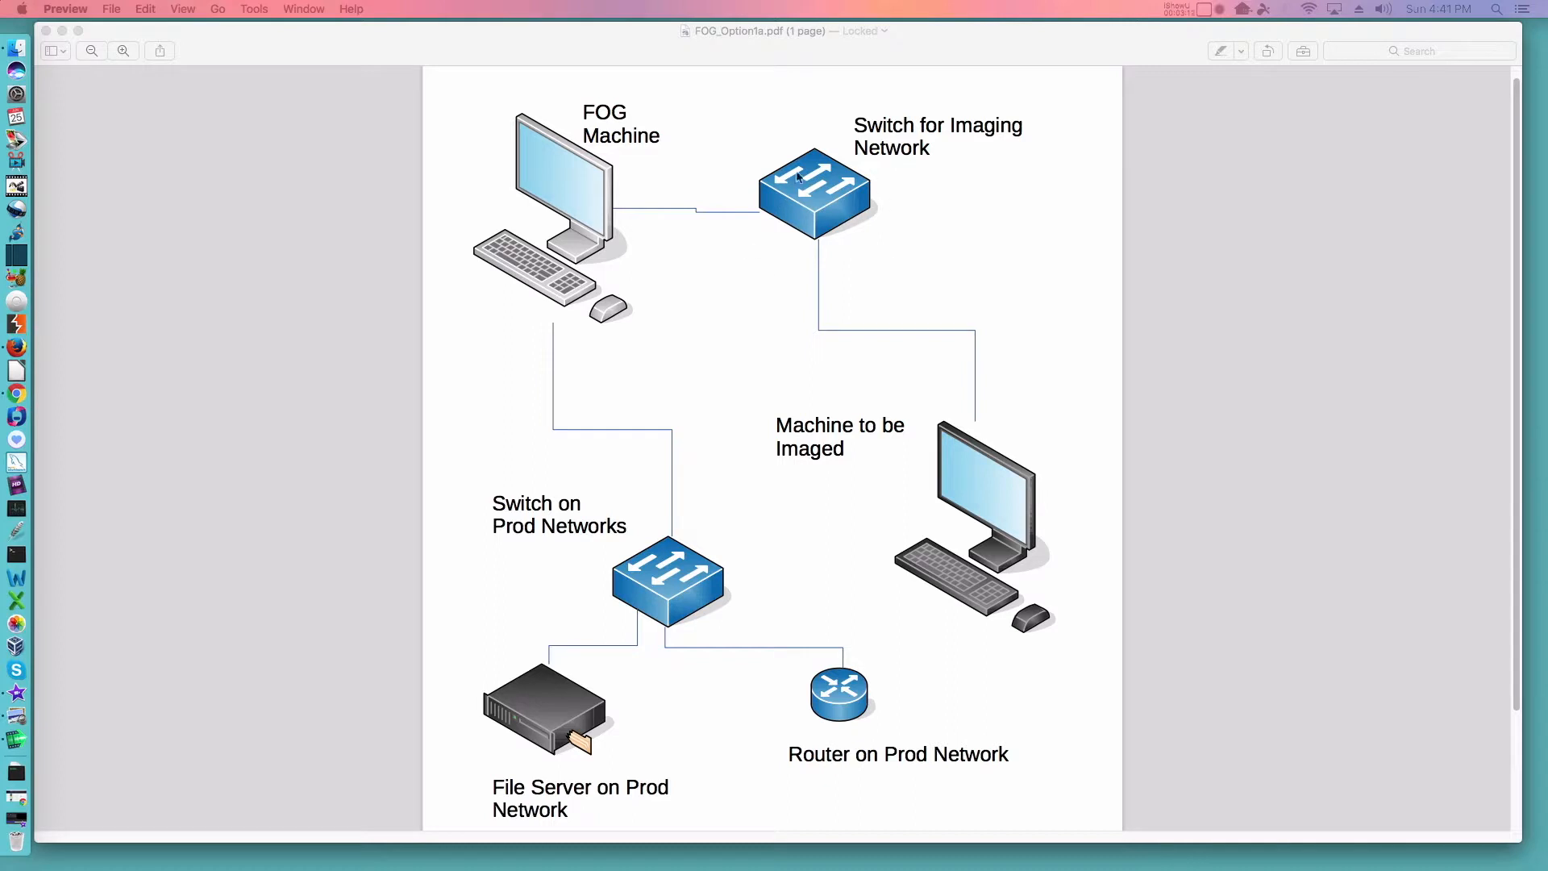
mouse_move(1010, 584)
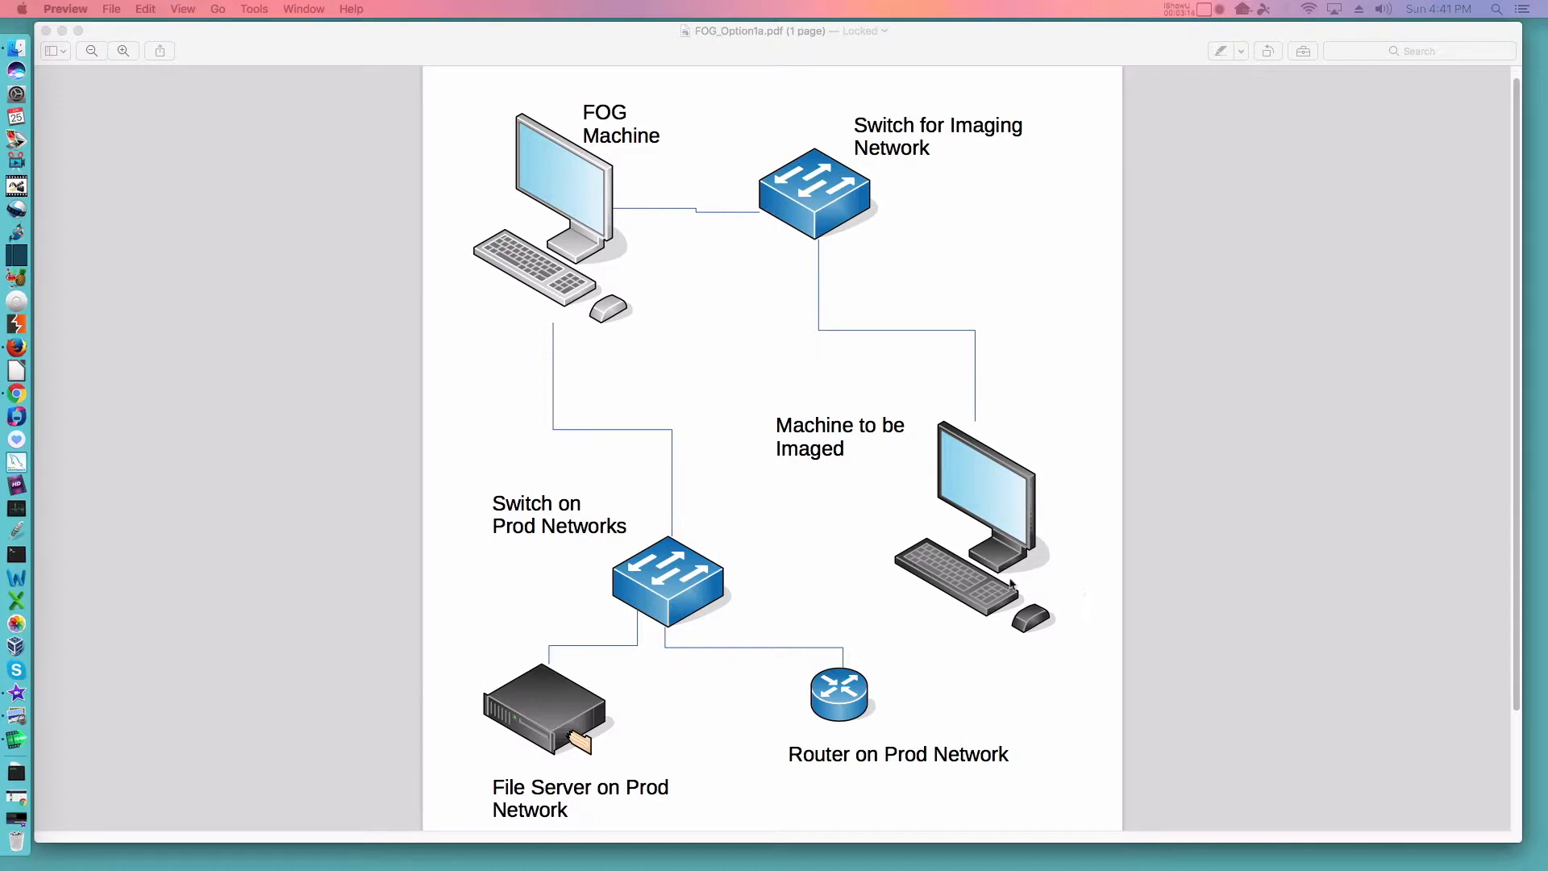
mouse_move(931, 322)
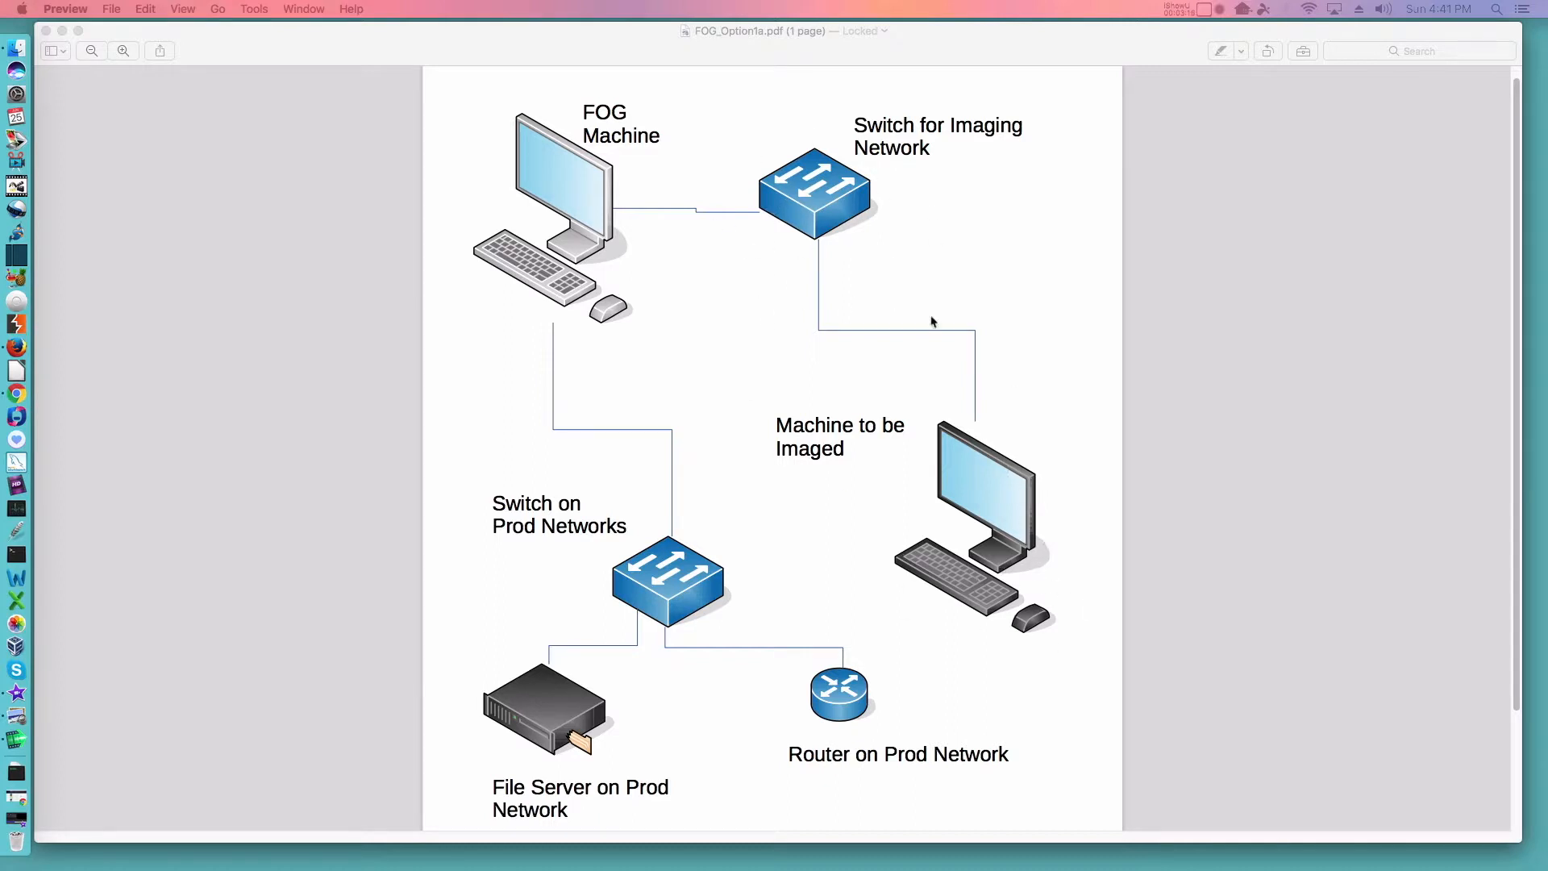
mouse_move(678, 287)
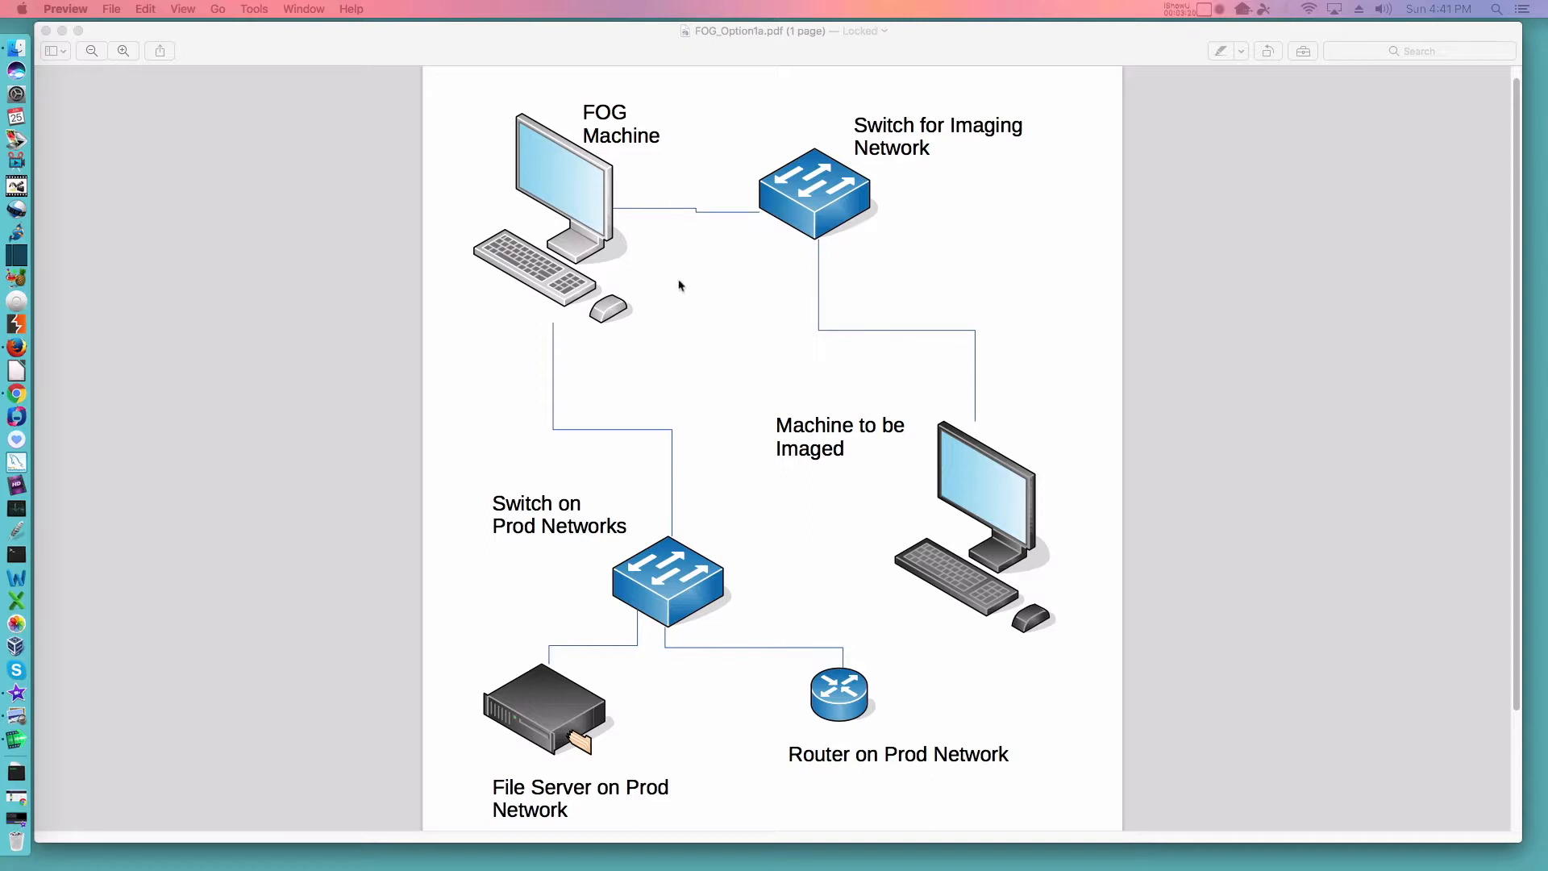
mouse_move(644, 242)
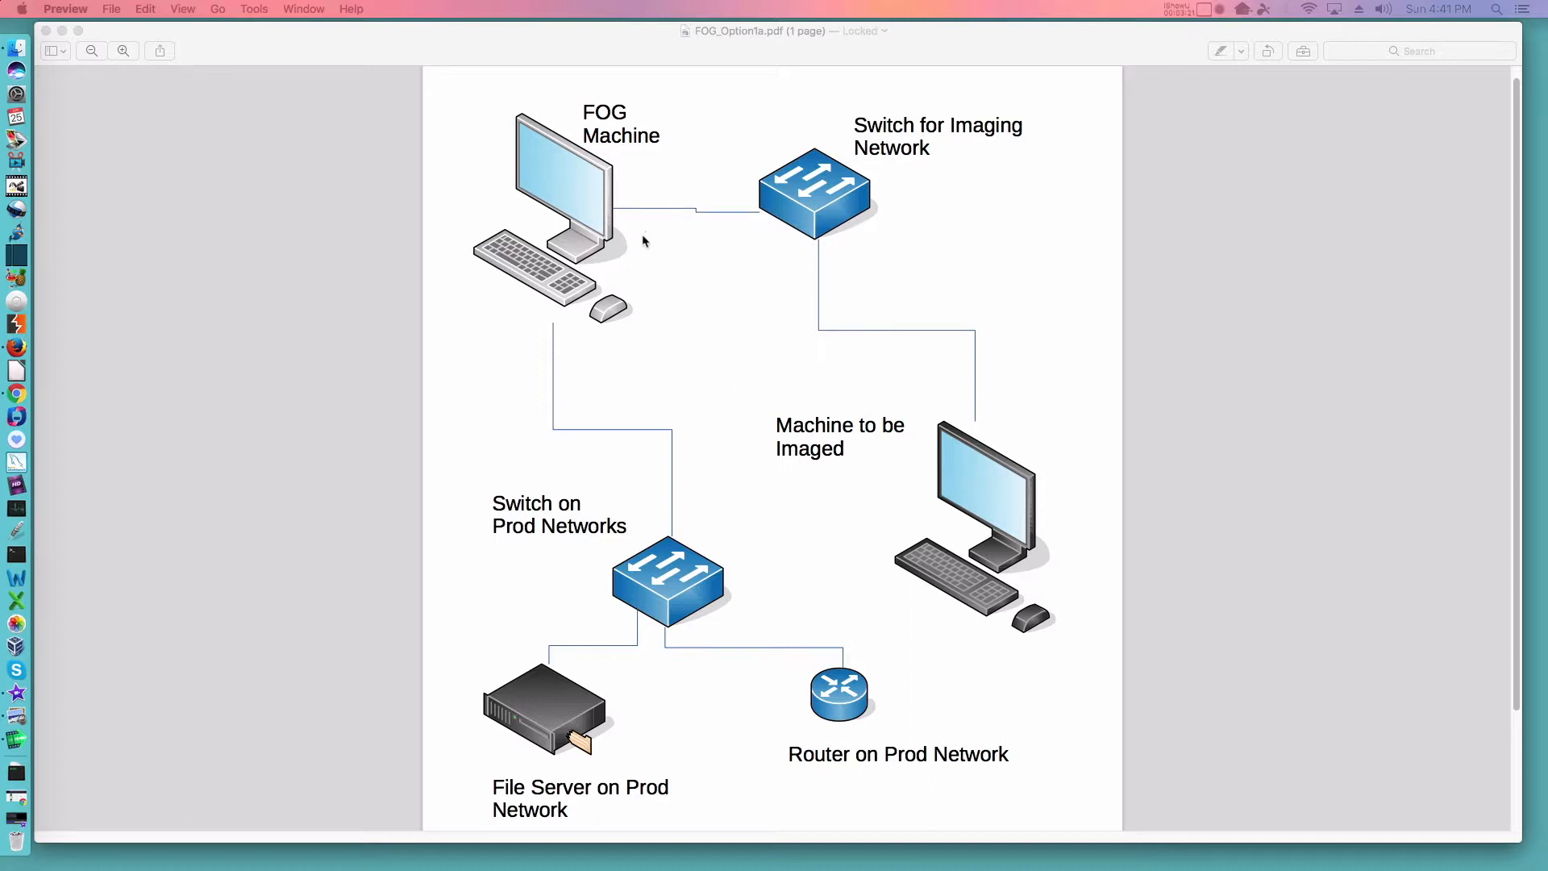
mouse_move(575, 369)
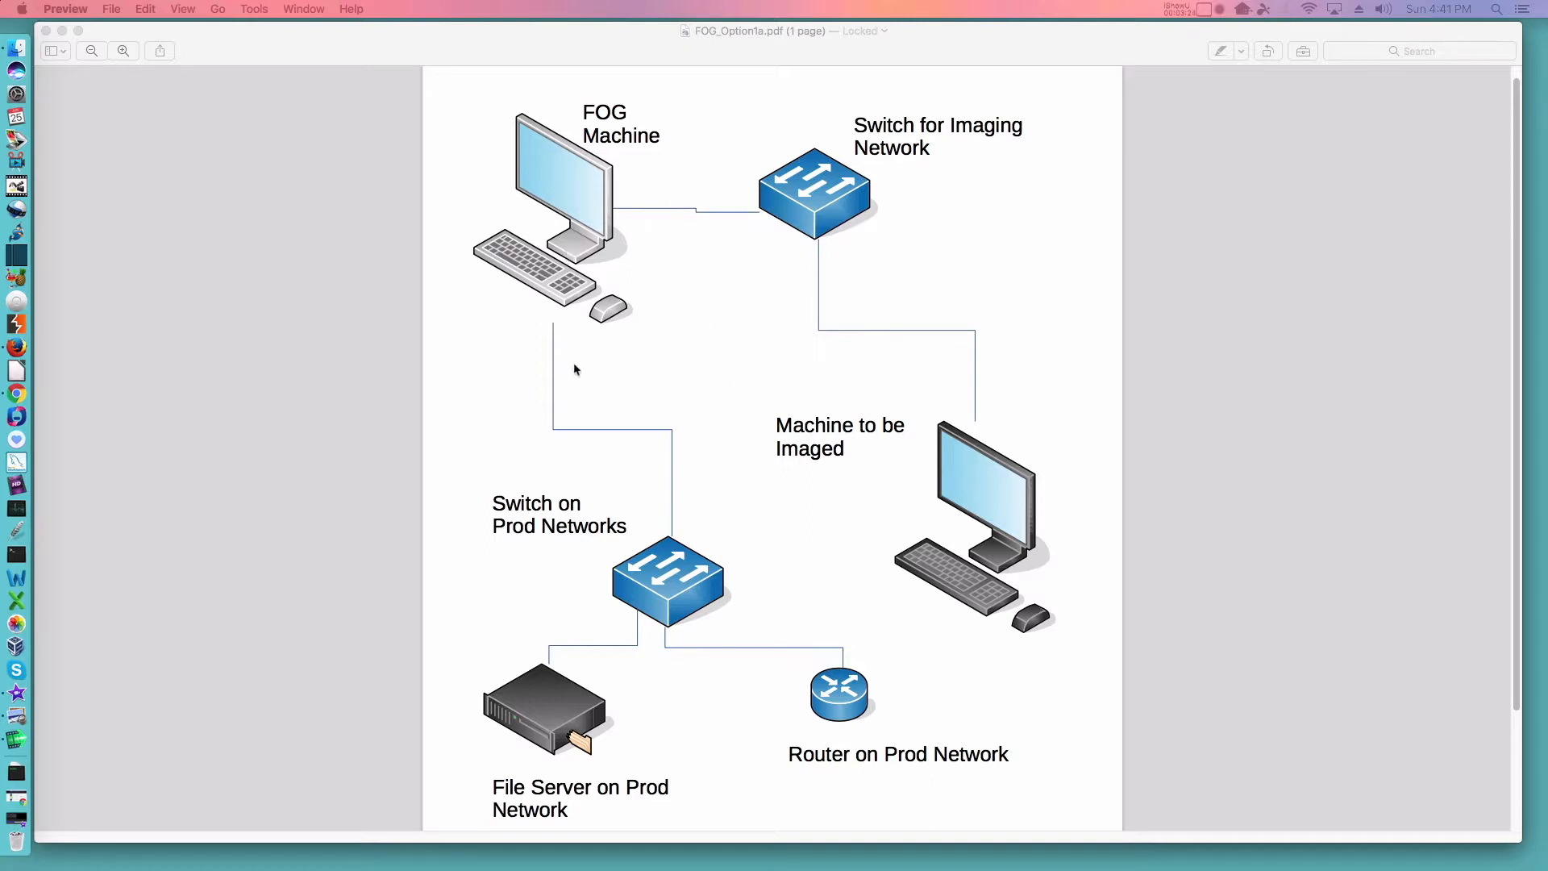
mouse_move(542, 434)
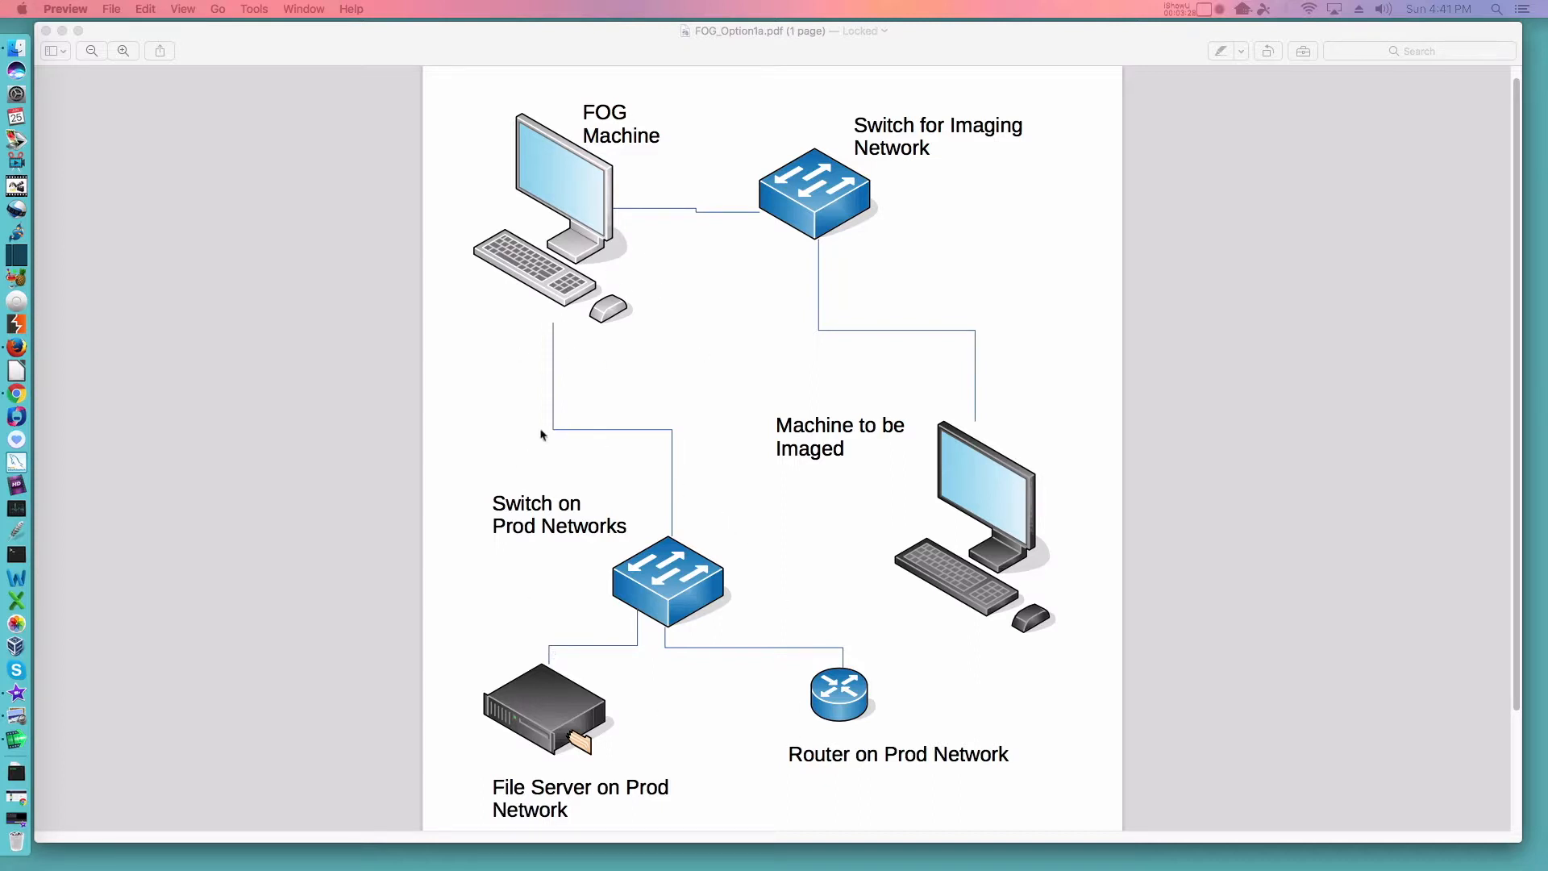
mouse_move(545, 184)
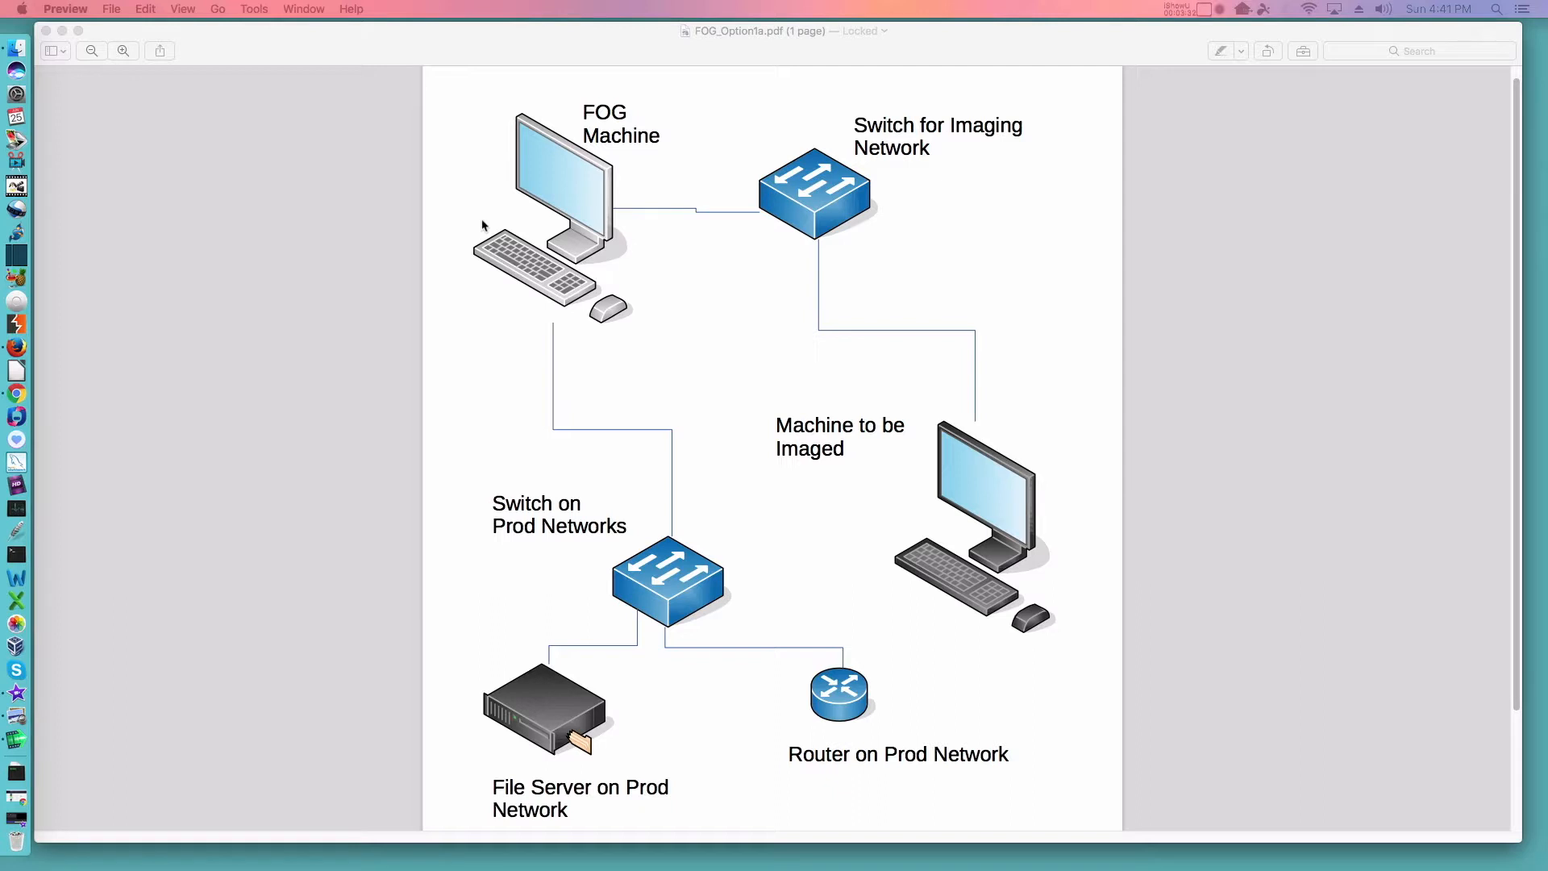
mouse_move(493, 305)
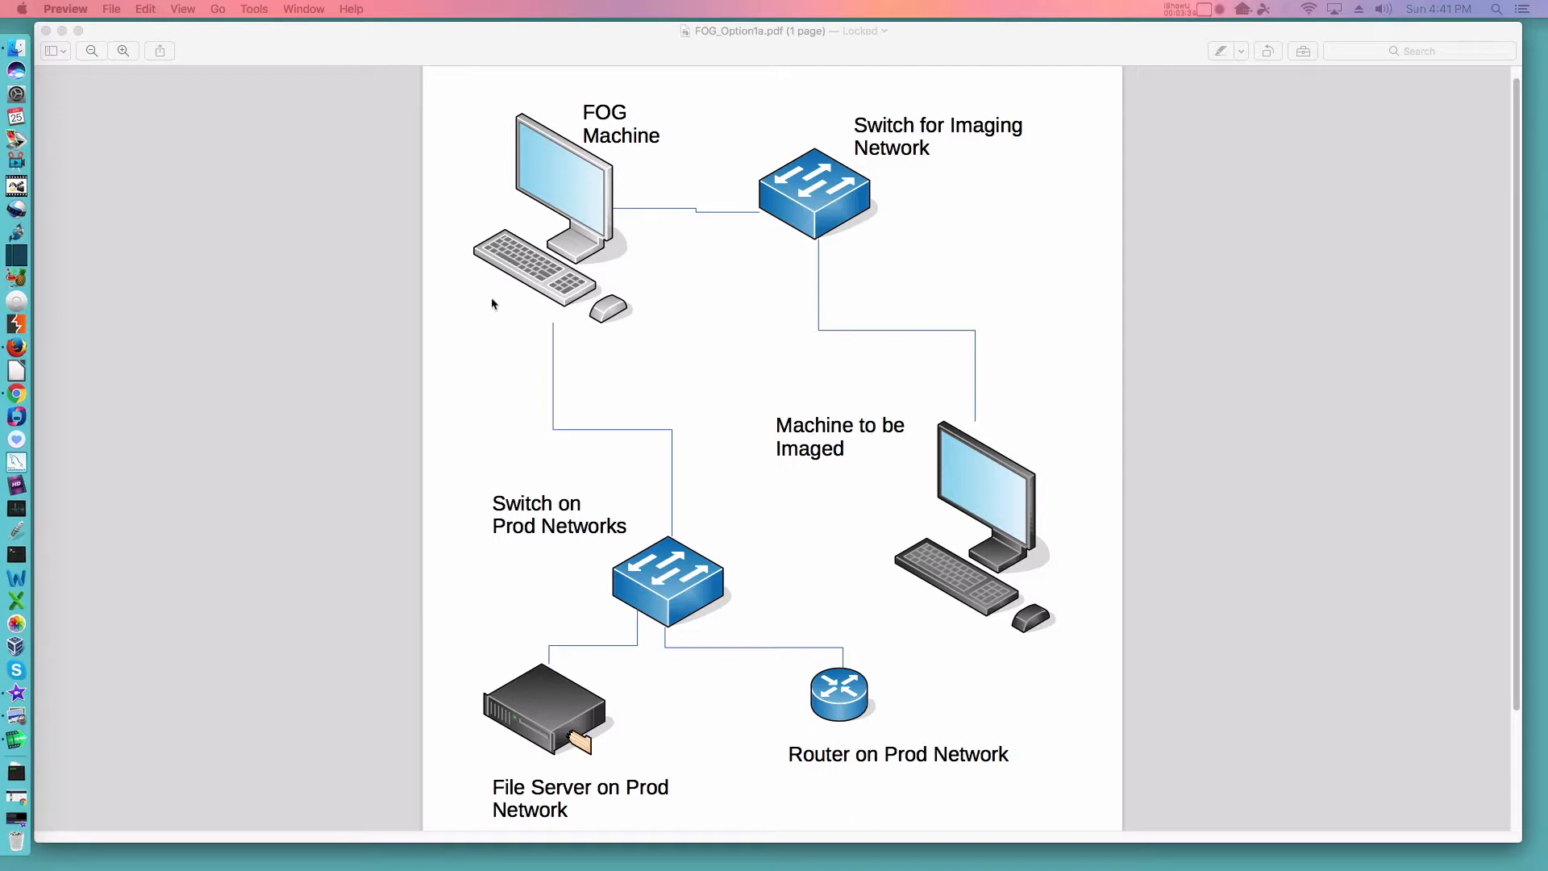
mouse_move(583, 335)
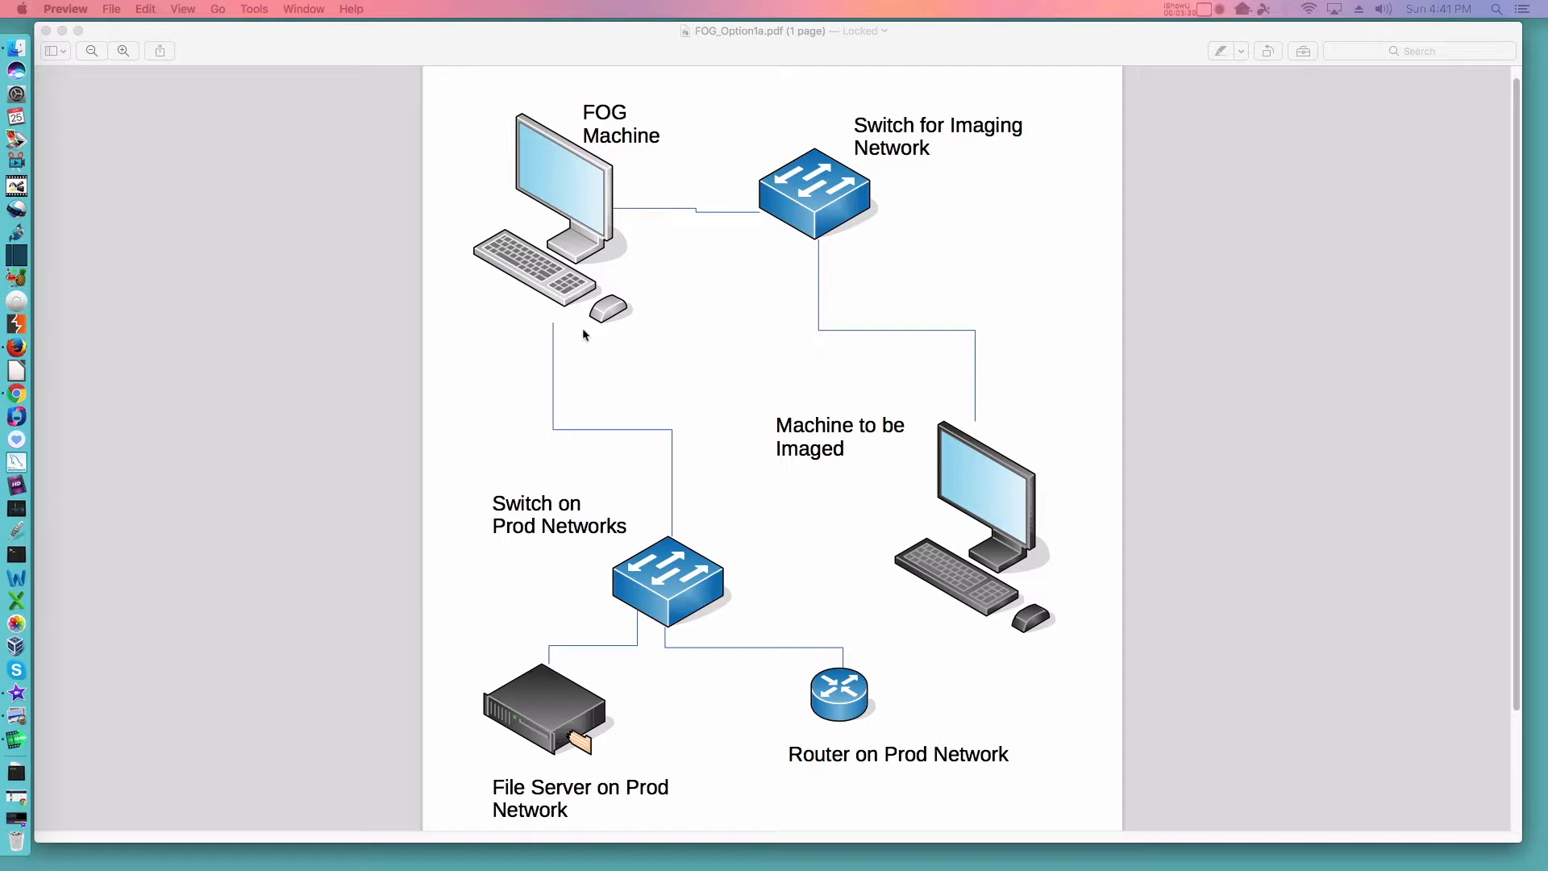
mouse_move(551, 321)
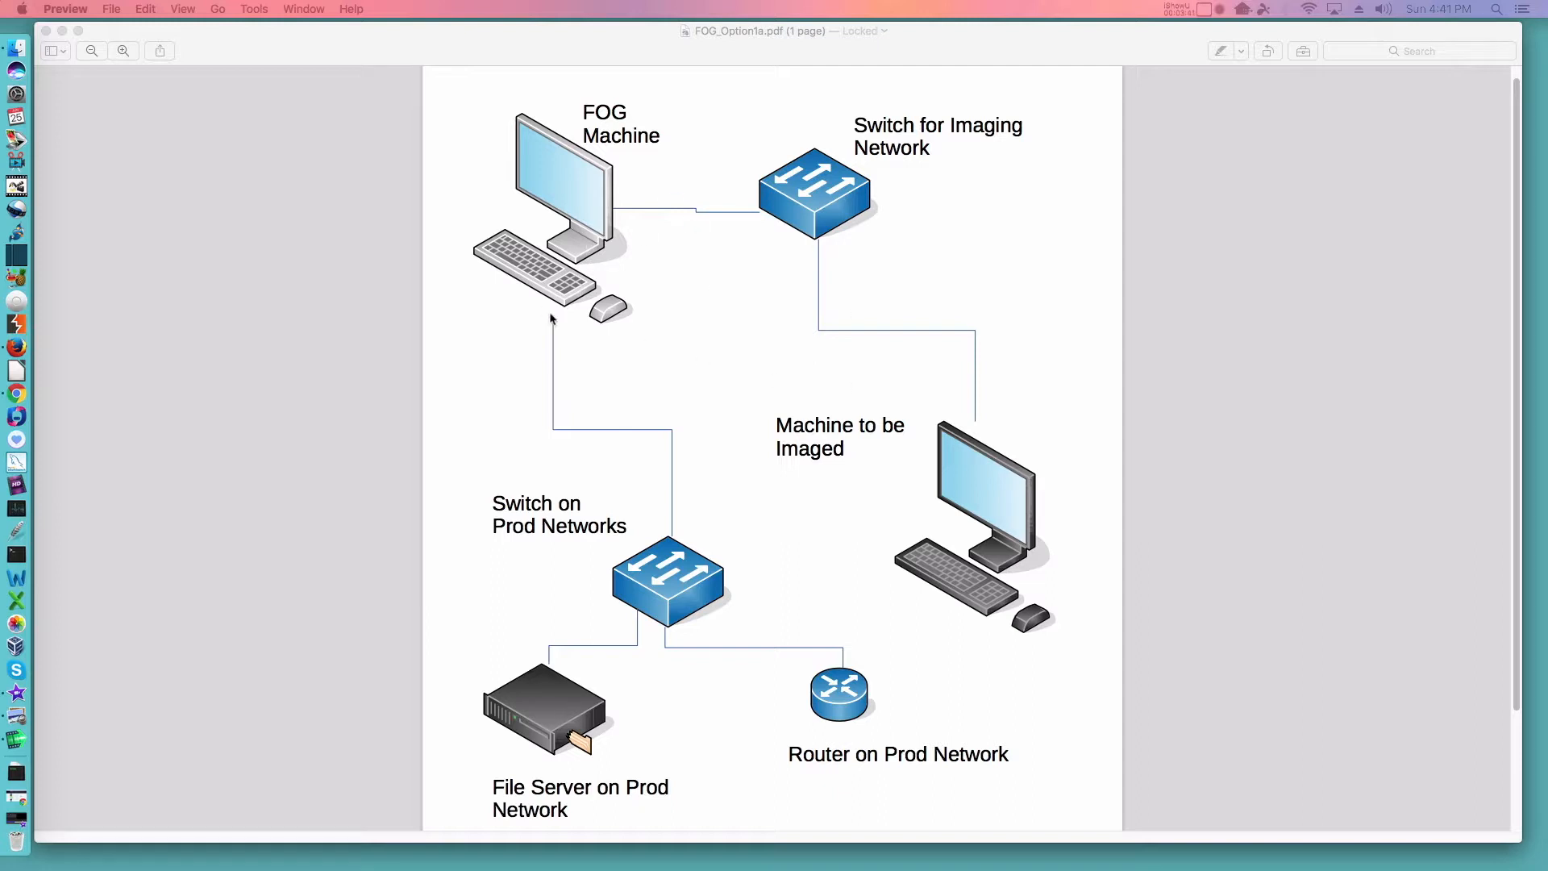
mouse_move(360, 42)
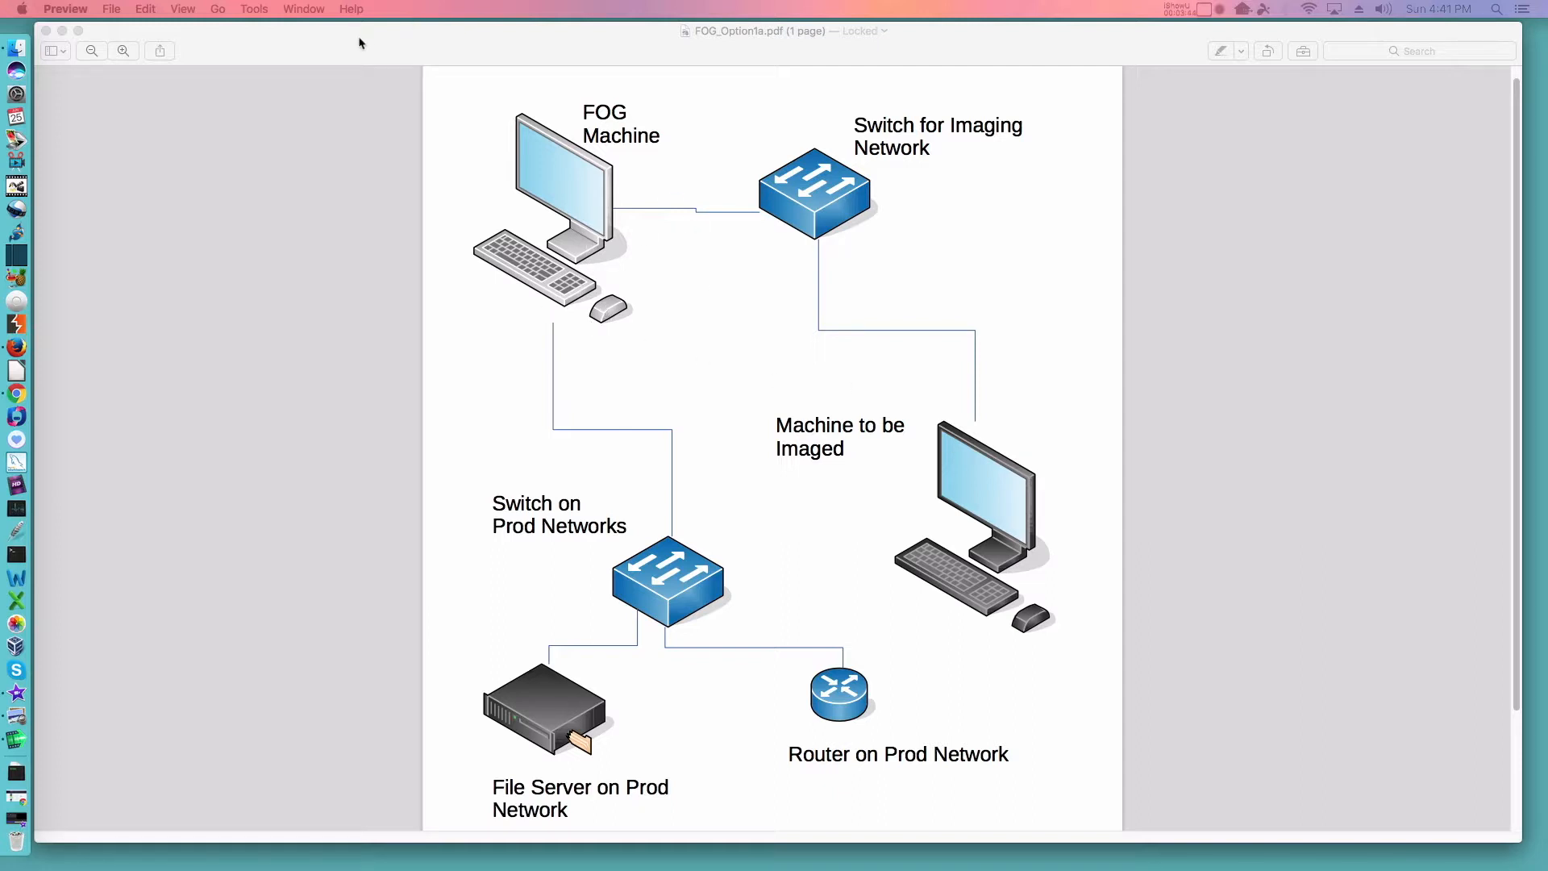
mouse_move(320, 47)
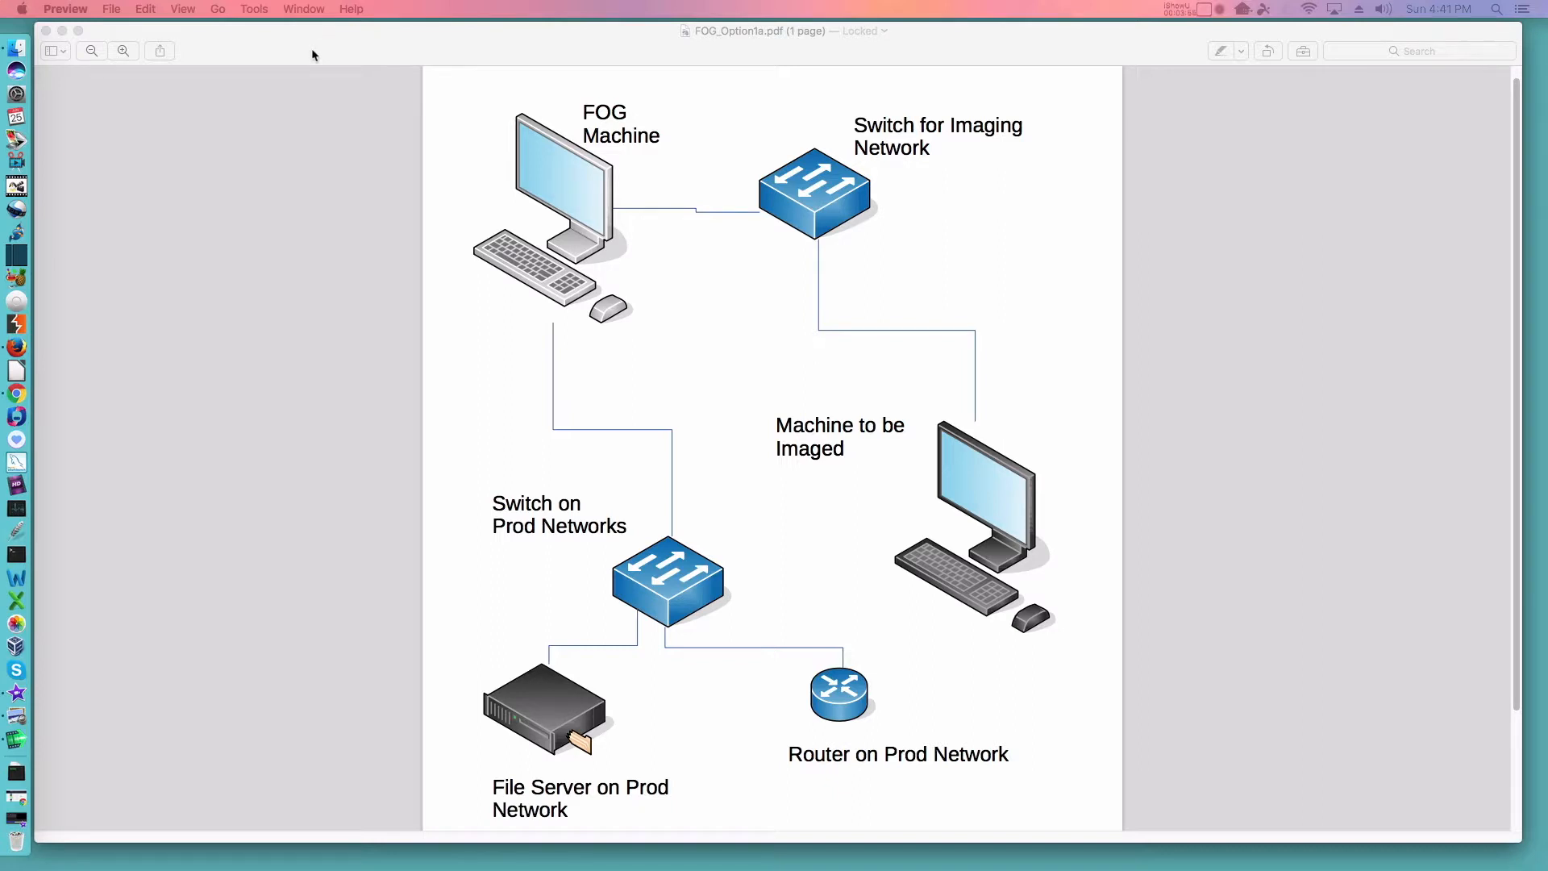
mouse_move(679, 423)
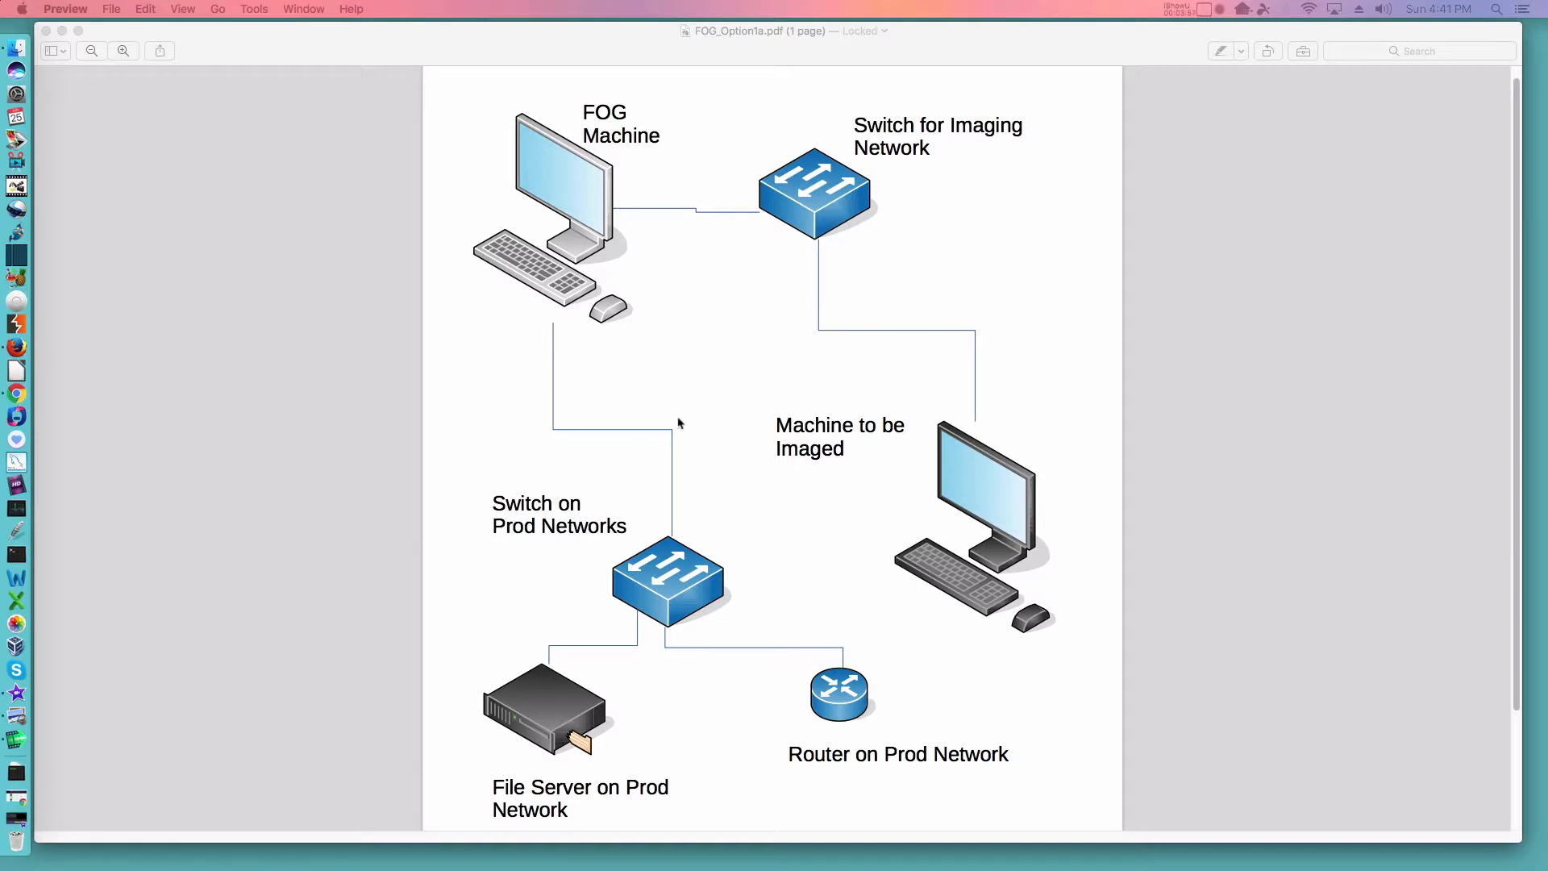
mouse_move(521, 388)
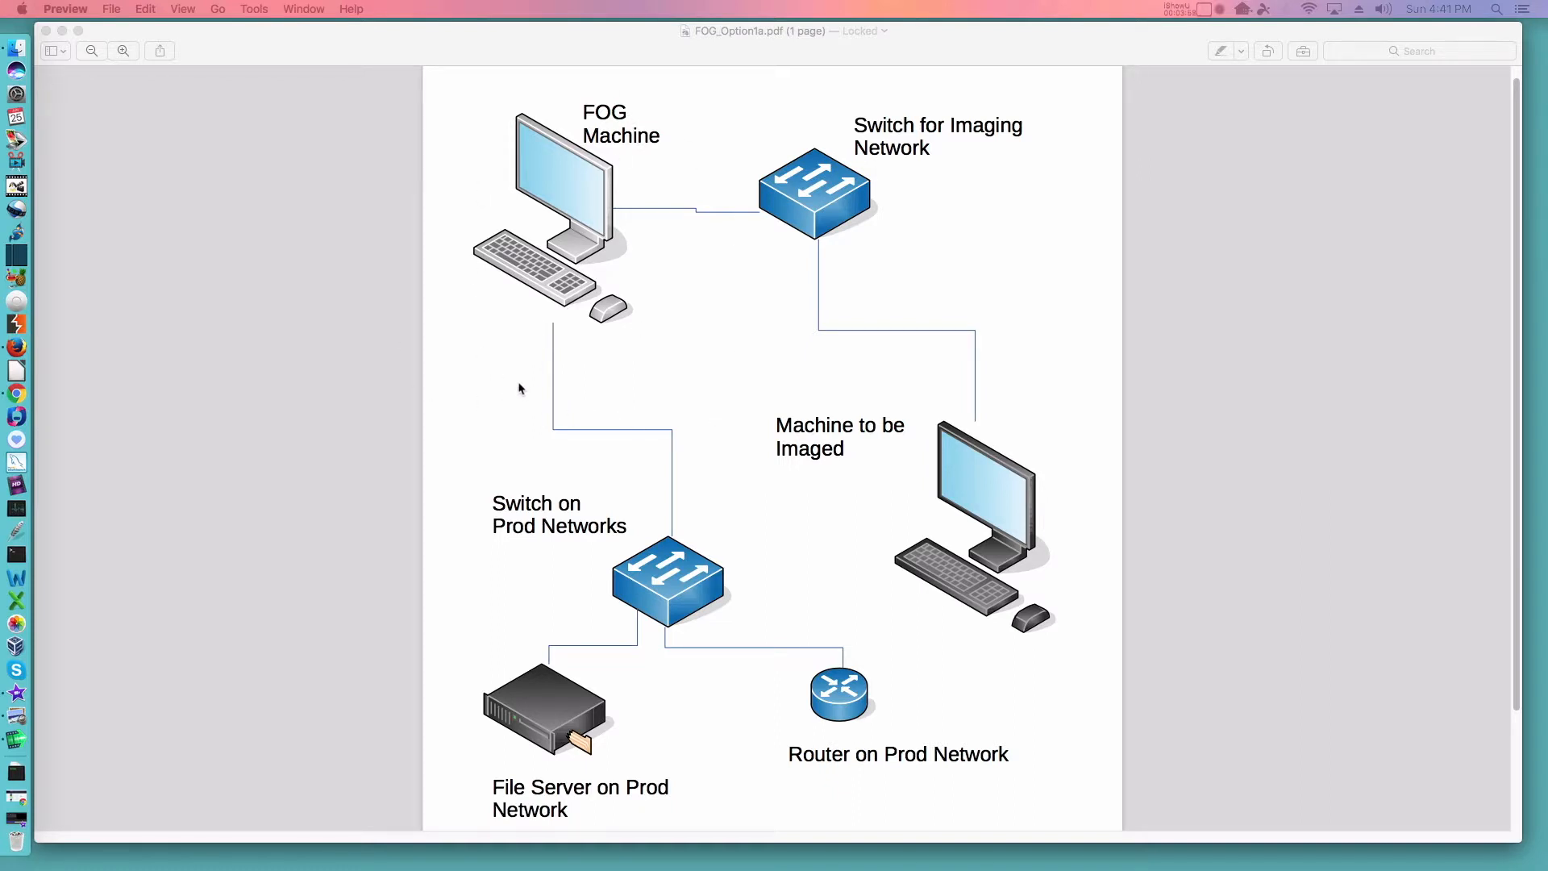
mouse_move(500, 314)
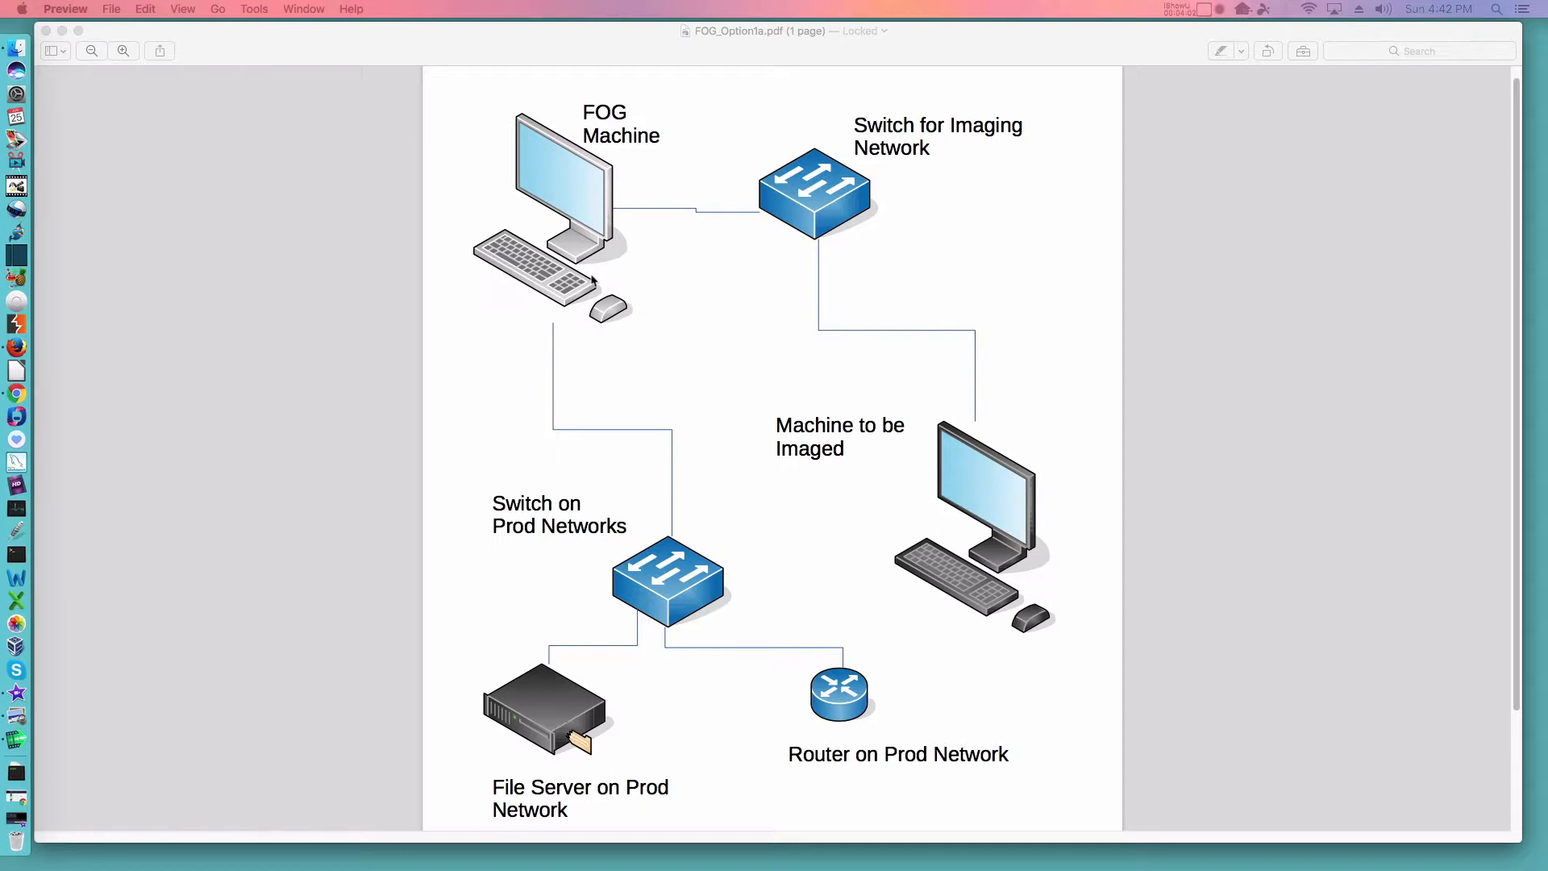
mouse_move(671, 42)
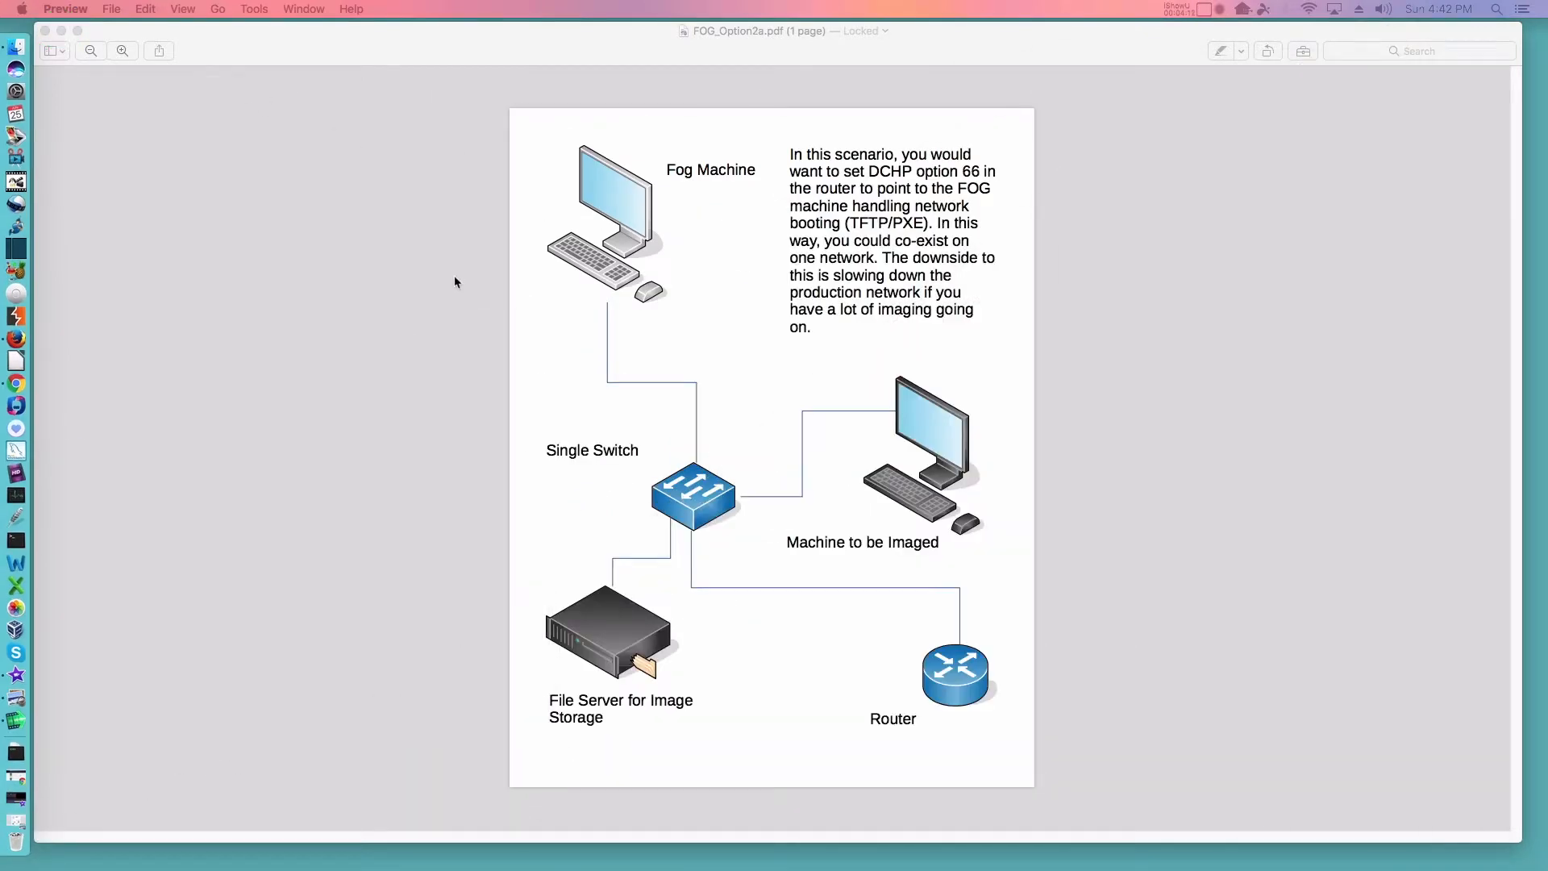
mouse_move(742, 773)
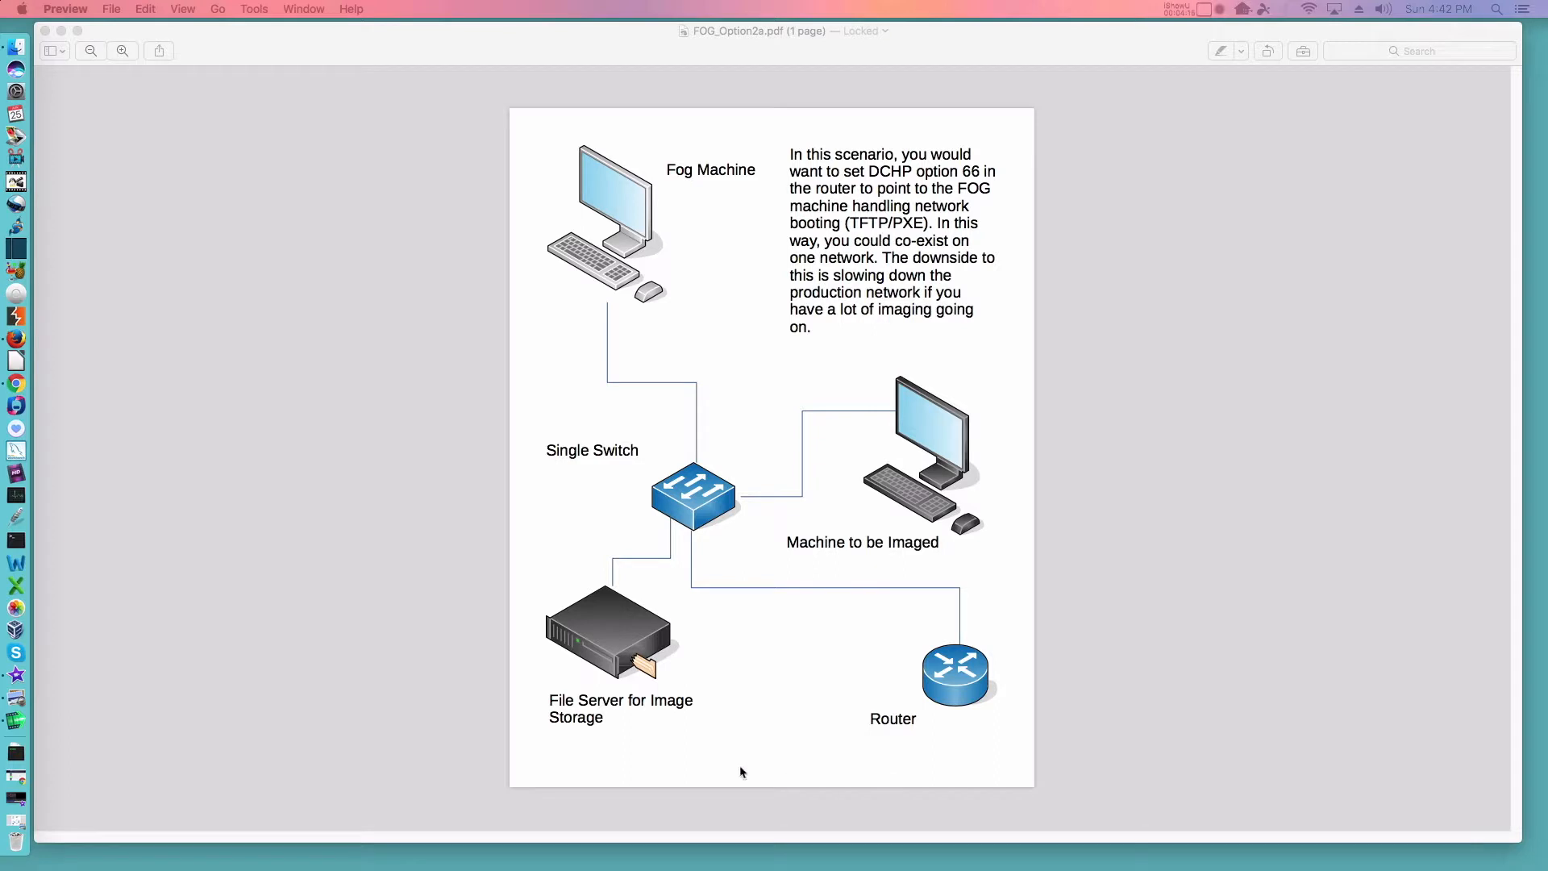
mouse_move(548, 258)
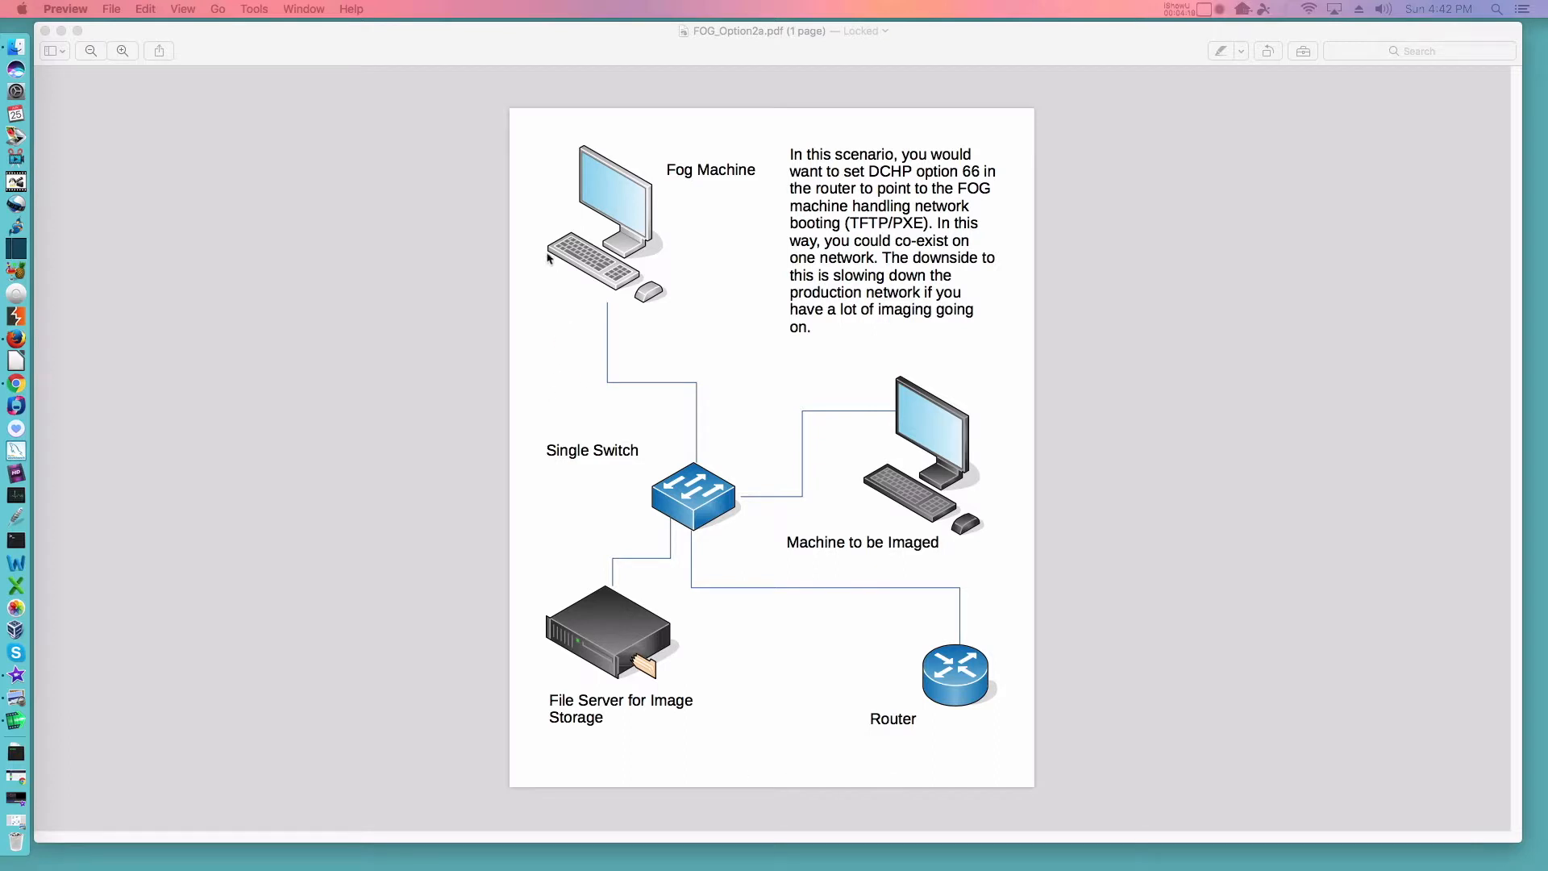
mouse_move(697, 375)
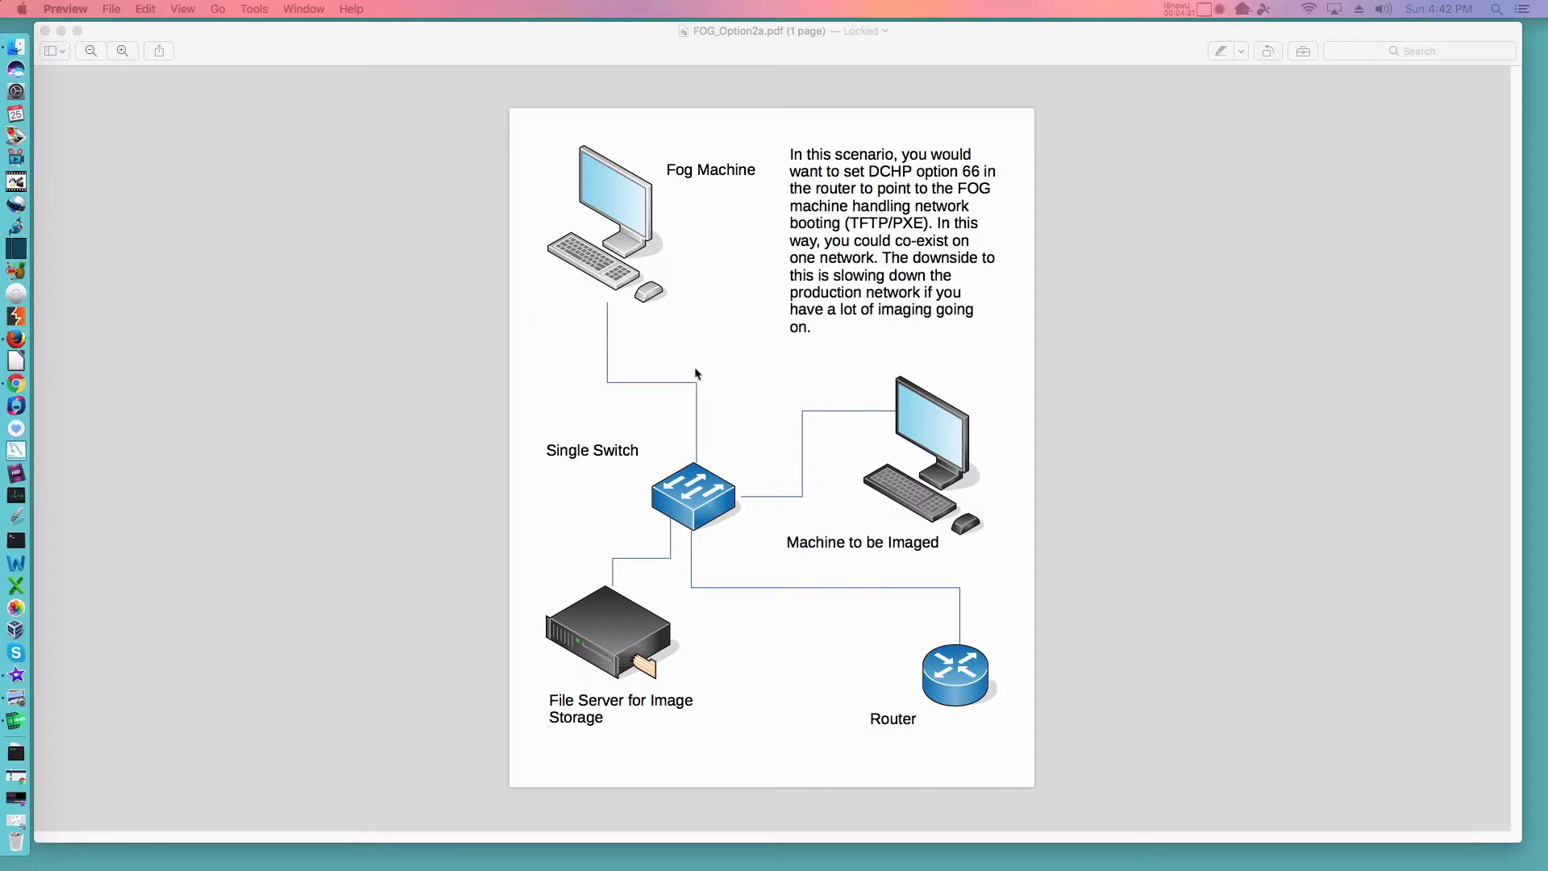
mouse_move(708, 451)
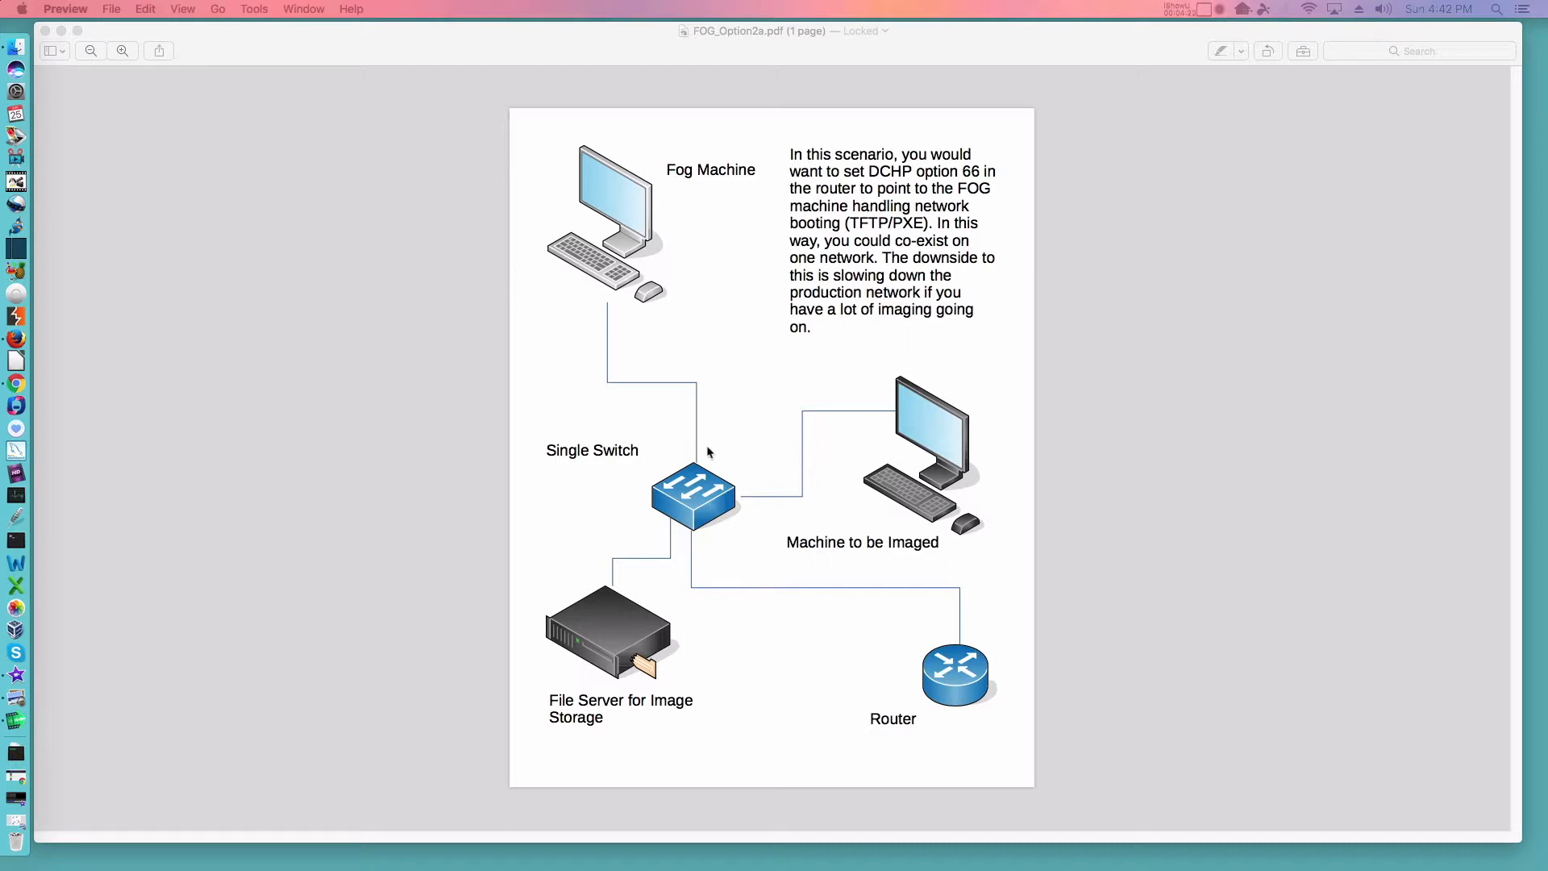
mouse_move(616, 630)
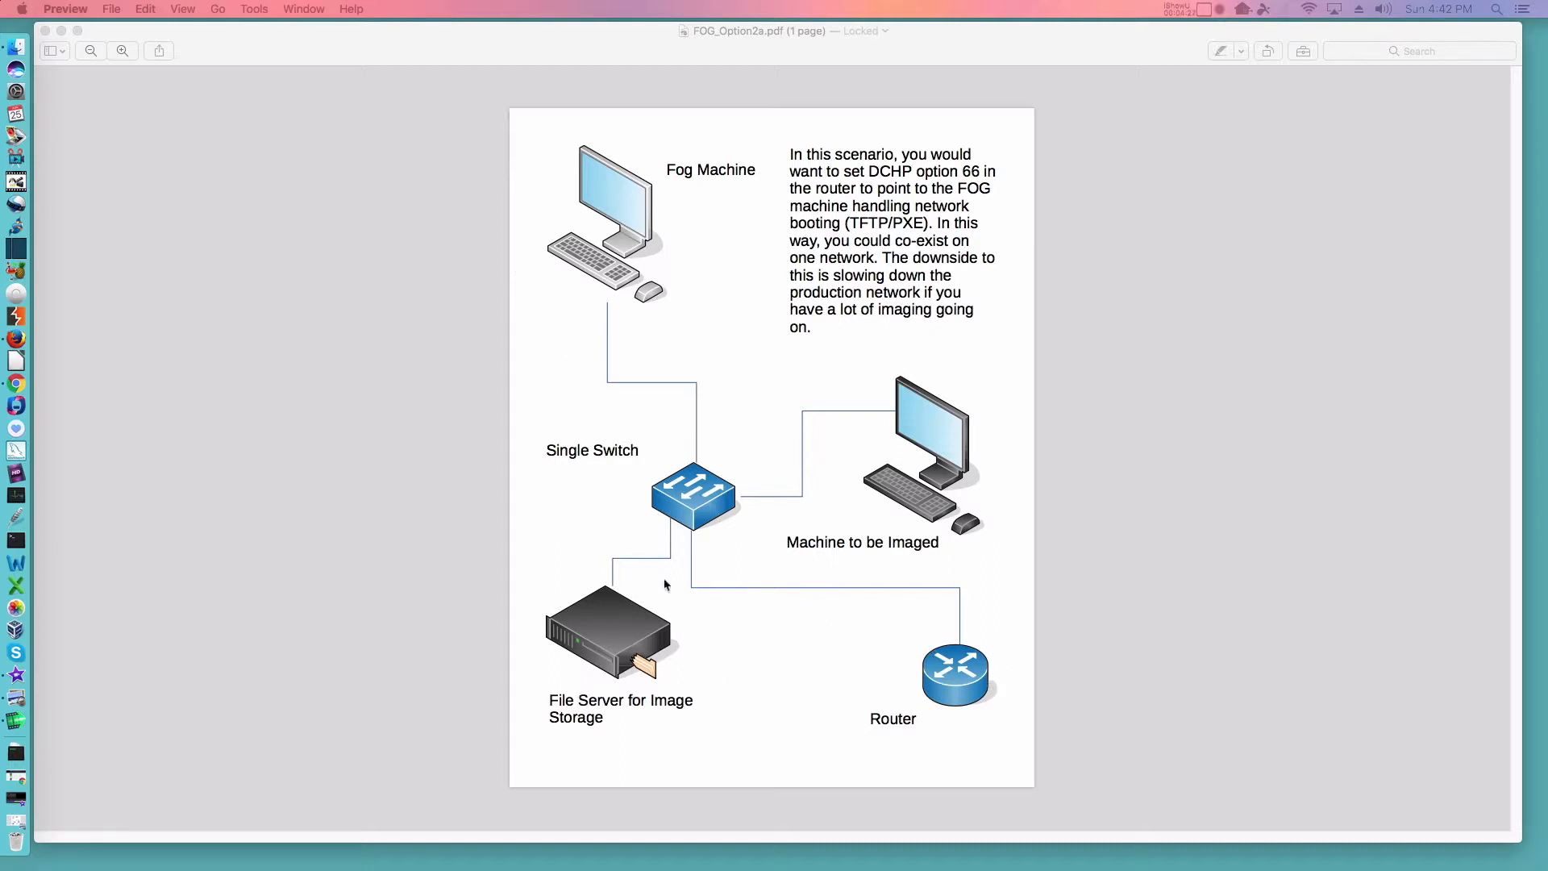
mouse_move(943, 388)
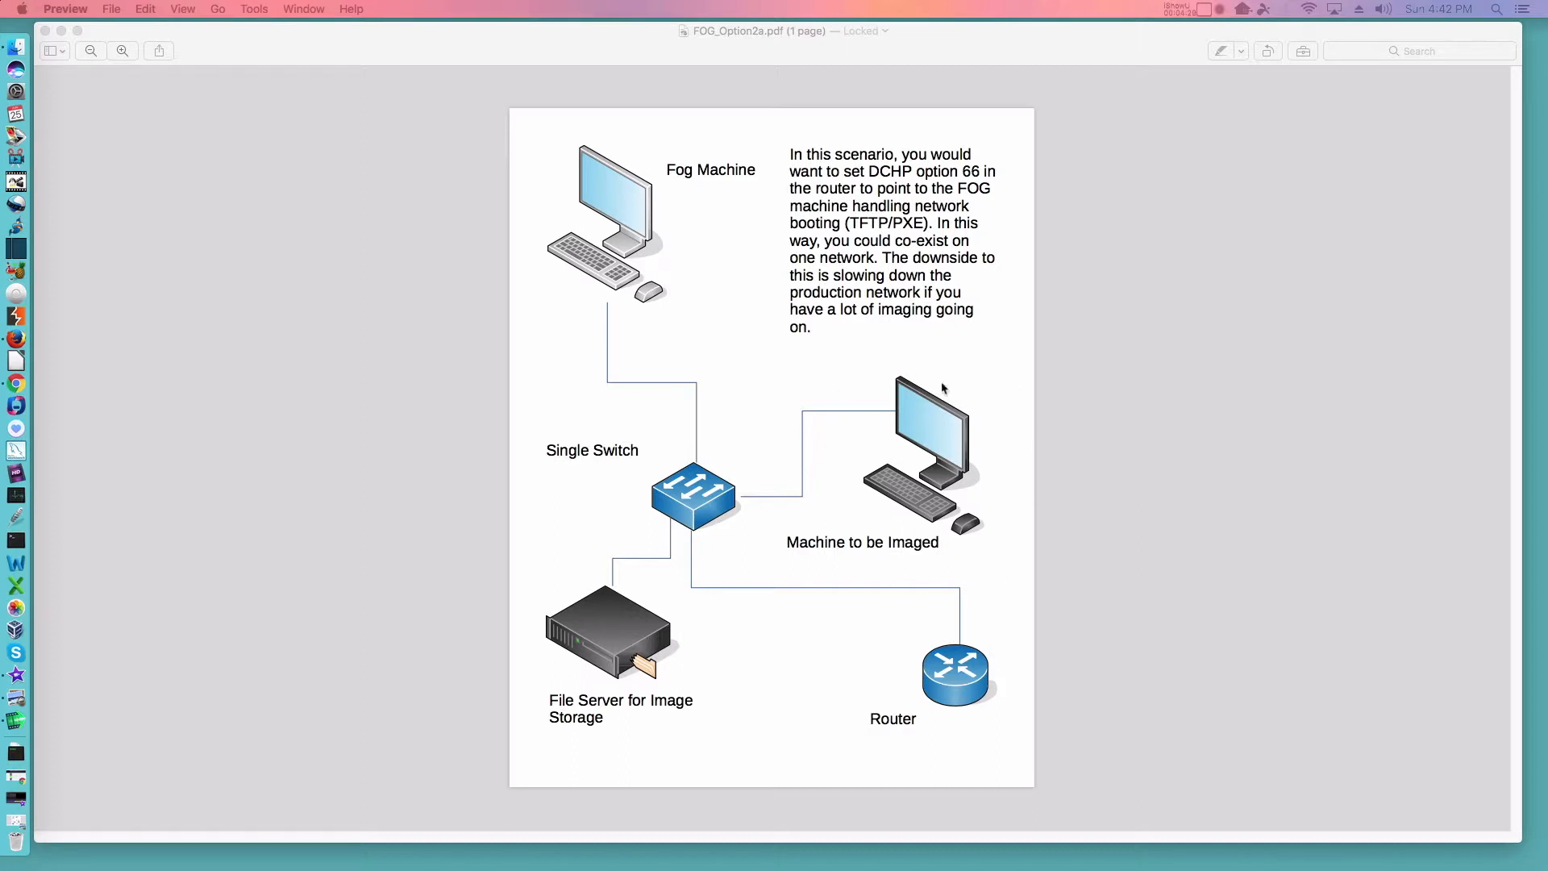
mouse_move(894, 406)
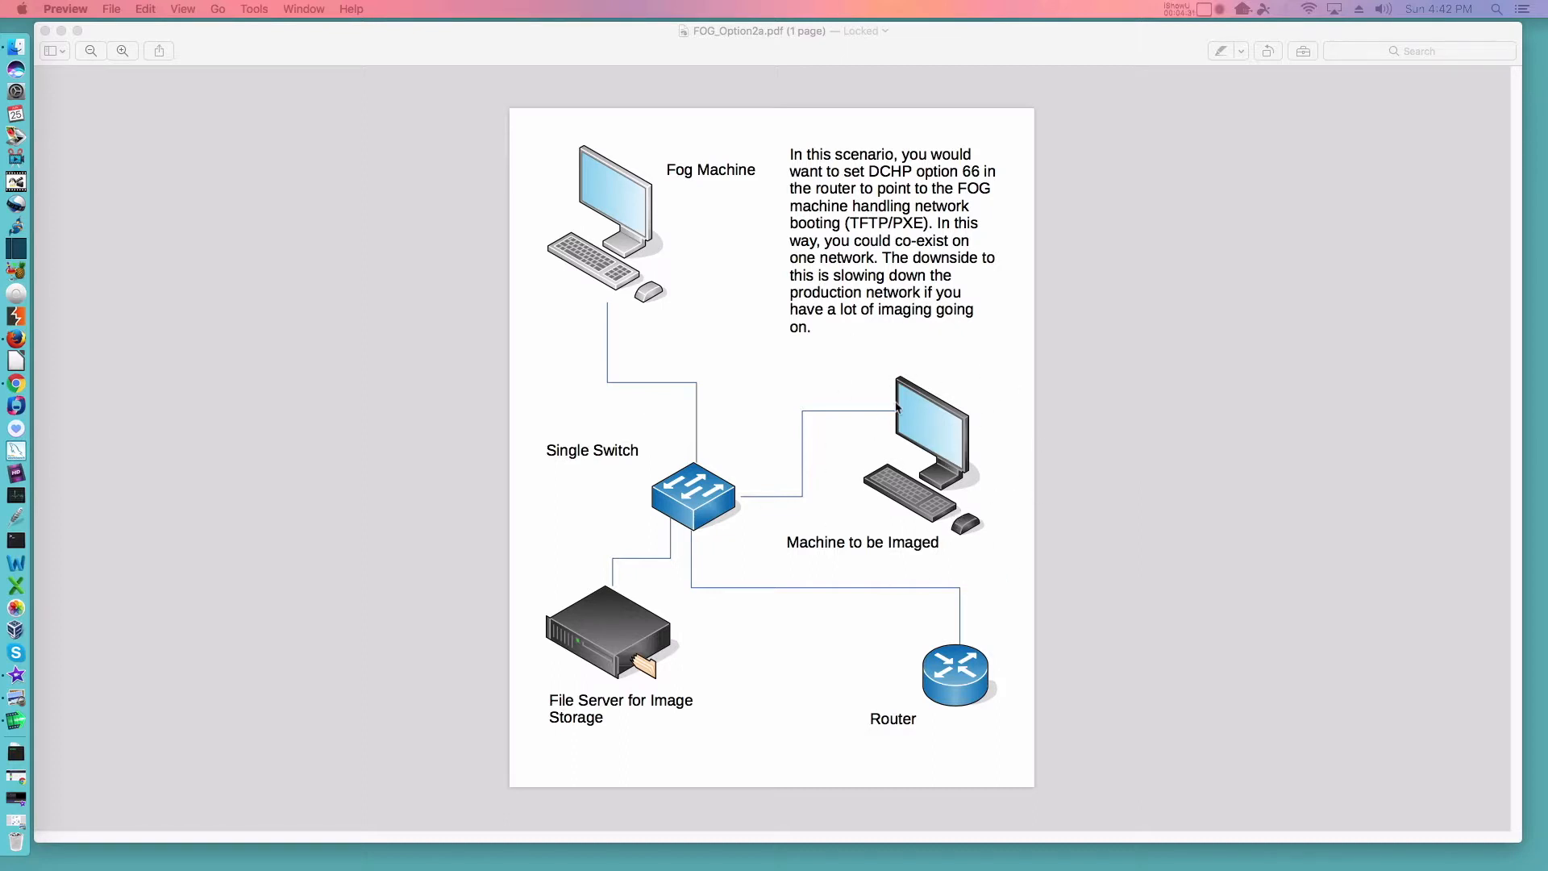
mouse_move(867, 698)
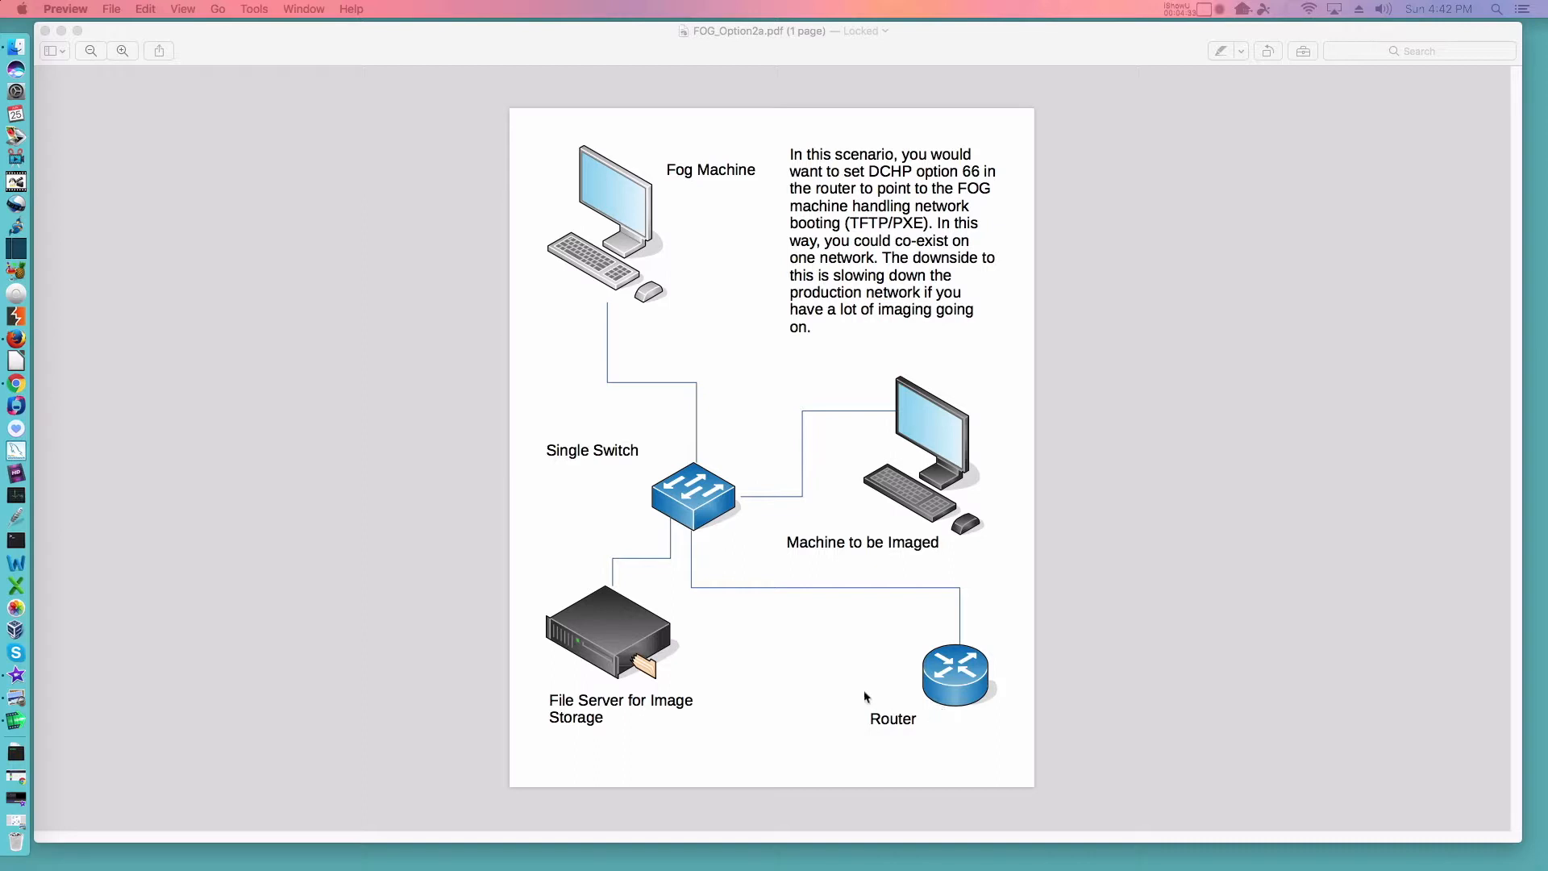
mouse_move(996, 657)
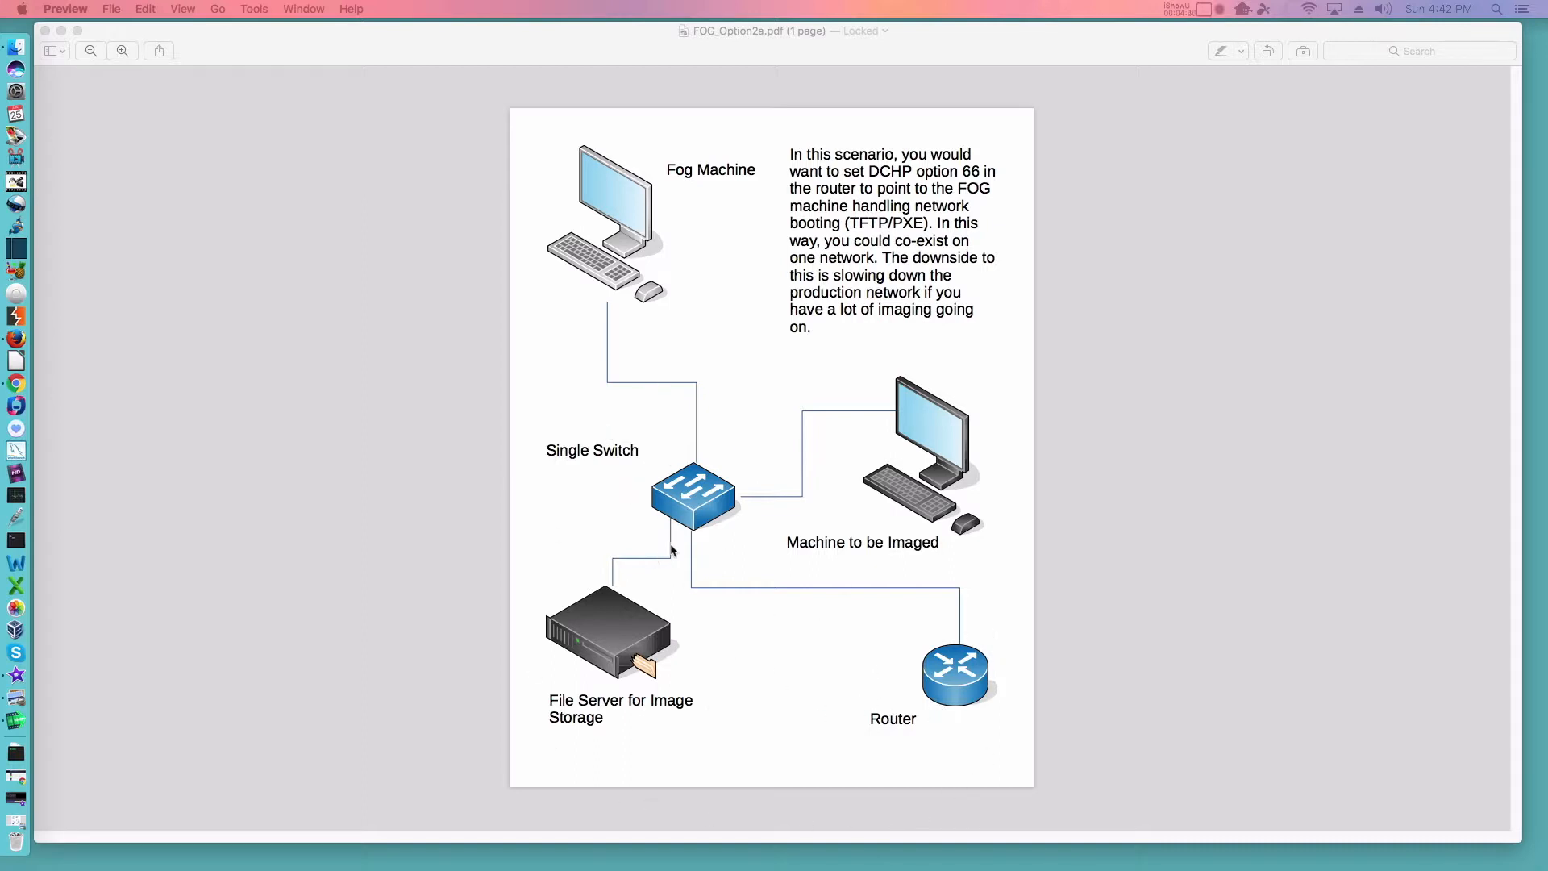
mouse_move(785, 176)
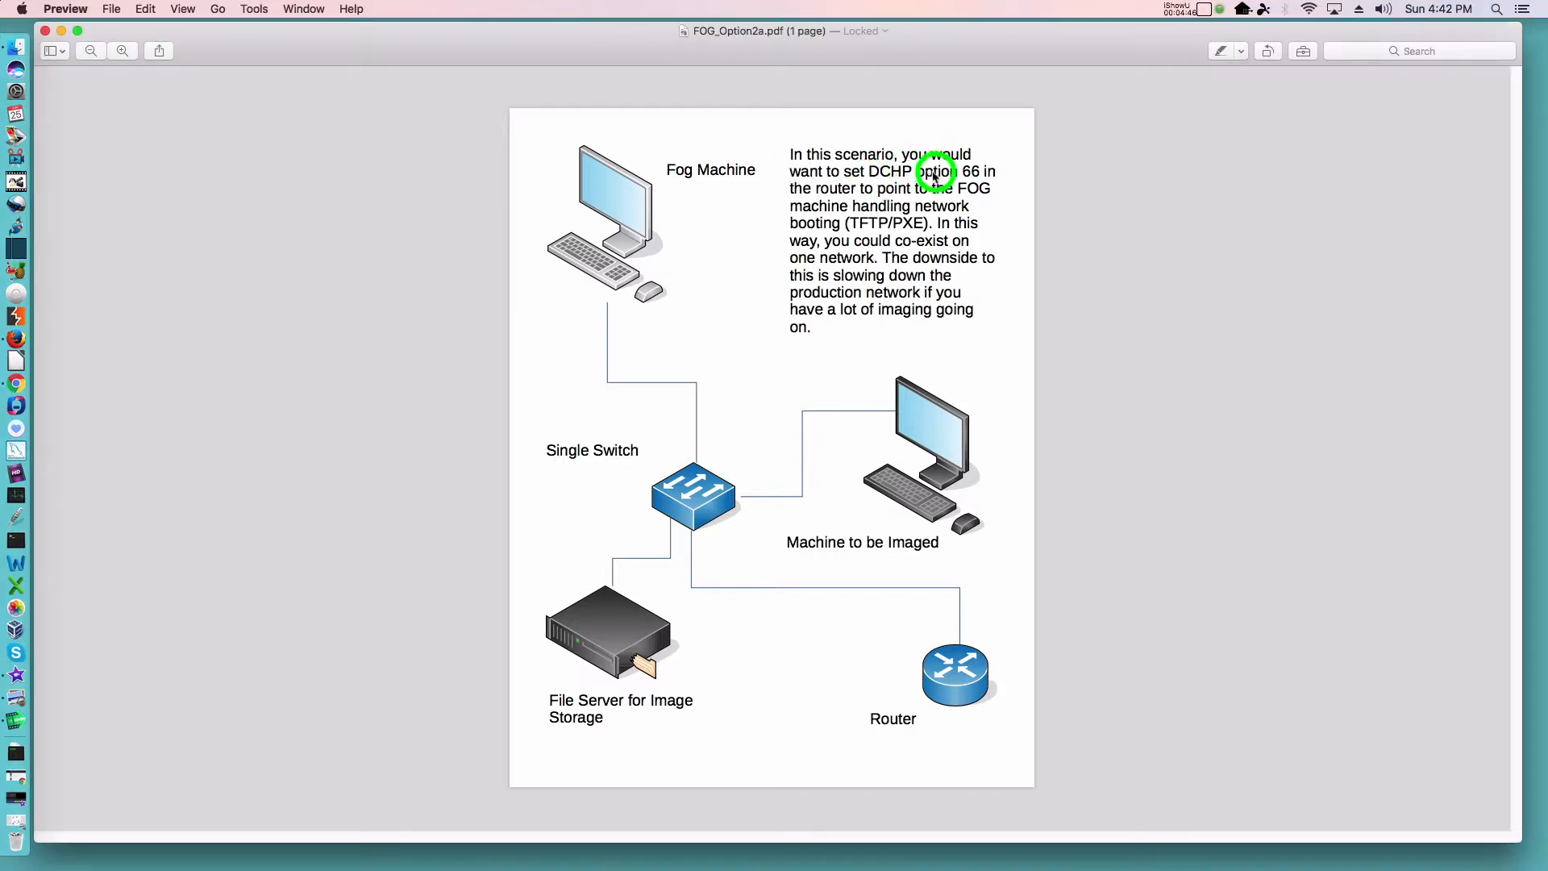
Select the phrase 'DCHP option 66' in the scenario note at the top right
left_click_drag(866, 171, 987, 171)
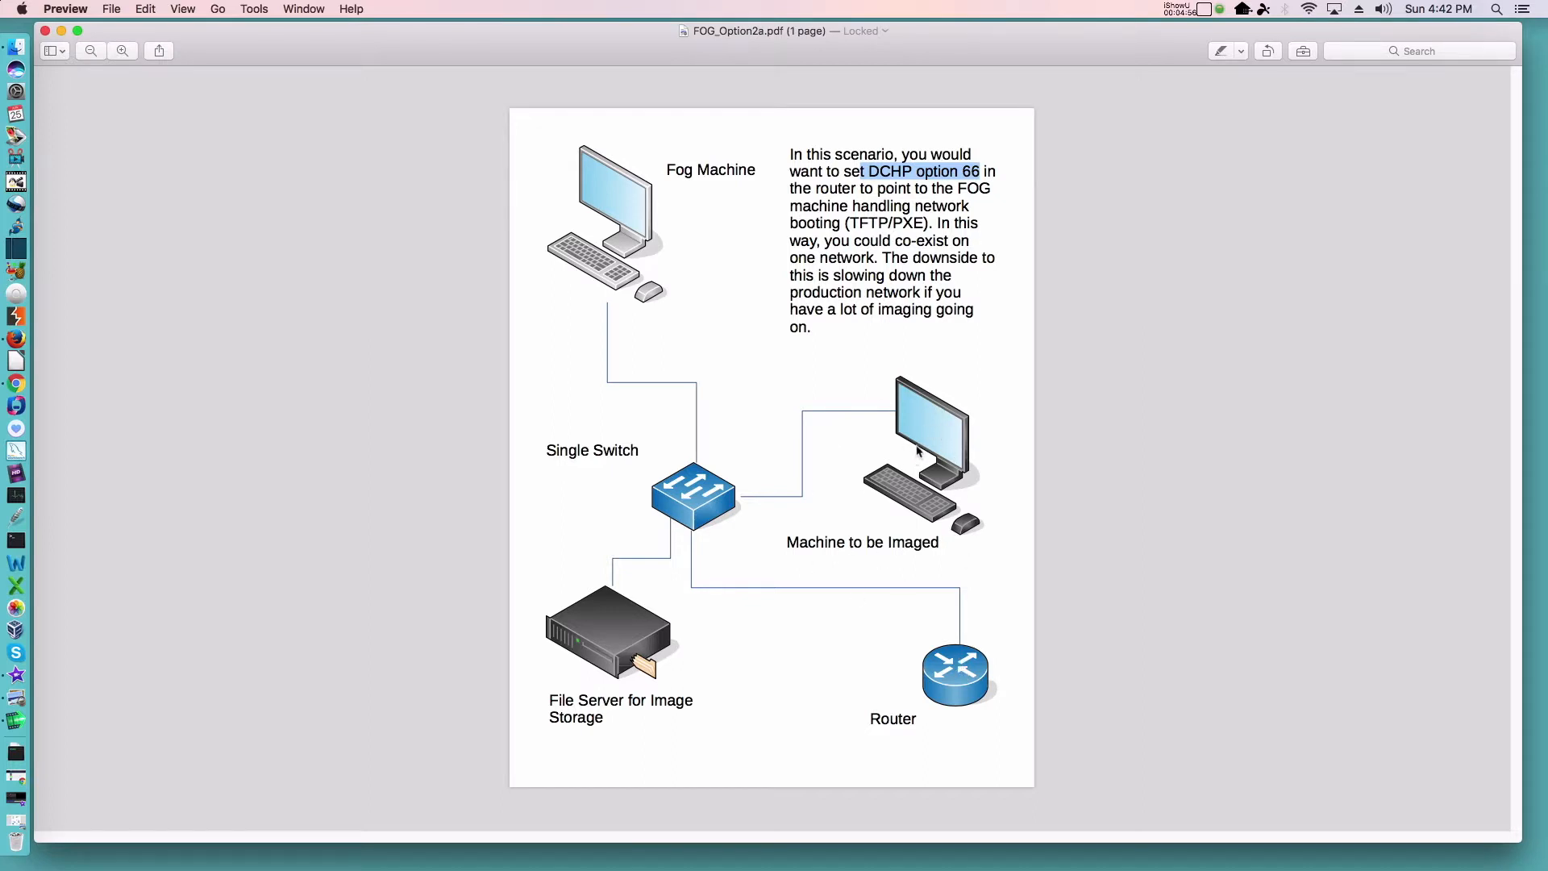
mouse_move(925, 442)
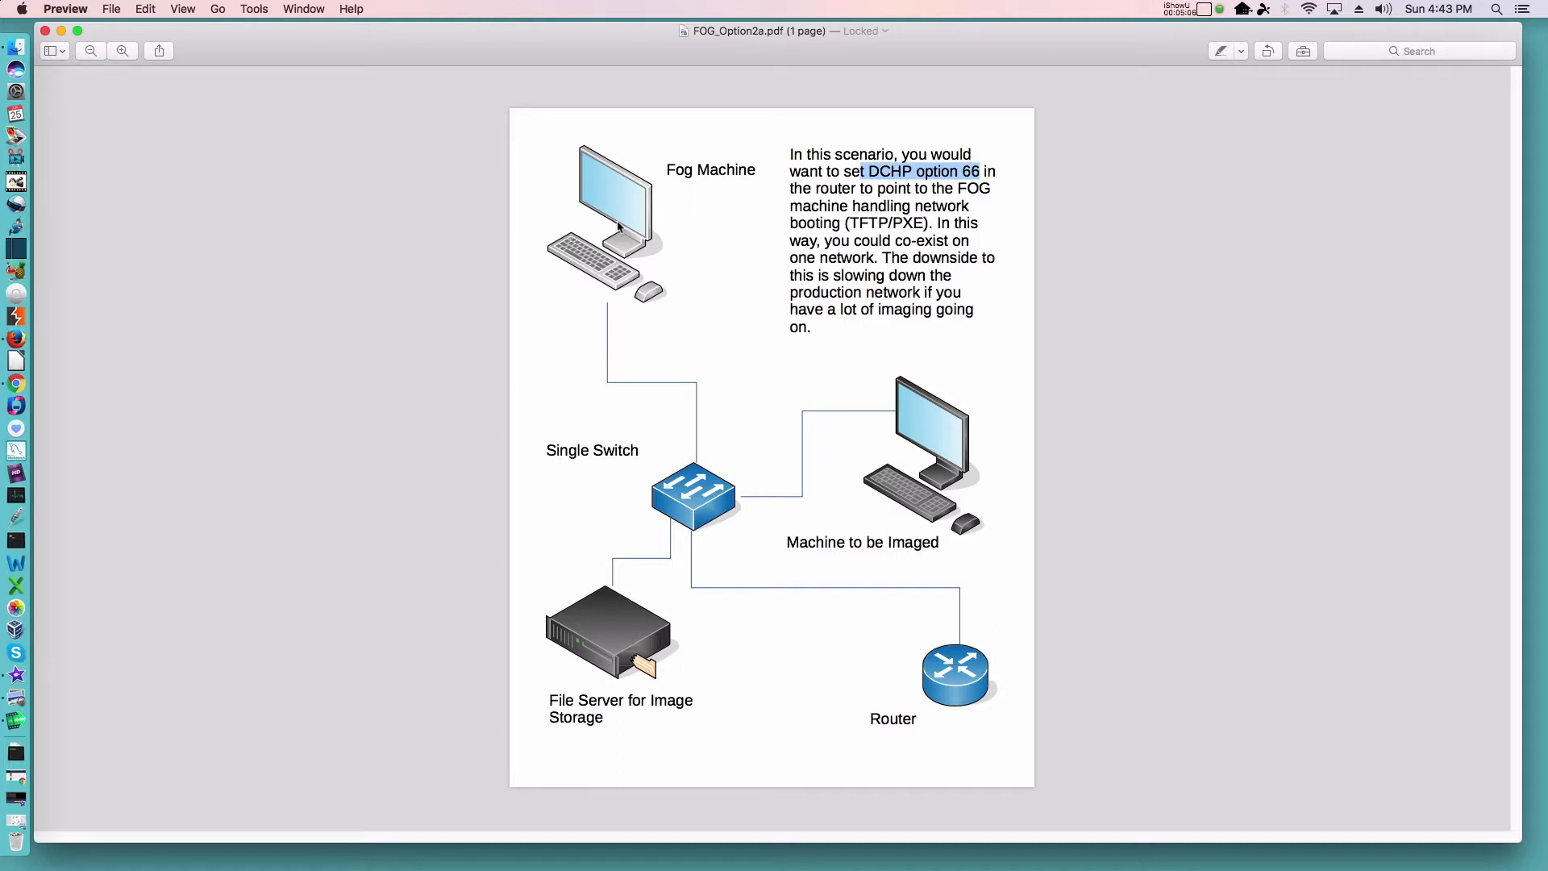
mouse_move(940, 506)
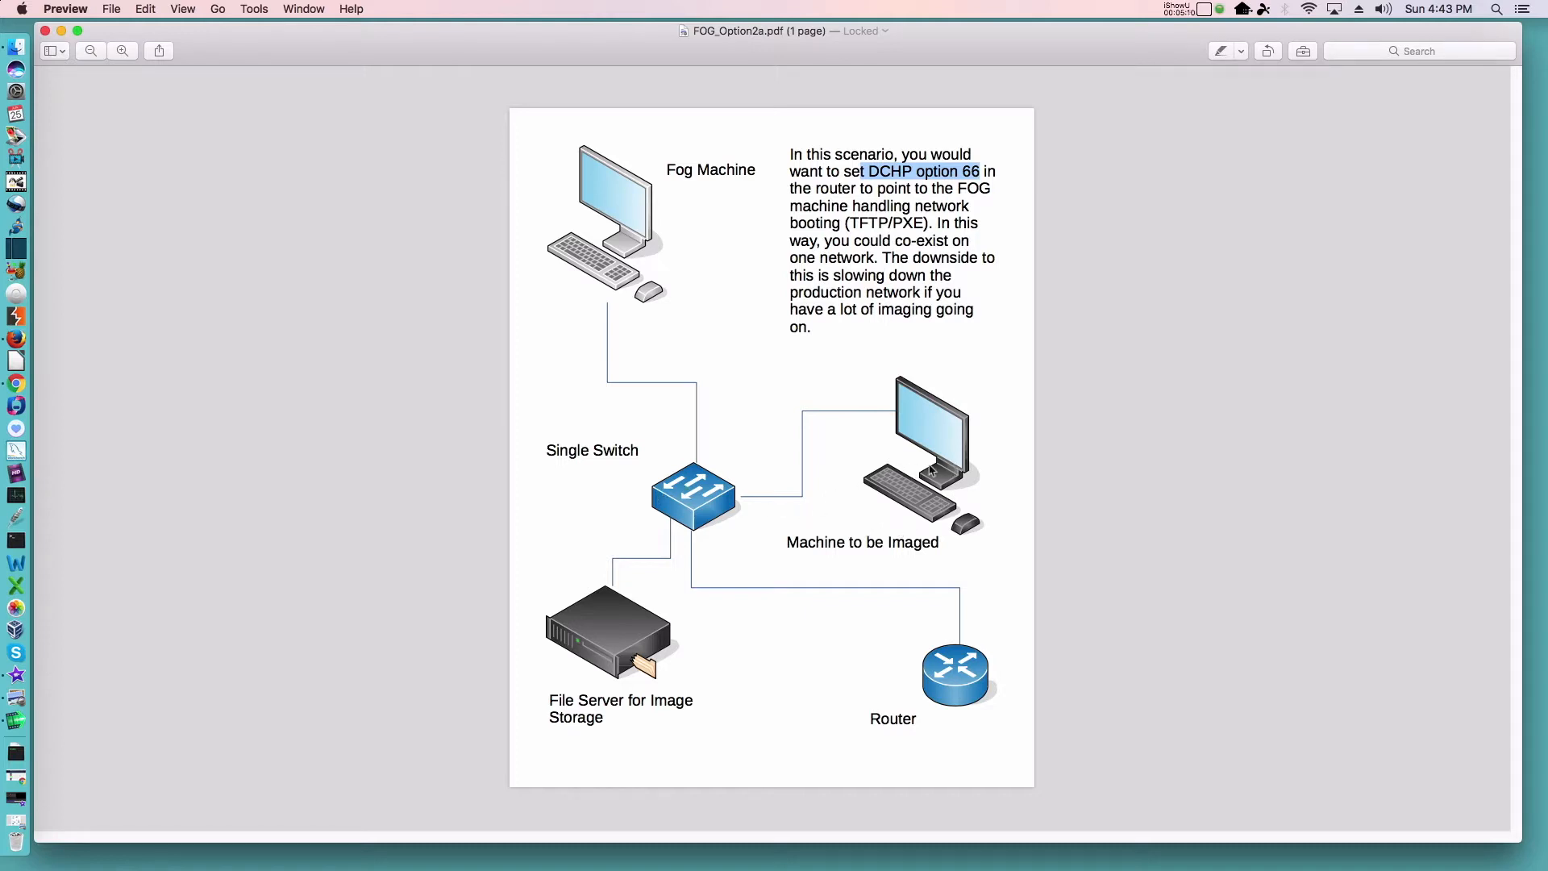
mouse_move(763, 536)
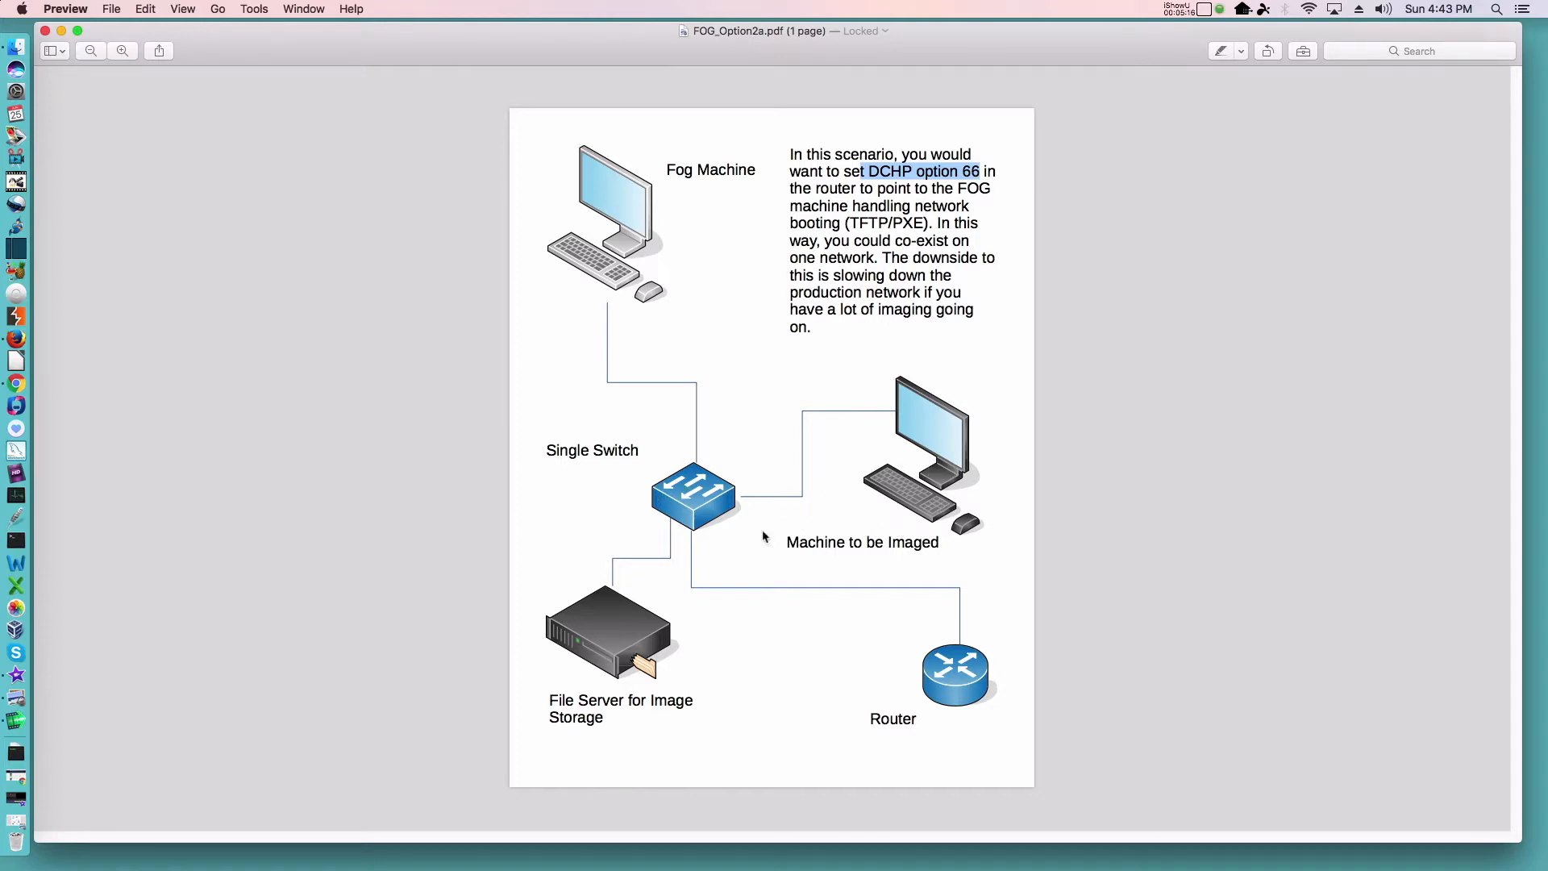
mouse_move(893, 843)
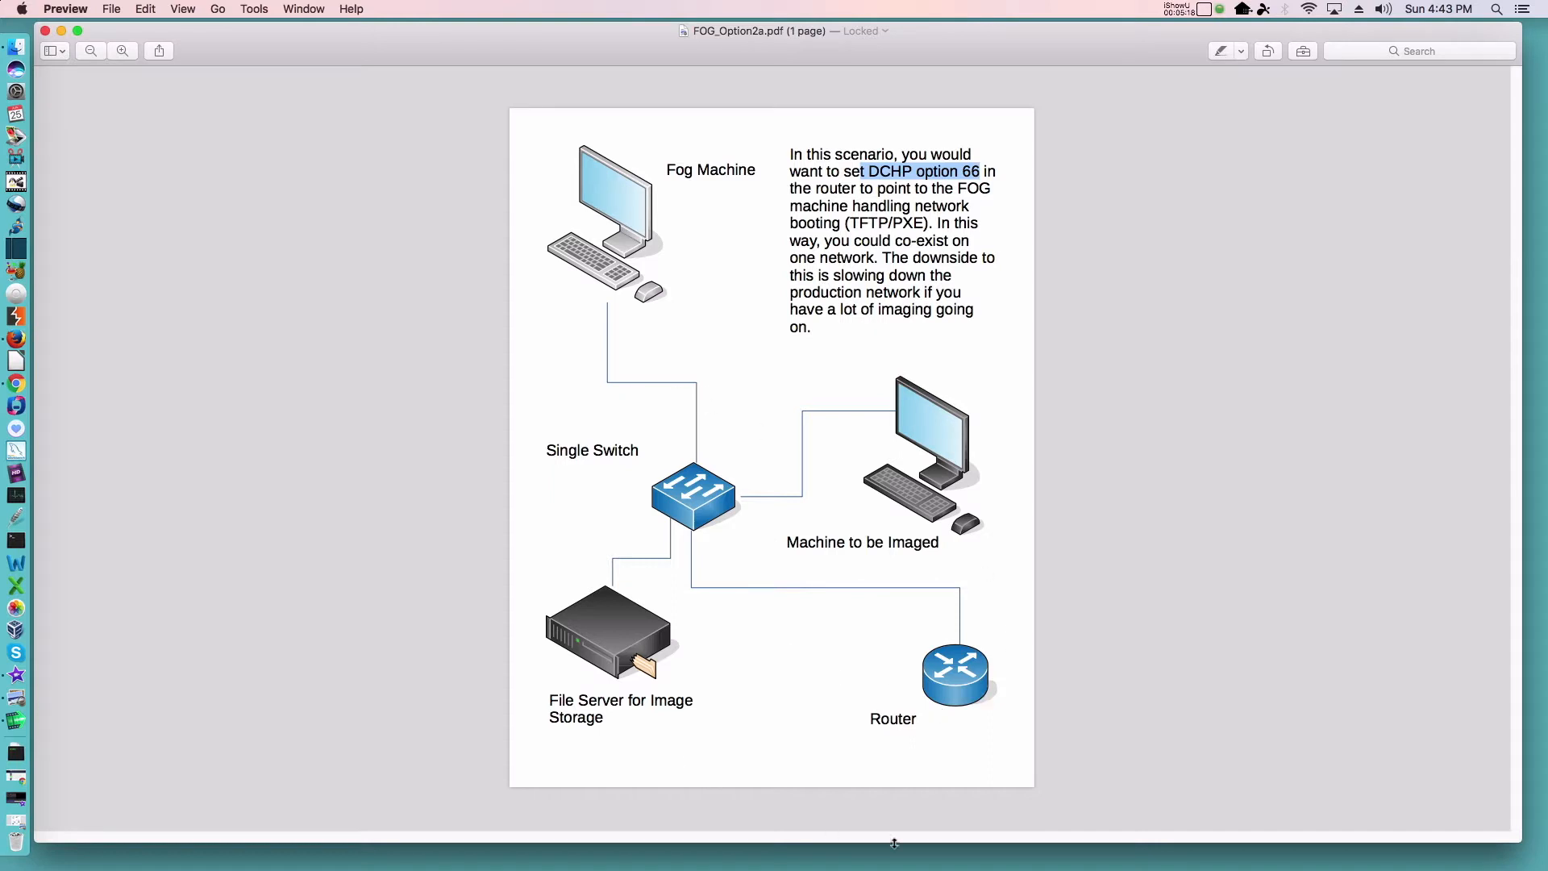
mouse_move(979, 603)
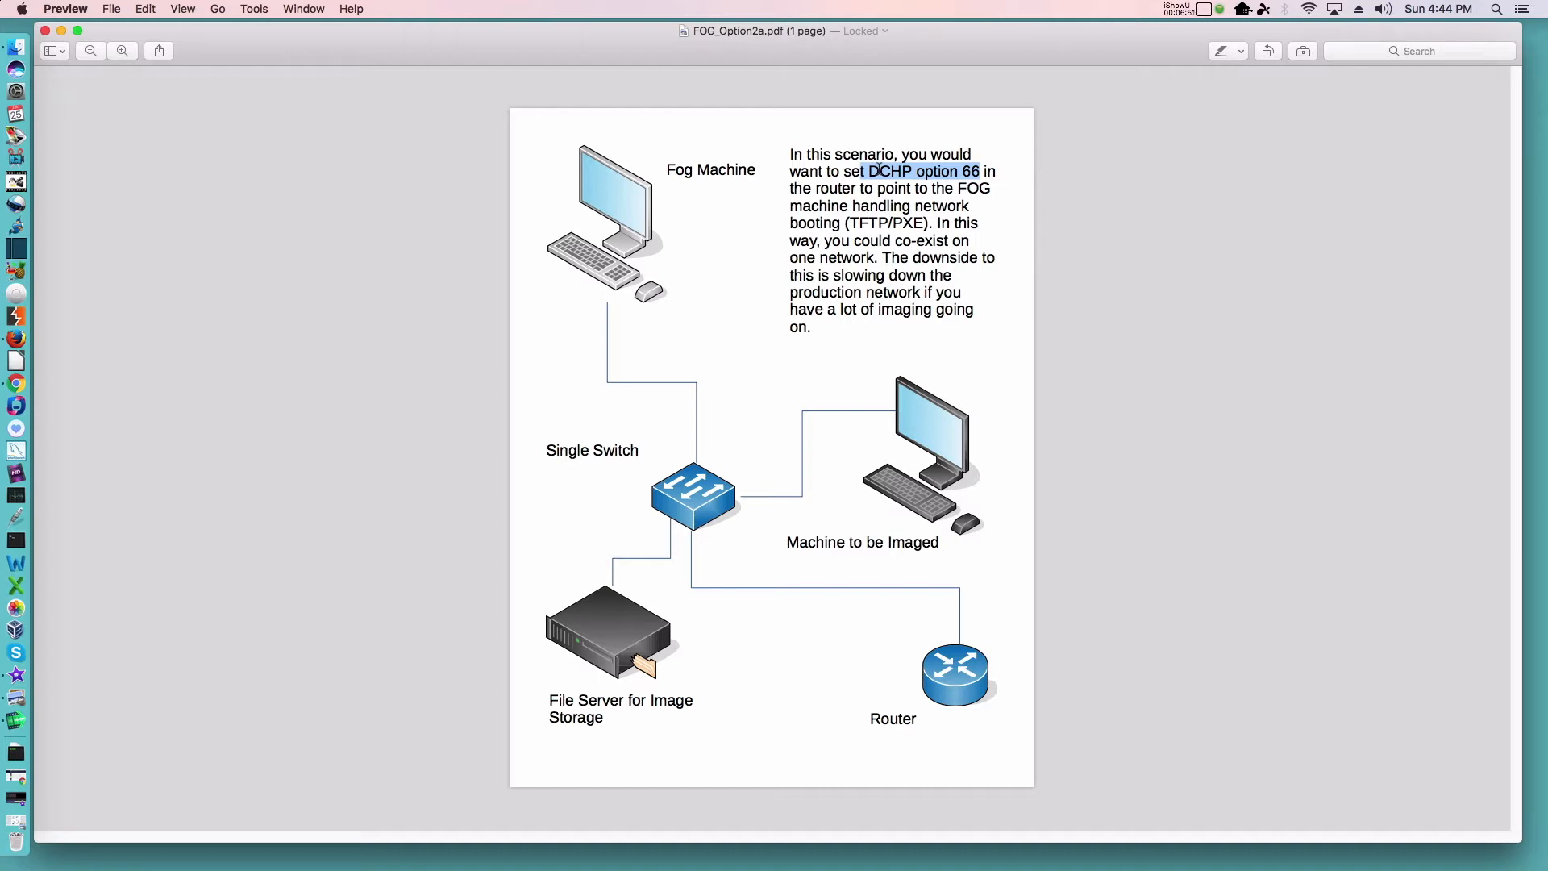
mouse_move(632, 630)
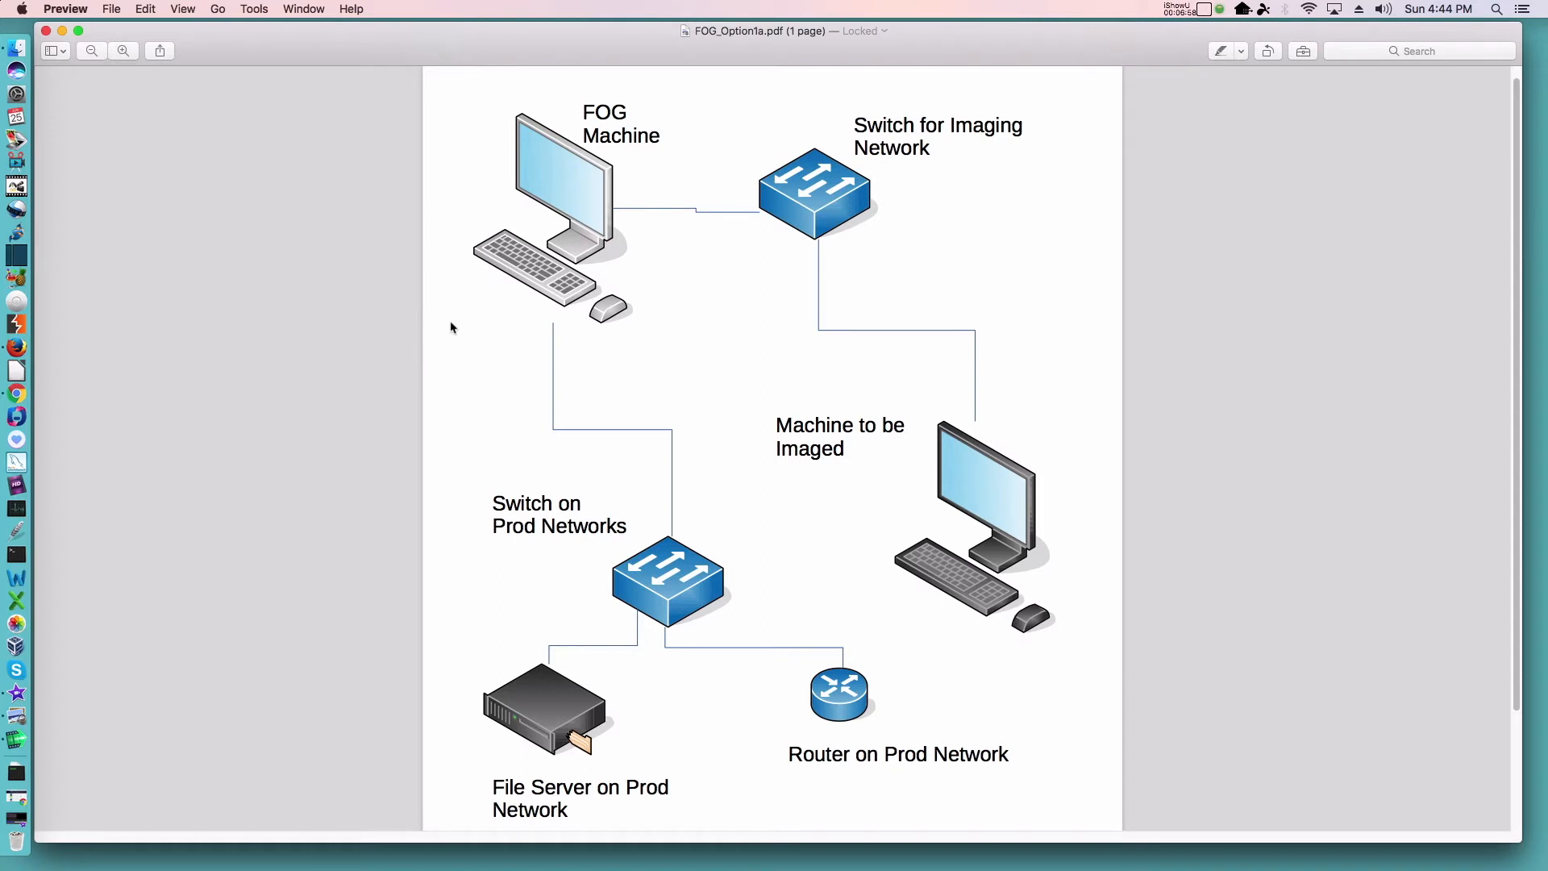
mouse_move(592, 315)
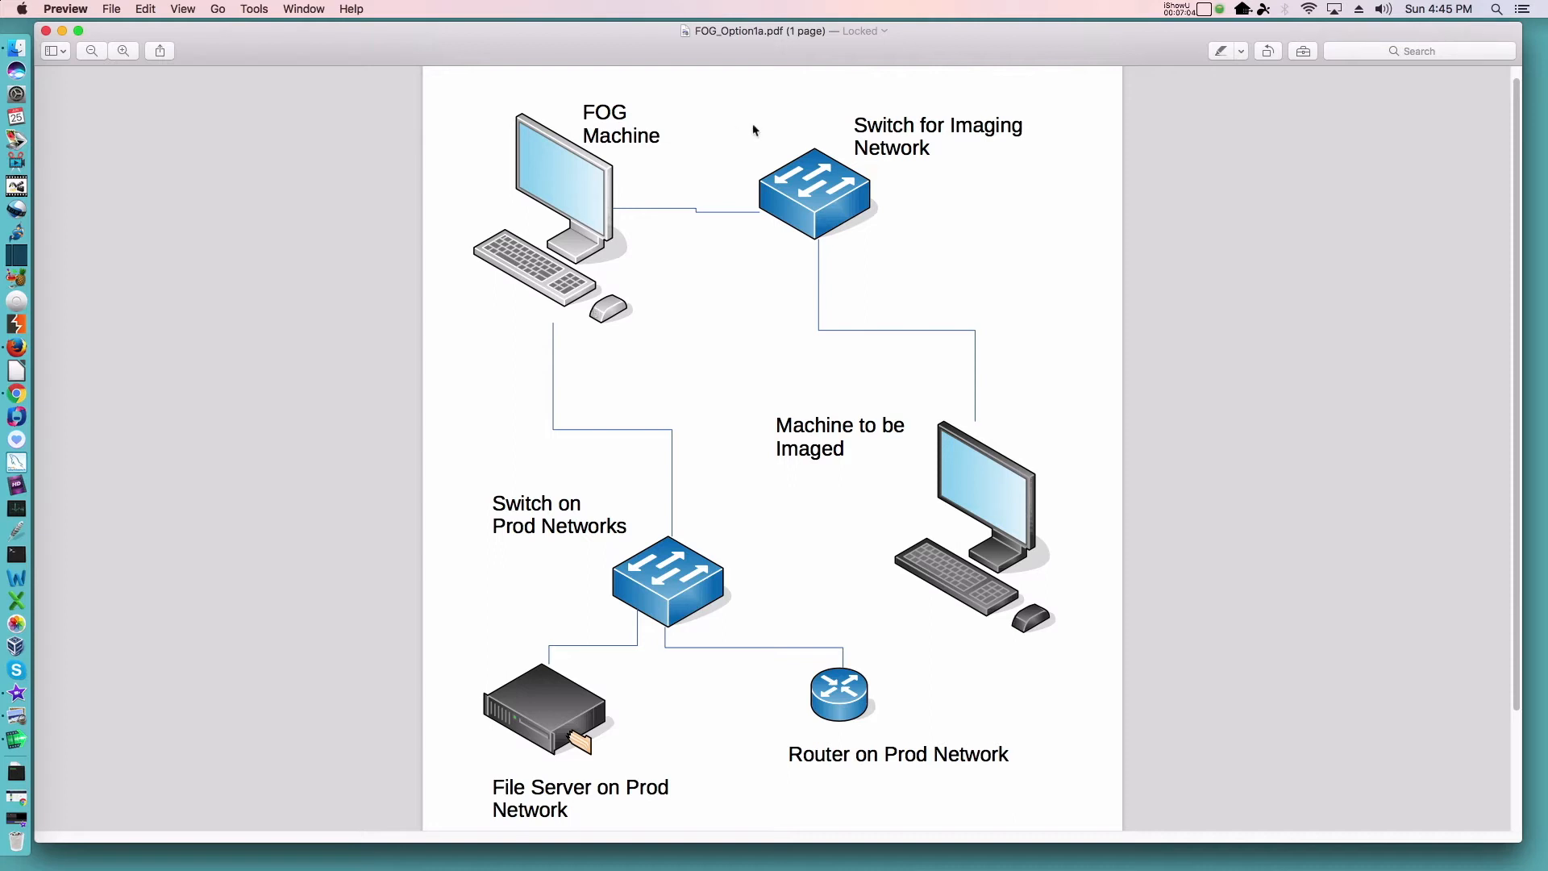
mouse_move(816, 196)
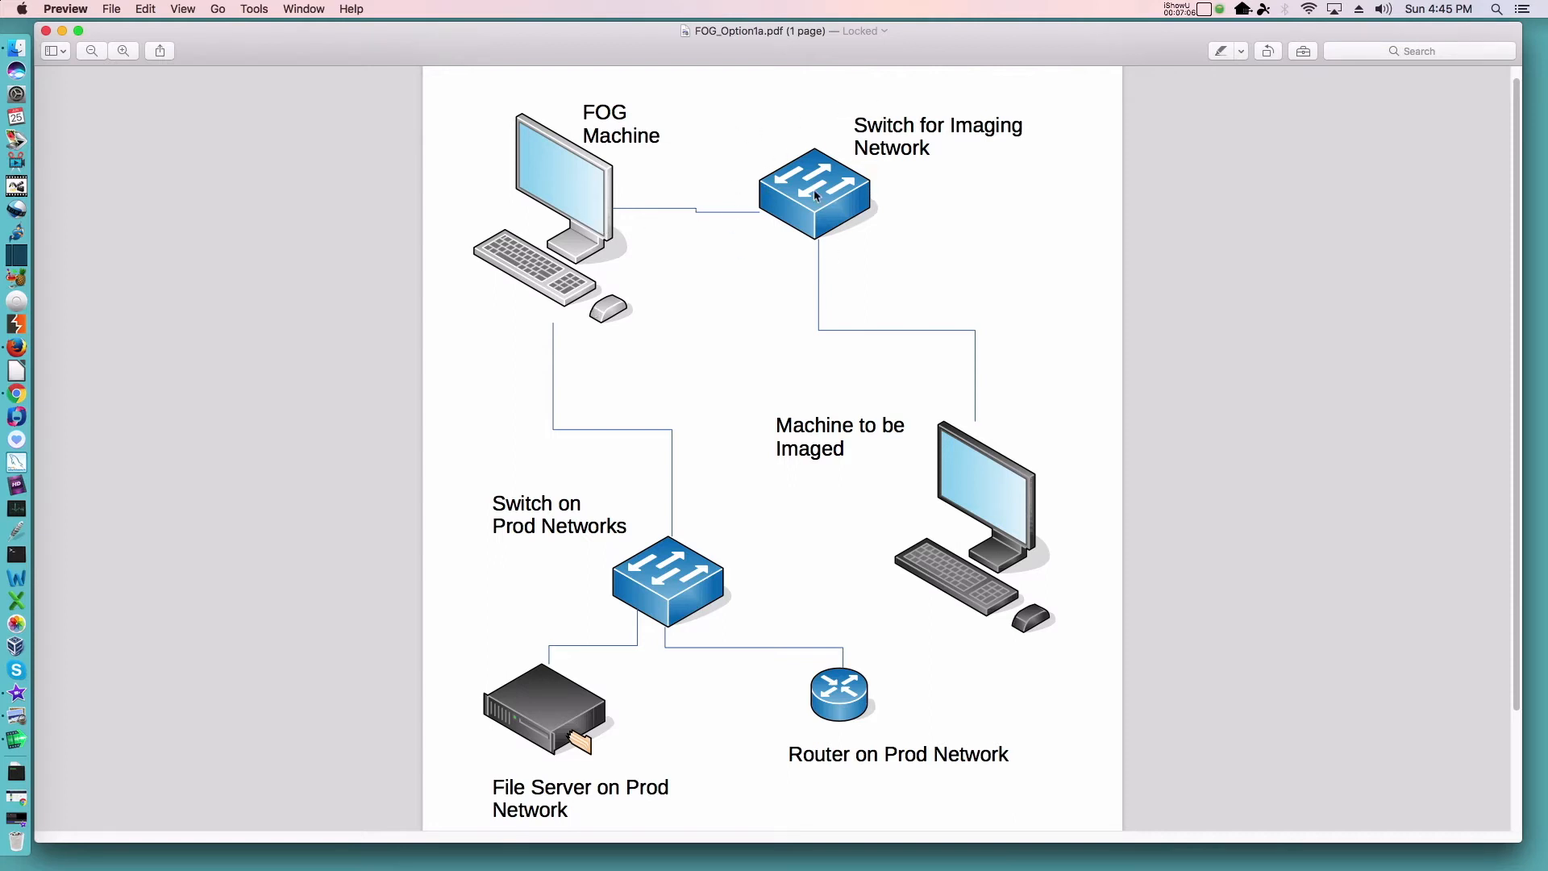
mouse_move(995, 608)
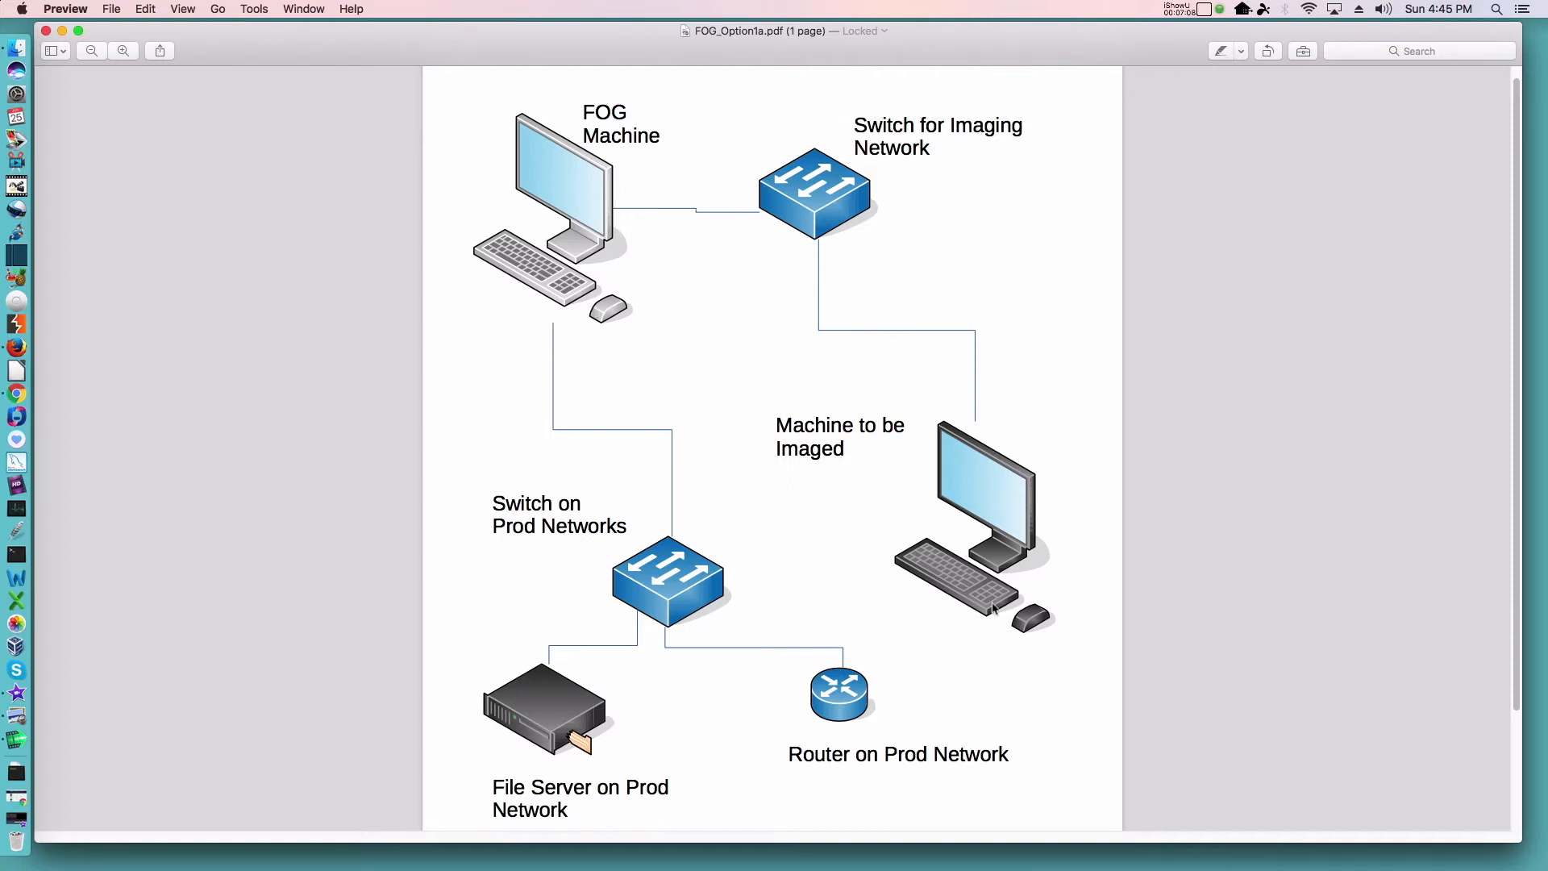
mouse_move(821, 266)
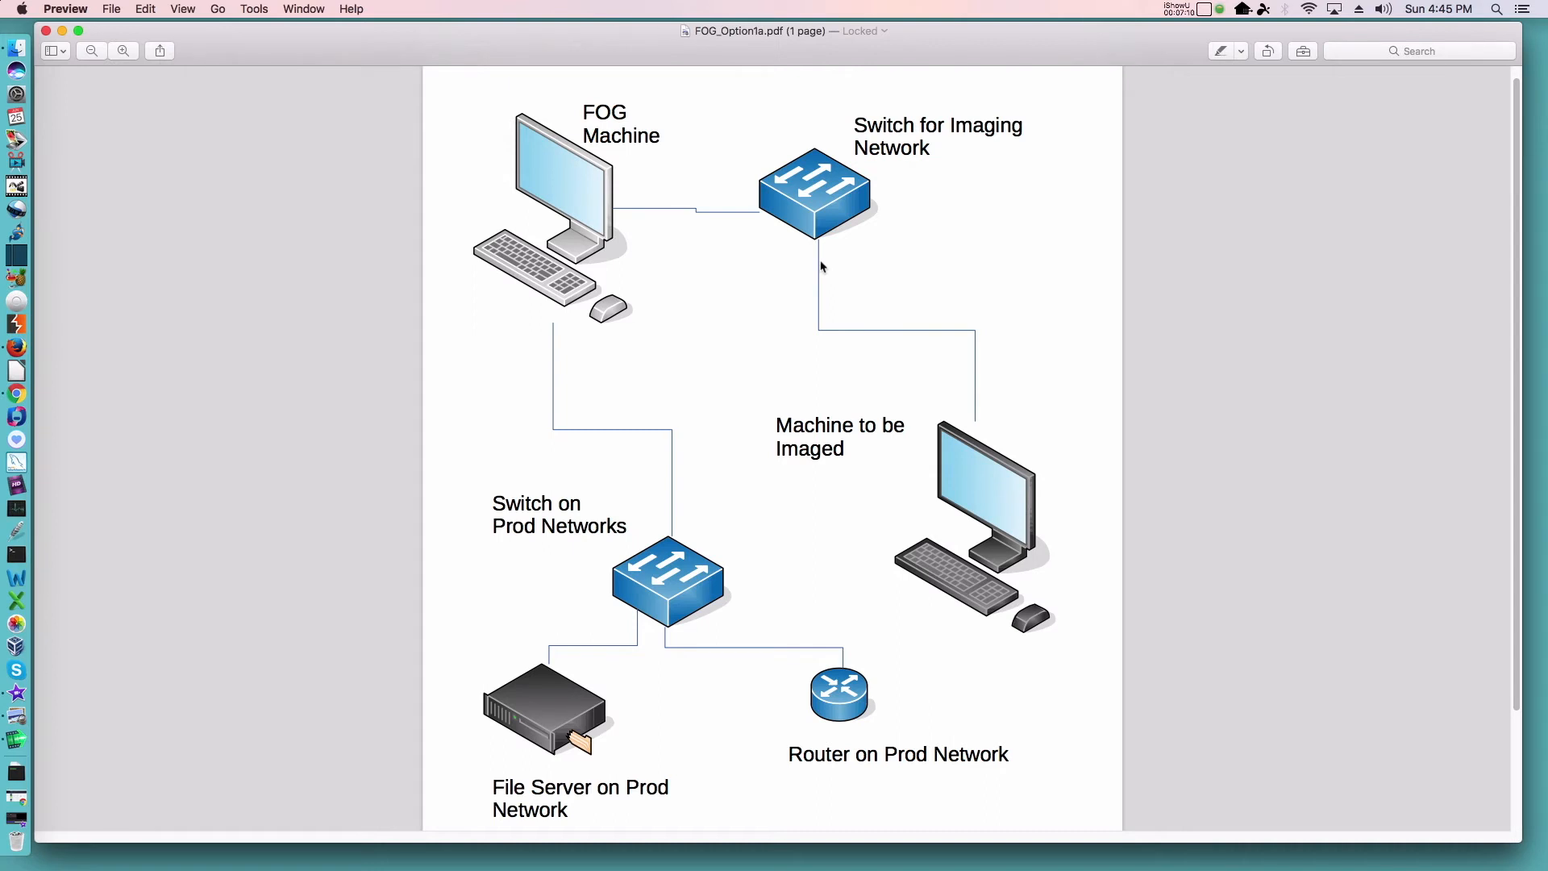